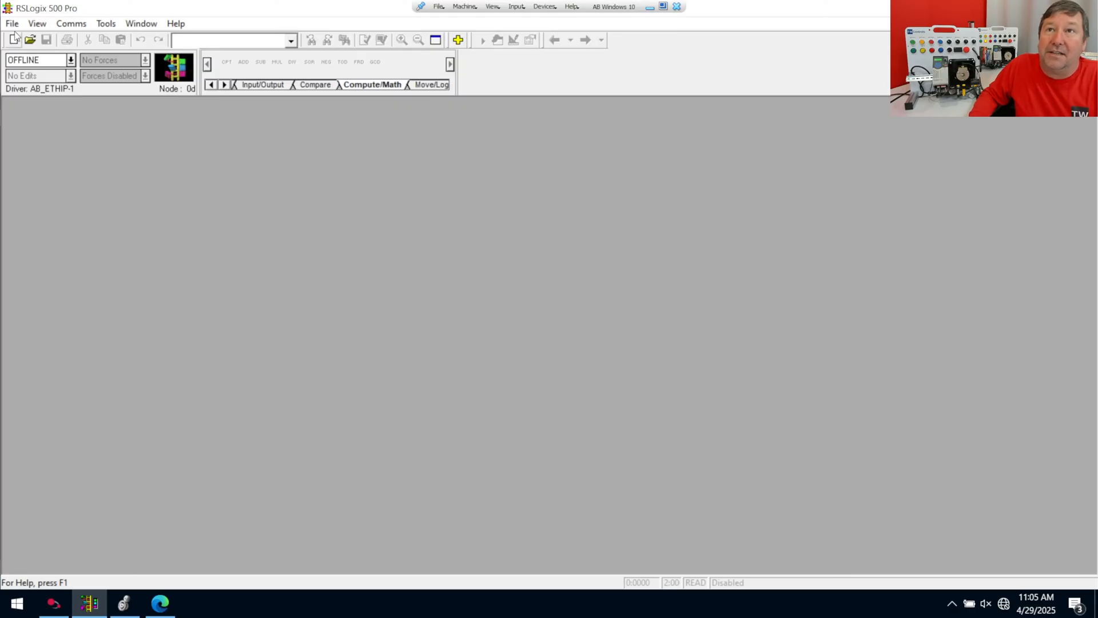
Step: Start a new project and scroll the processor list to Bul.1763 MicroLogix 1100 Series B
{"action": "left_click", "coordinate": [9, 38]}
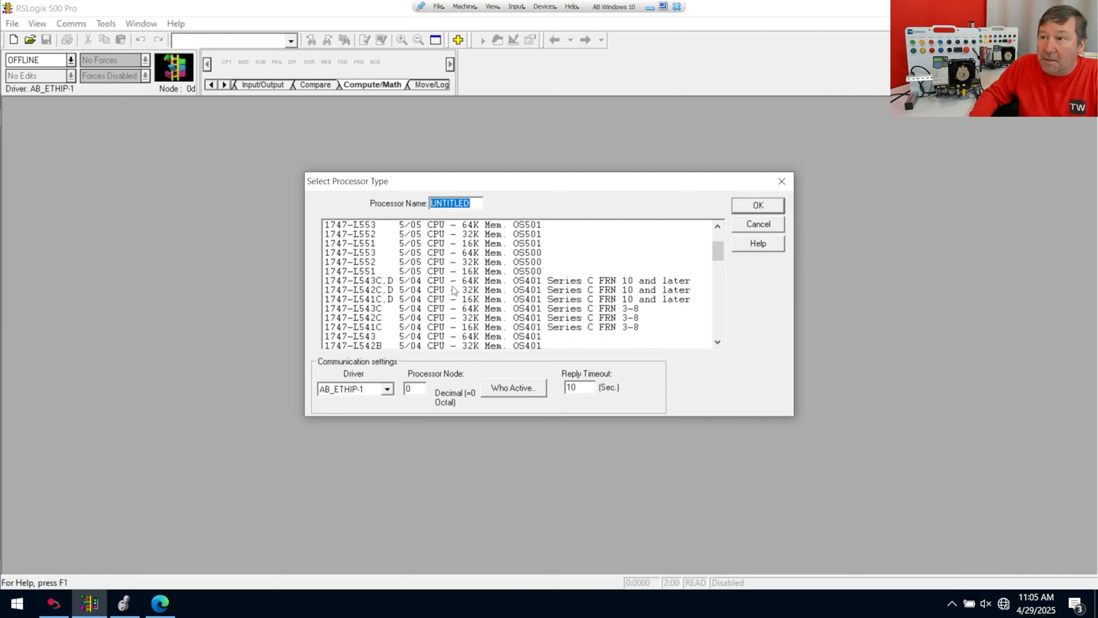
{"action": "scroll", "scroll_direction": "down", "scroll_amount": 3}
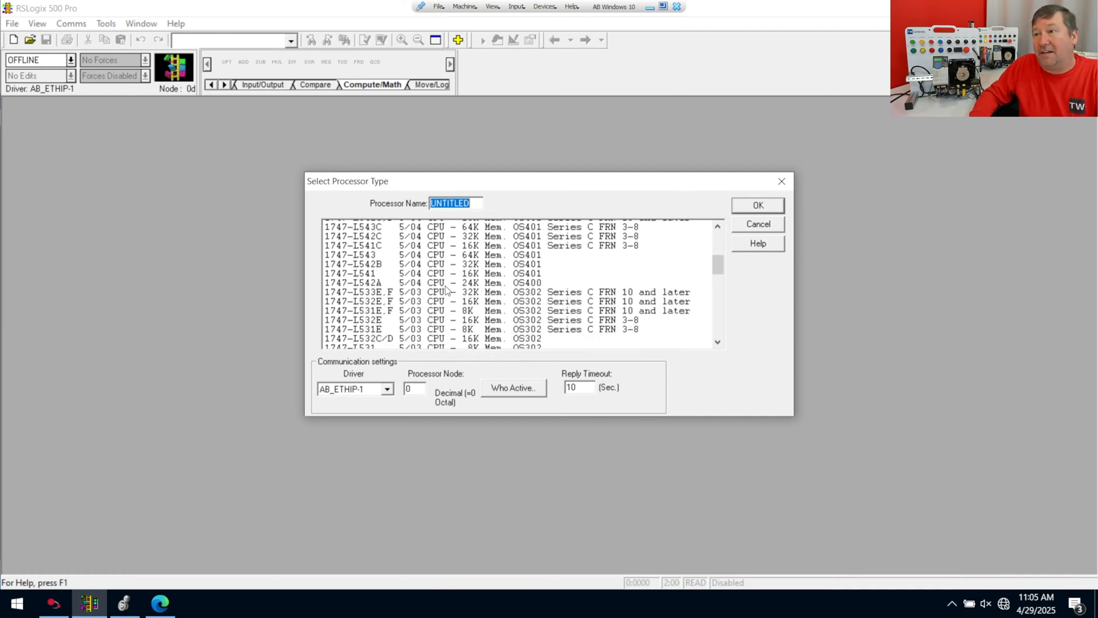
{"action": "scroll", "scroll_direction": "down", "scroll_amount": 3}
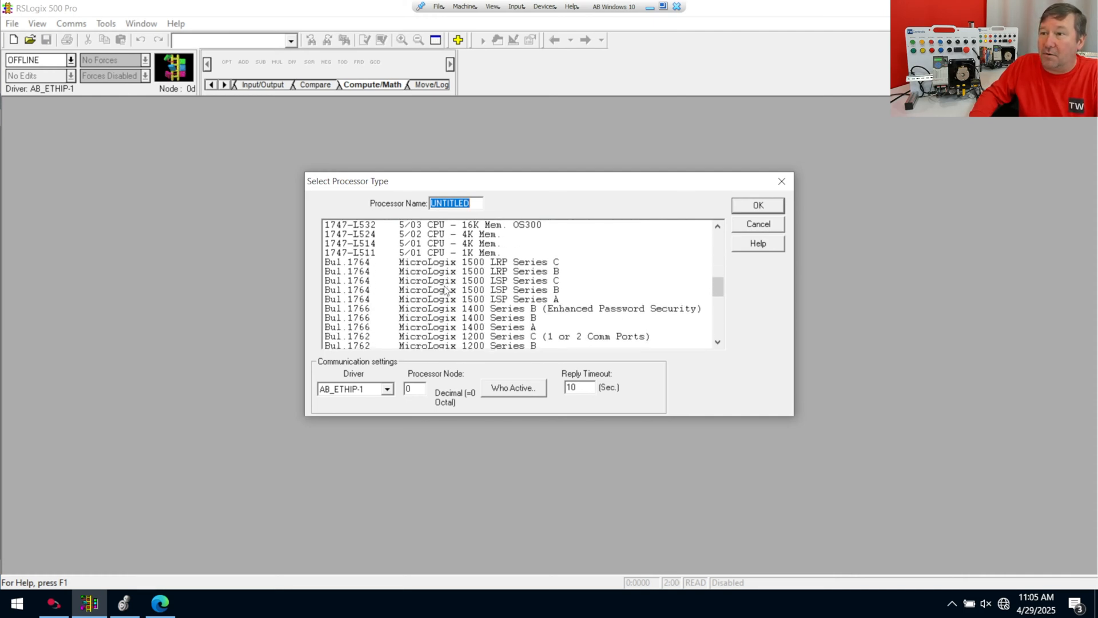
{"action": "scroll", "scroll_direction": "down", "scroll_amount": 3}
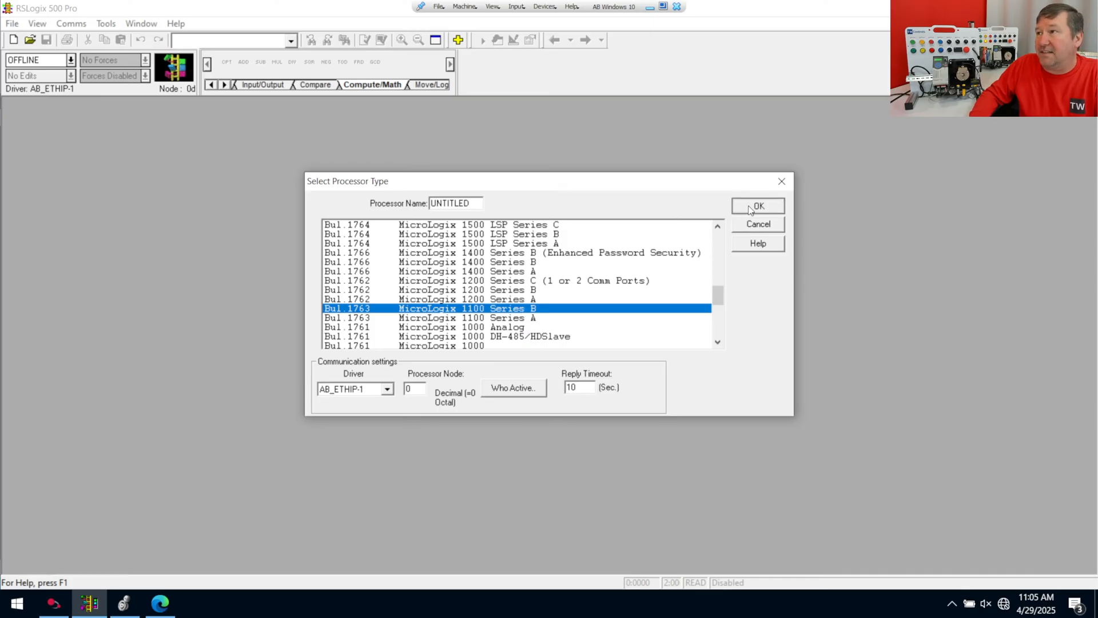
Step: Create the untitled project and view the Channel 1 Ethernet settings in Channel Configuration
{"action": "left_click", "coordinate": [758, 206]}
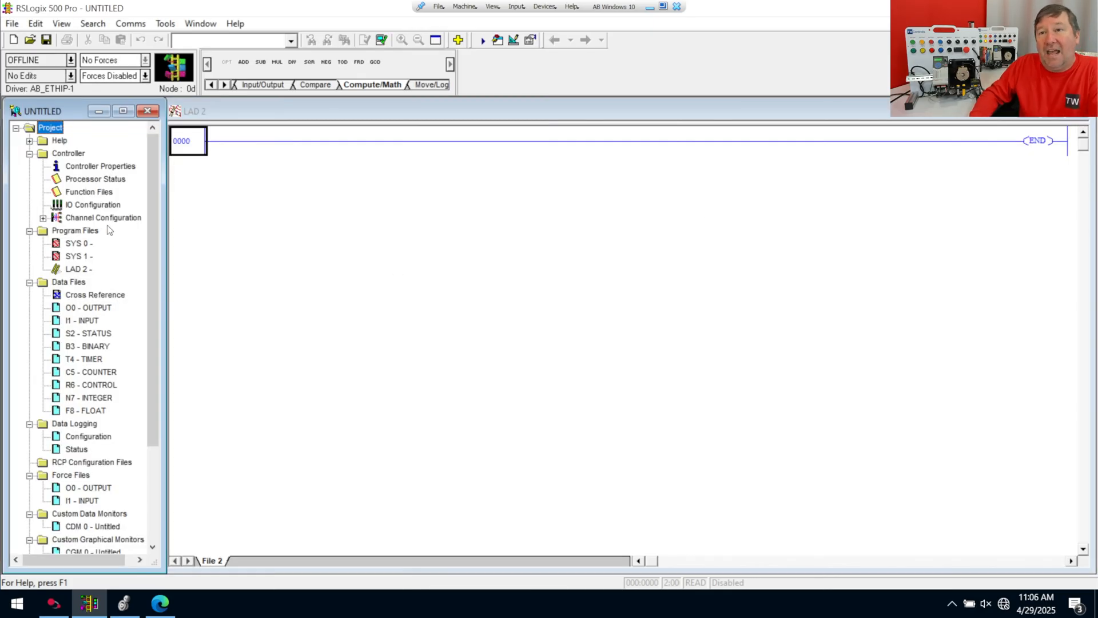
{"action": "double_click", "coordinate": [104, 217]}
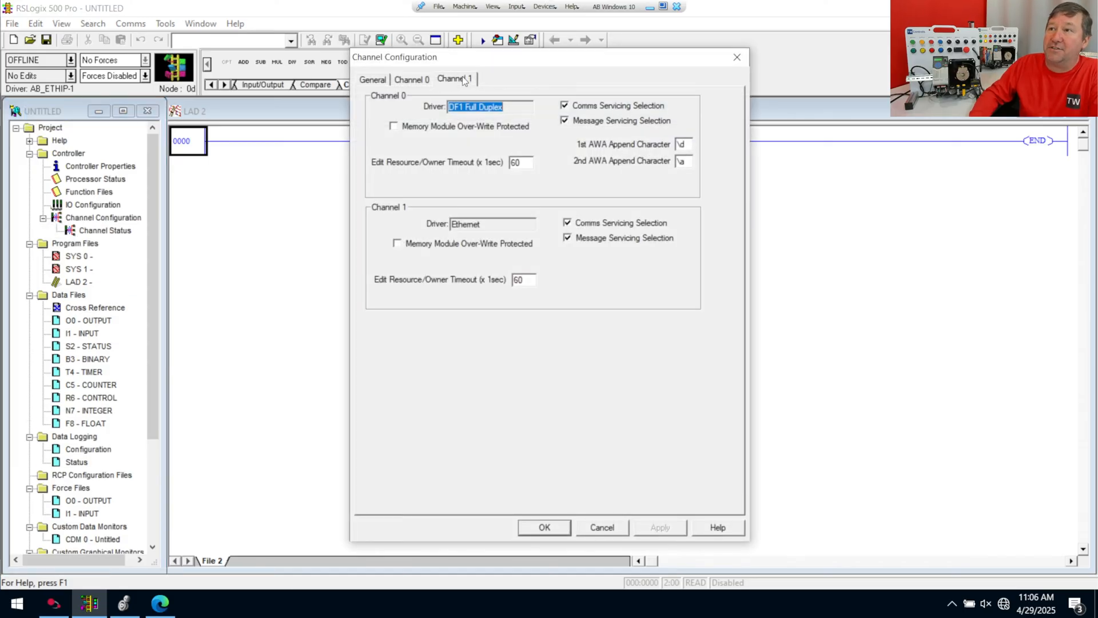
{"action": "left_click", "coordinate": [455, 79]}
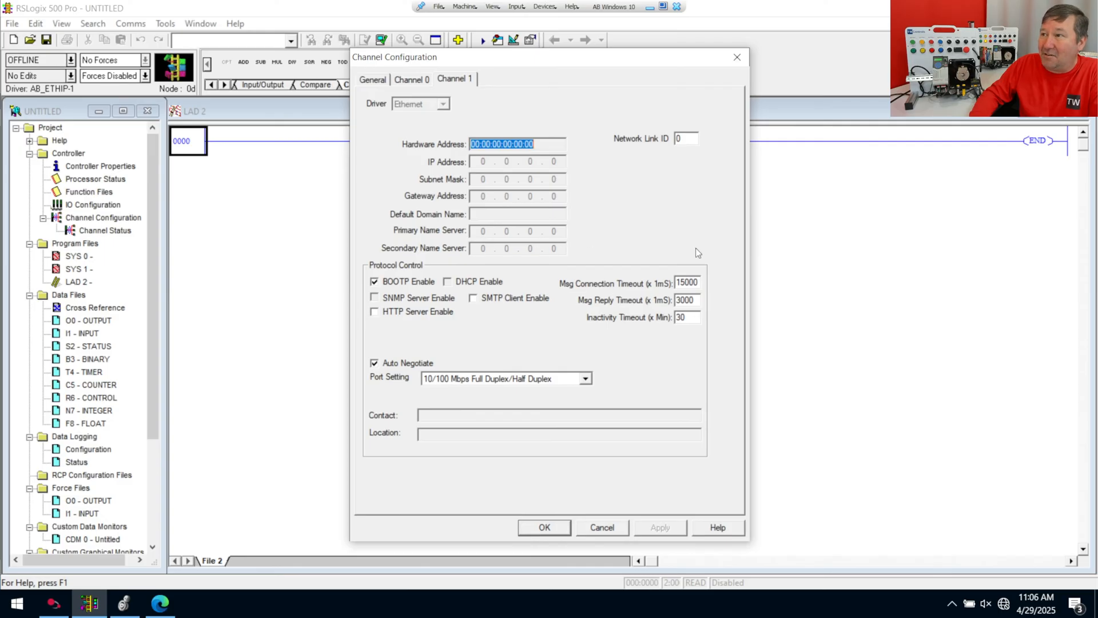
{"action": "mouse_move", "coordinate": [759, 287]}
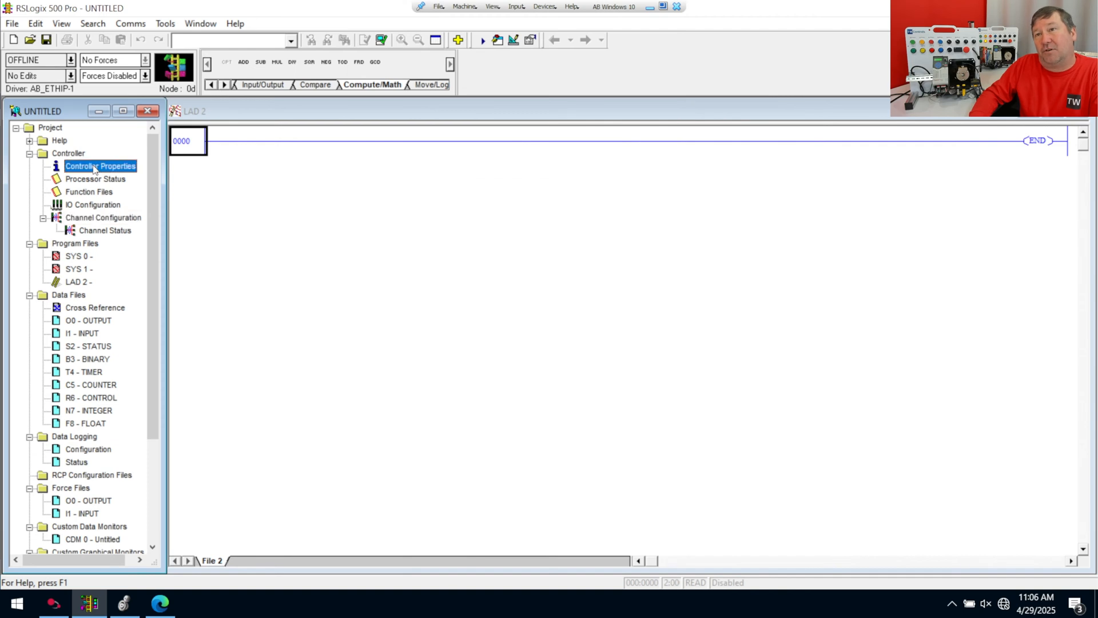
Step: Change the controller's processor type to MicroLogix 1400 Series A
{"action": "double_click", "coordinate": [97, 166]}
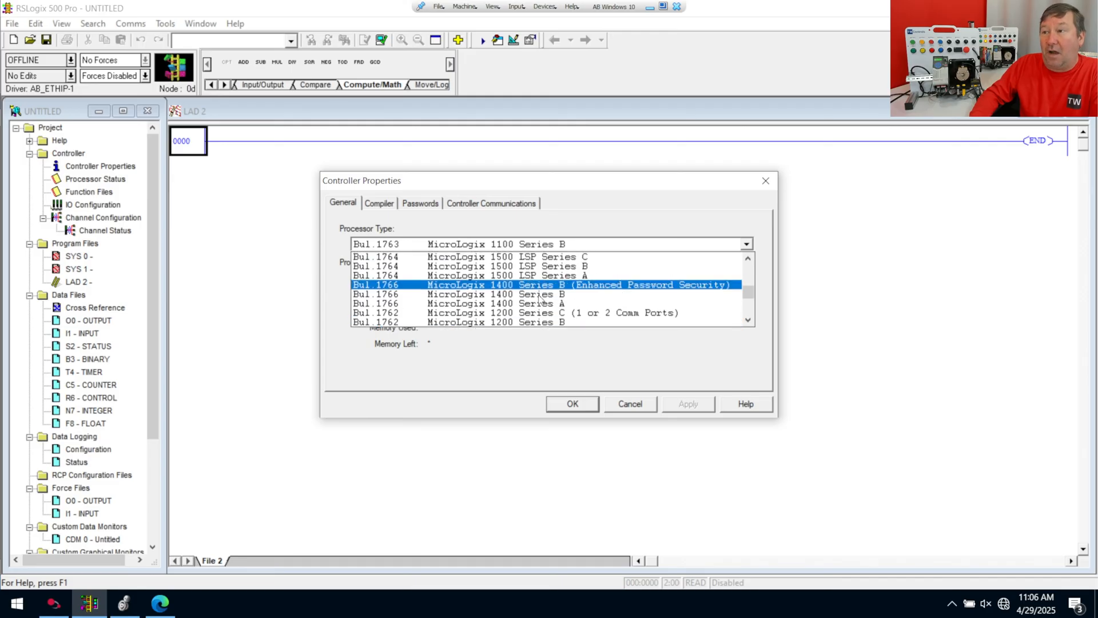
{"action": "left_click", "coordinate": [513, 303]}
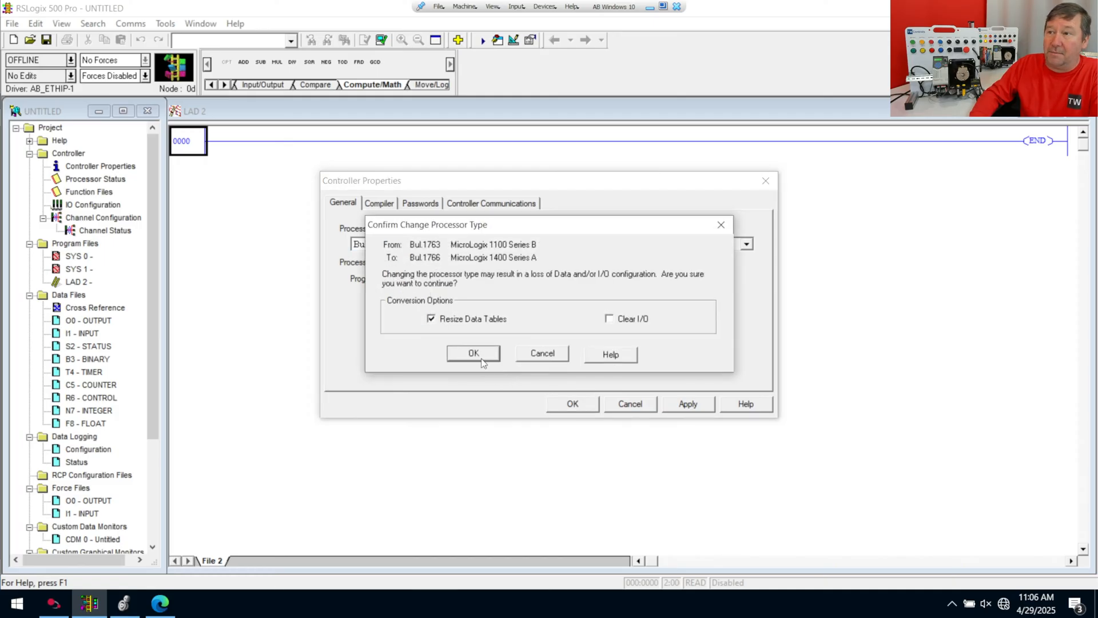
{"action": "left_click", "coordinate": [473, 352]}
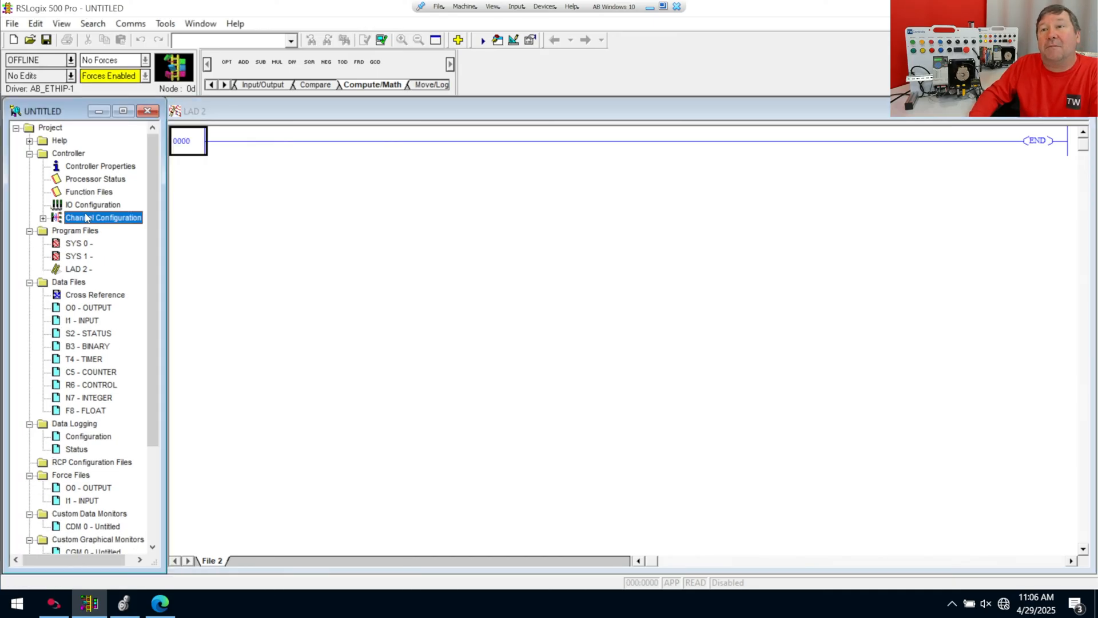
Step: Recheck the Ethernet channel settings, then switch the processor to MicroLogix 1400 Series B
{"action": "double_click", "coordinate": [105, 217]}
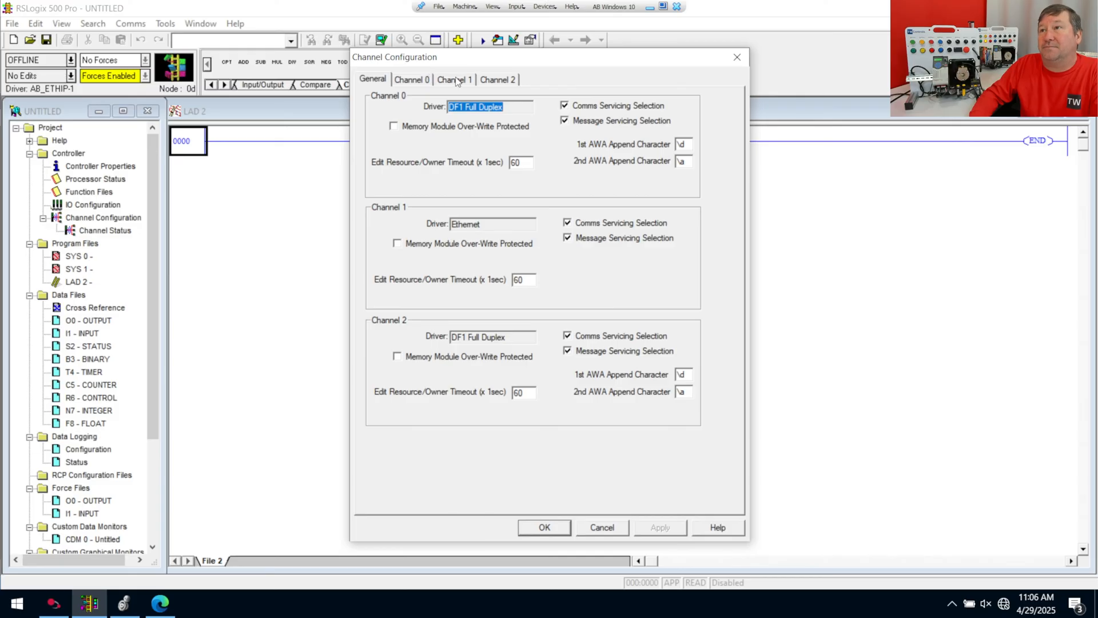
{"action": "left_click", "coordinate": [455, 80]}
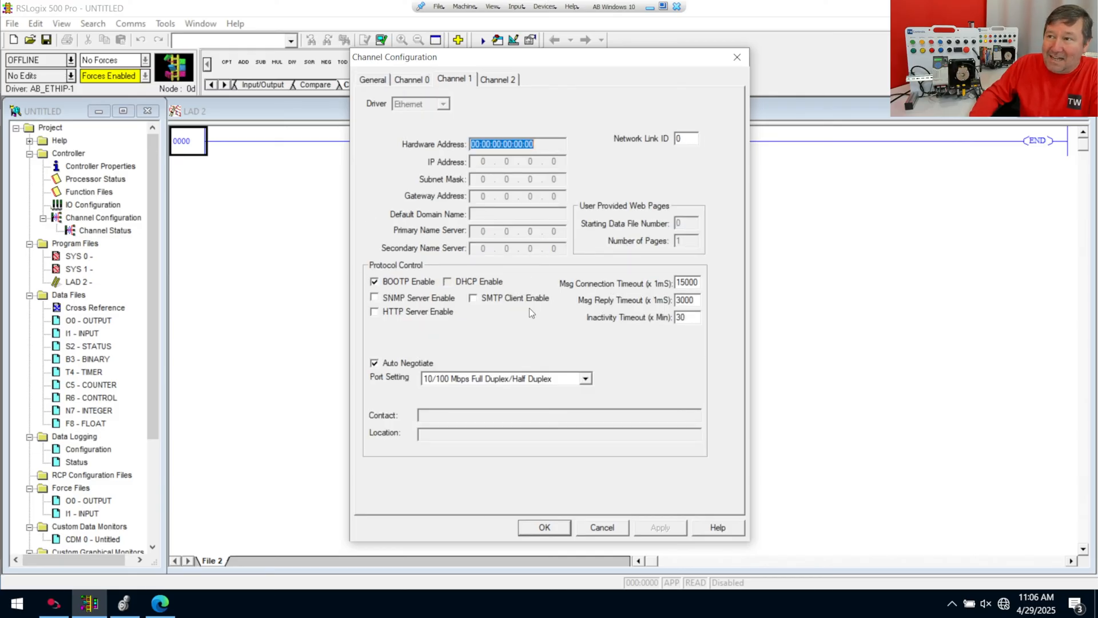
{"action": "left_click", "coordinate": [602, 528]}
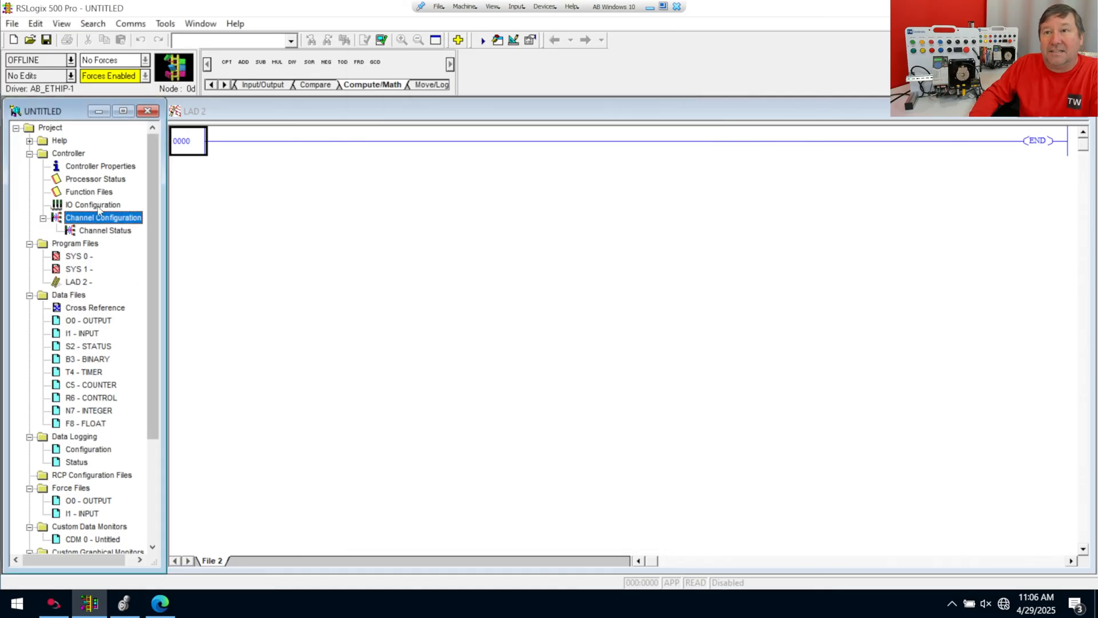
{"action": "double_click", "coordinate": [101, 166]}
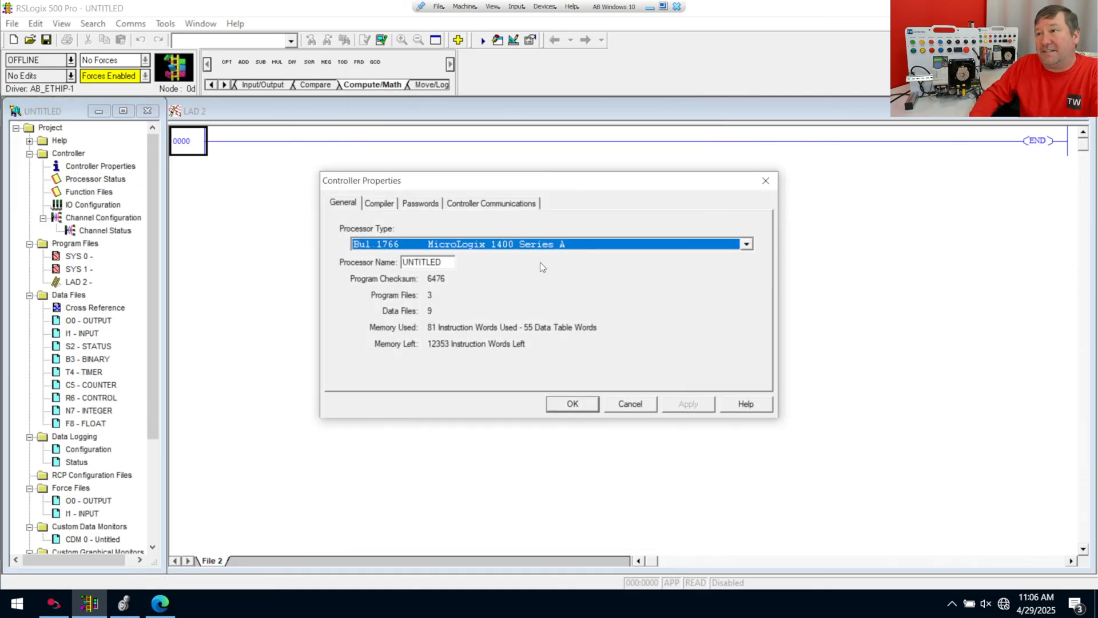
{"action": "left_click", "coordinate": [746, 244]}
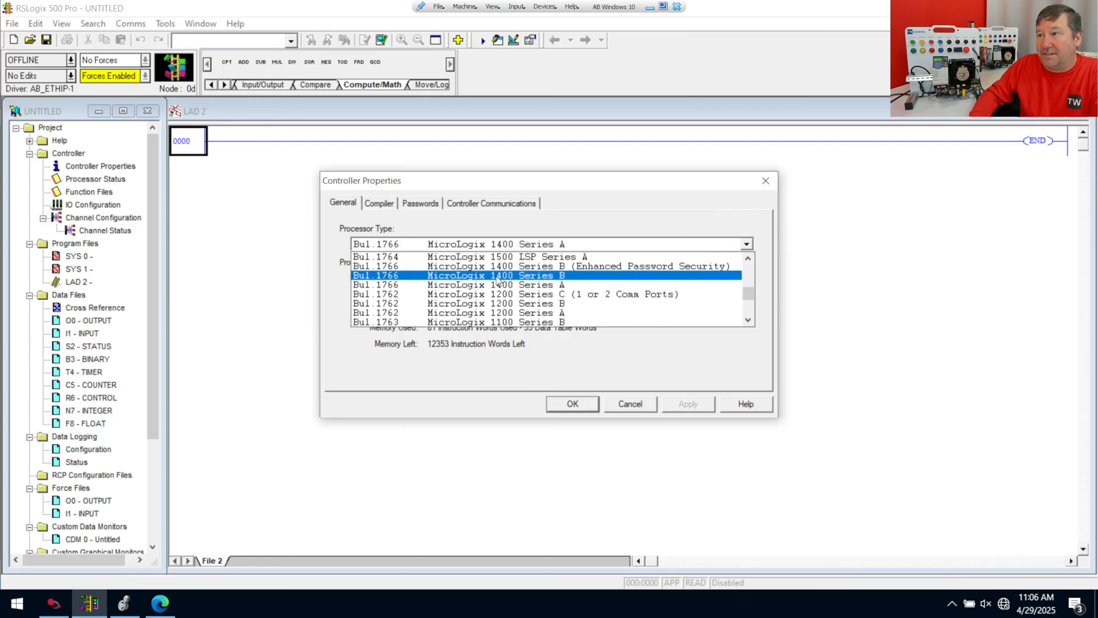
{"action": "mouse_move", "coordinate": [588, 279]}
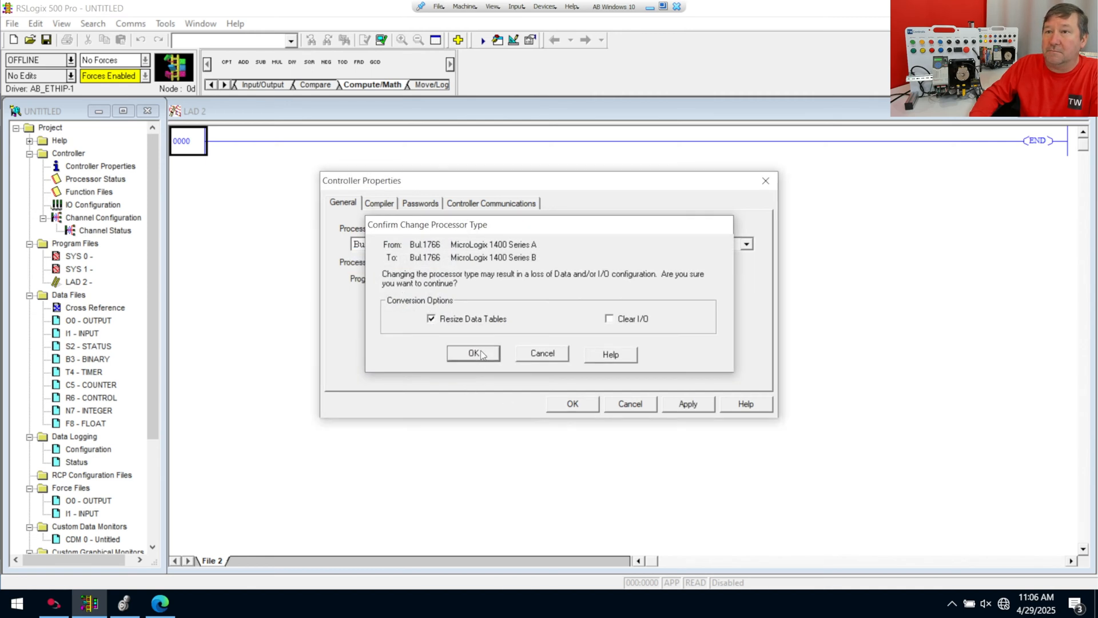
{"action": "left_click", "coordinate": [473, 353]}
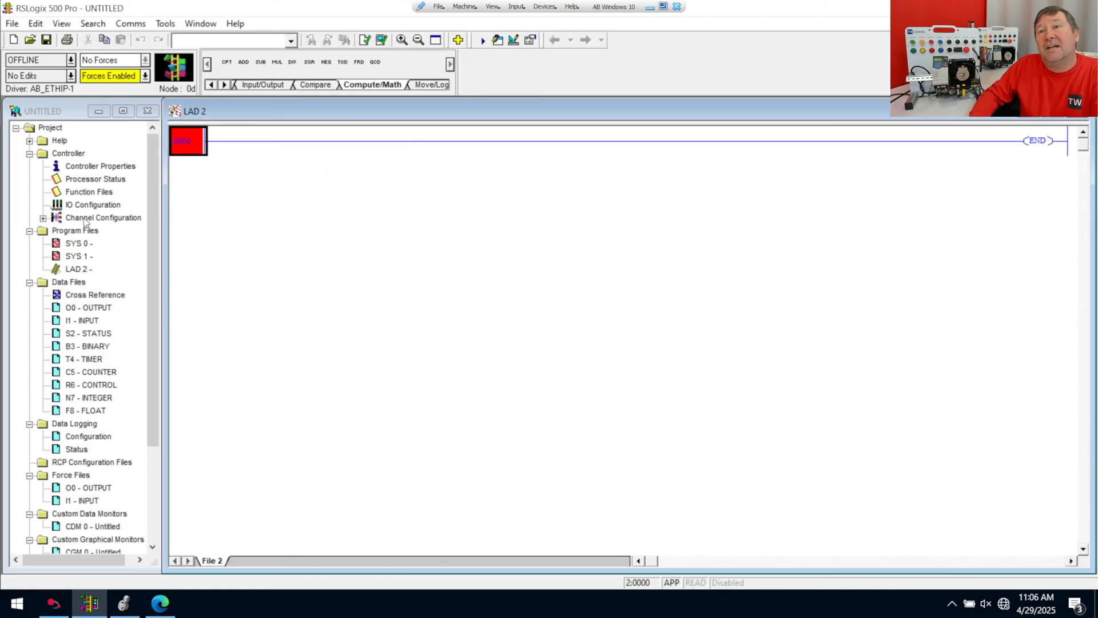
Step: Enable Modbus TCP, disable BOOTP, and set IP 192.168.1.10 with mask 255.255.255.0
{"action": "double_click", "coordinate": [105, 218]}
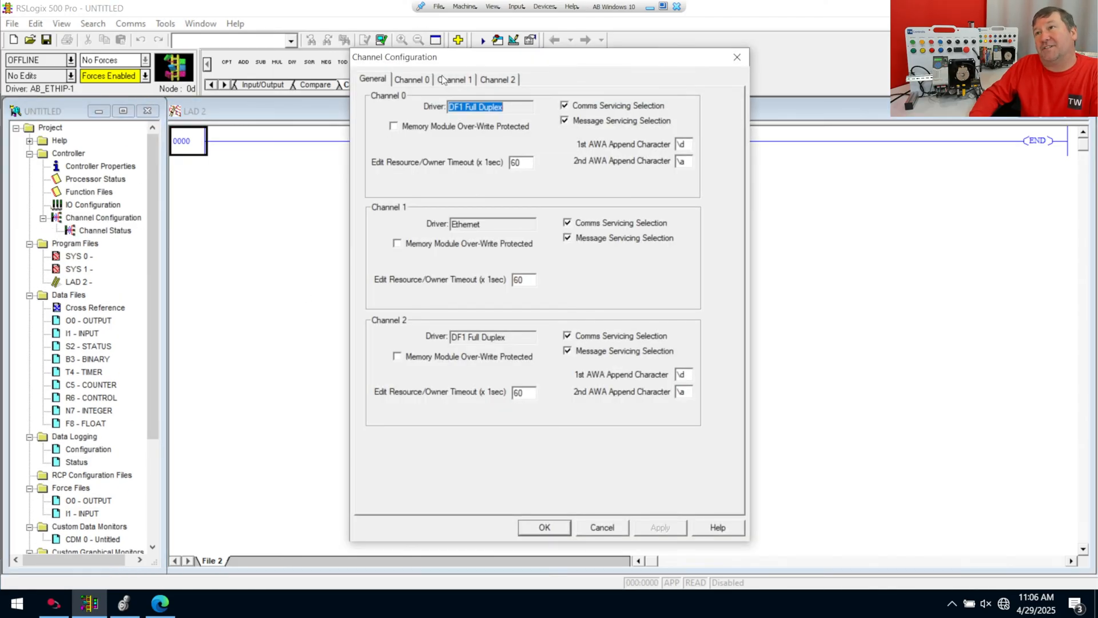
{"action": "left_click", "coordinate": [455, 78]}
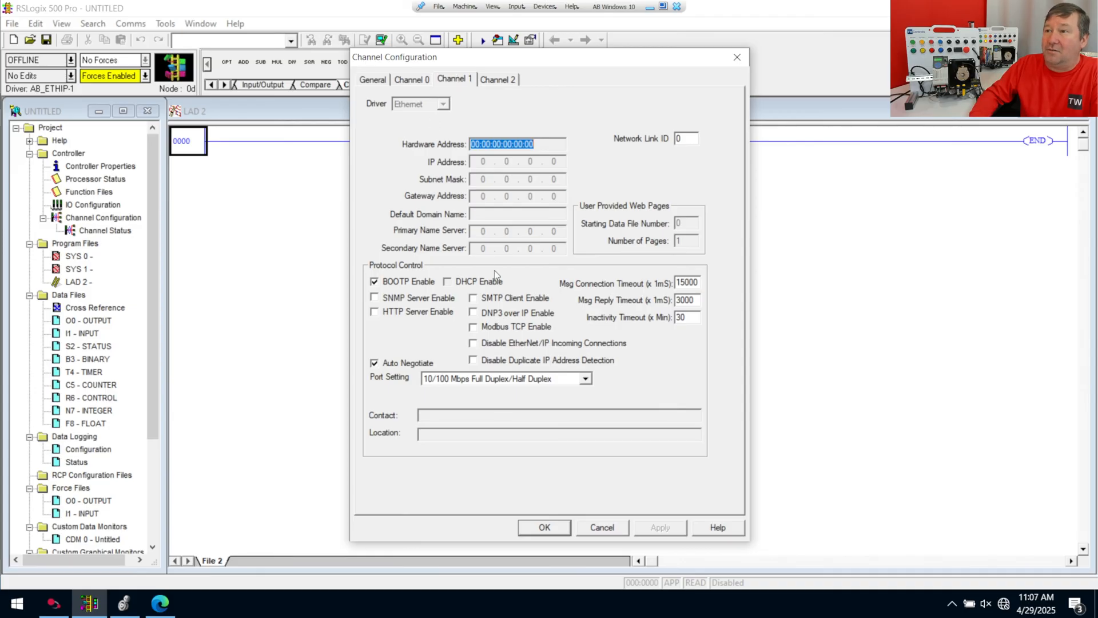
{"action": "left_click", "coordinate": [473, 327]}
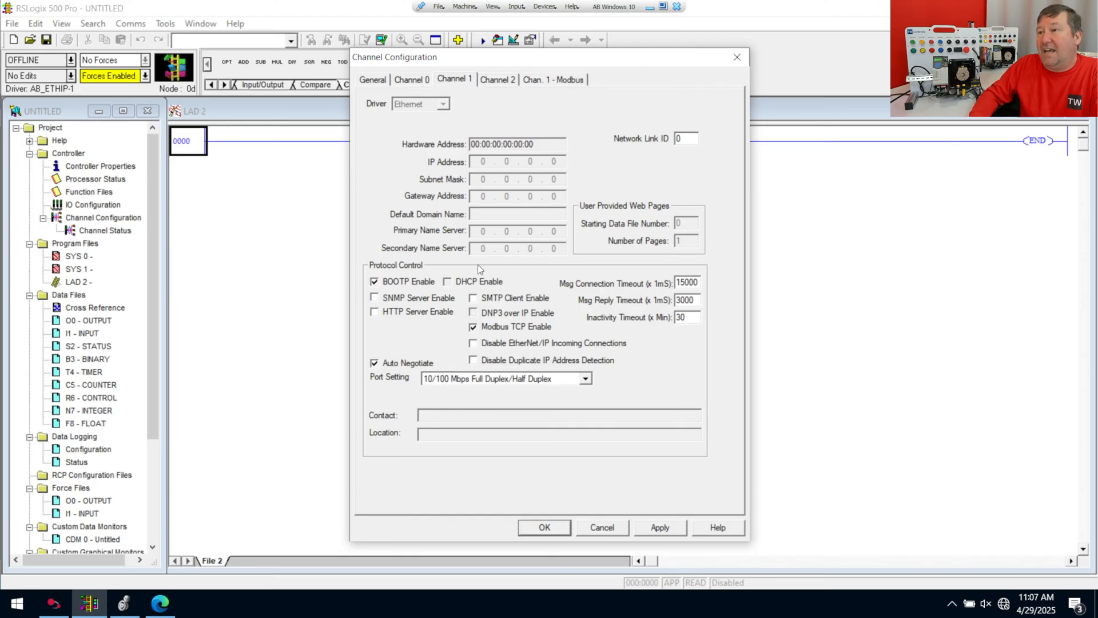
{"action": "mouse_move", "coordinate": [838, 544]}
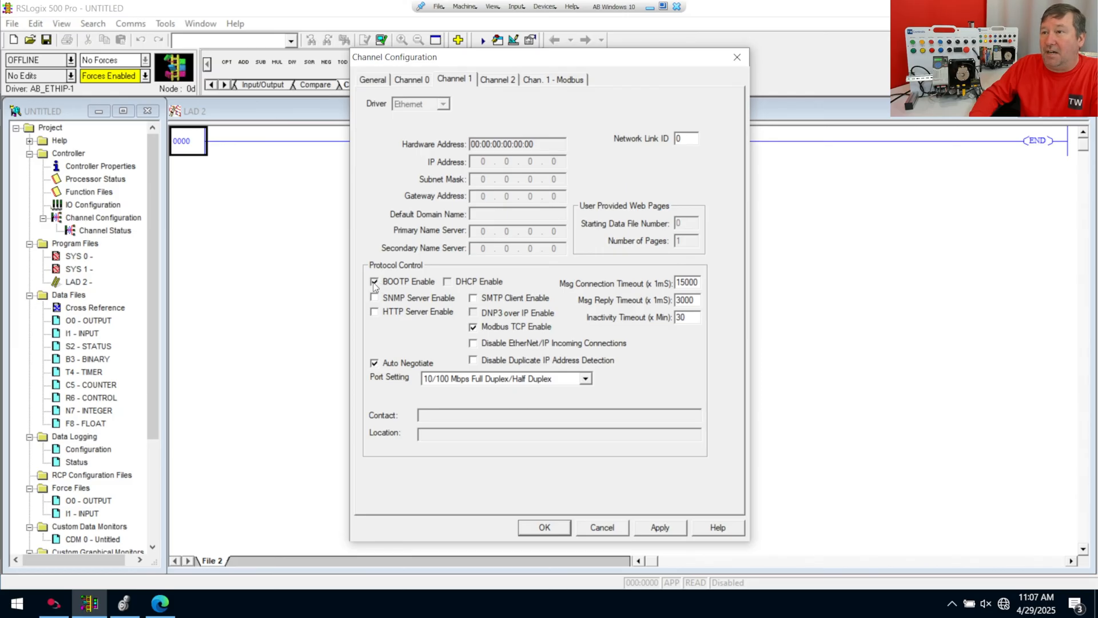
{"action": "left_click", "coordinate": [374, 282]}
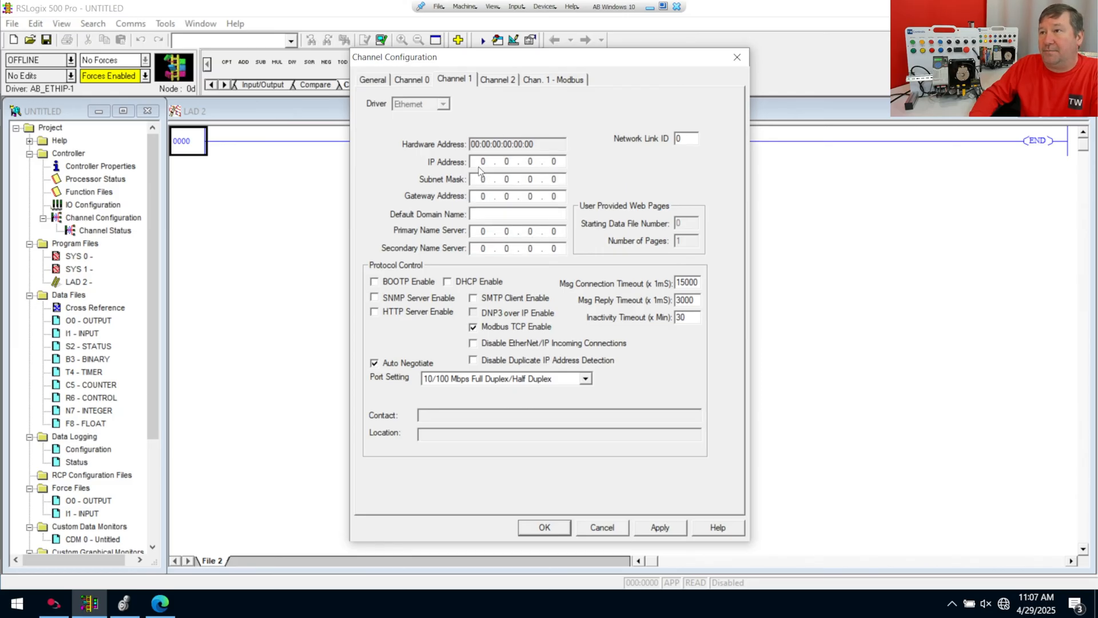
{"action": "left_click", "coordinate": [482, 162]}
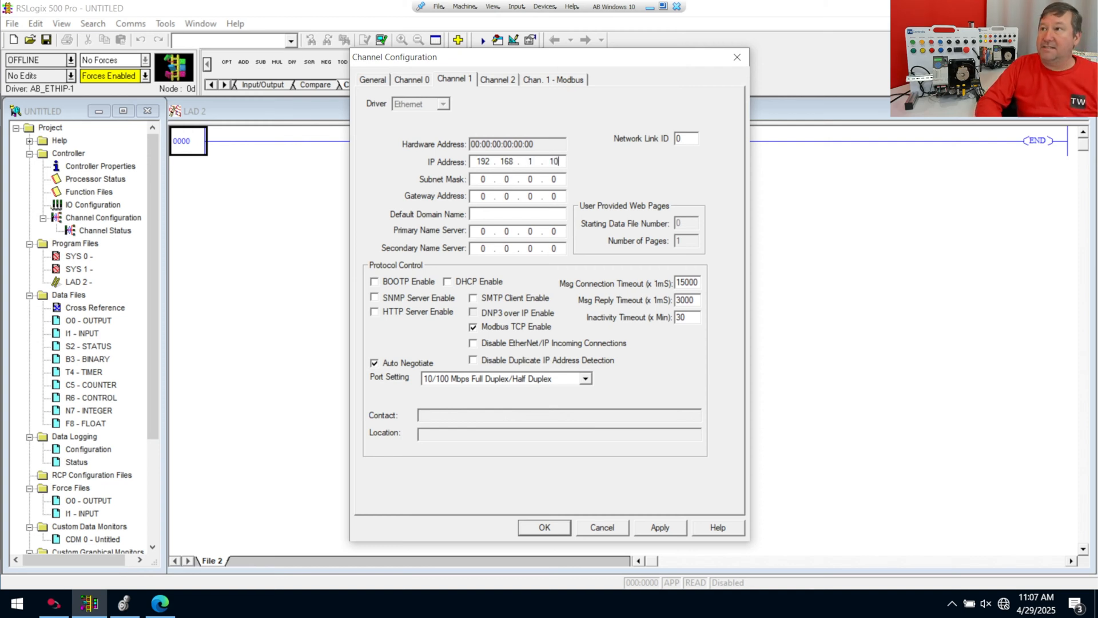
{"action": "left_click", "coordinate": [482, 179]}
{"action": "type", "text": "255.255.255"}
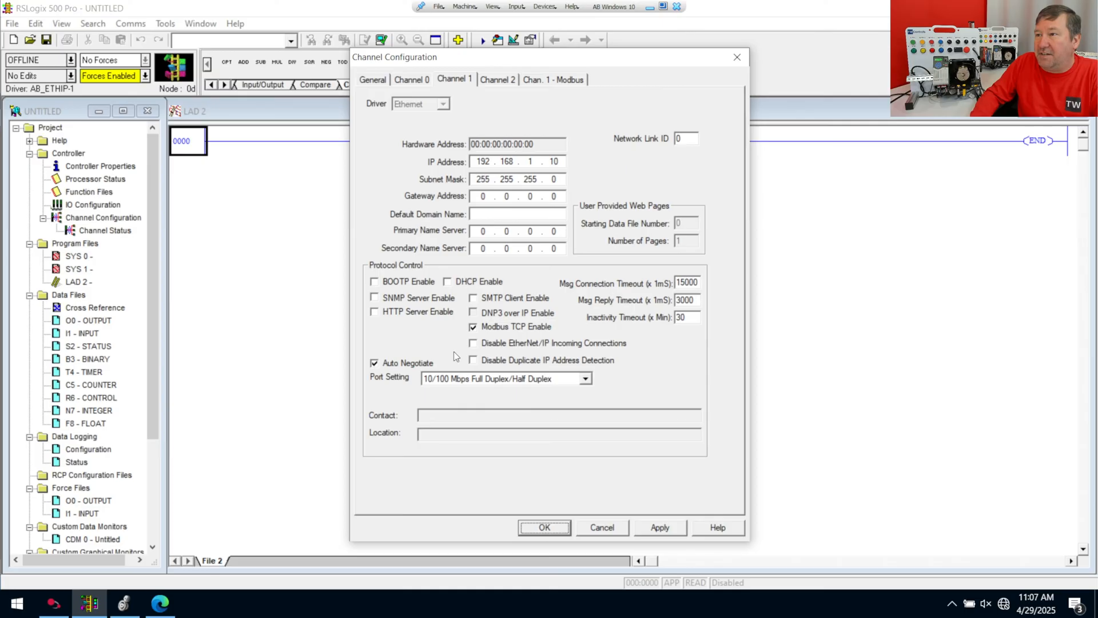
{"action": "mouse_move", "coordinate": [496, 491]}
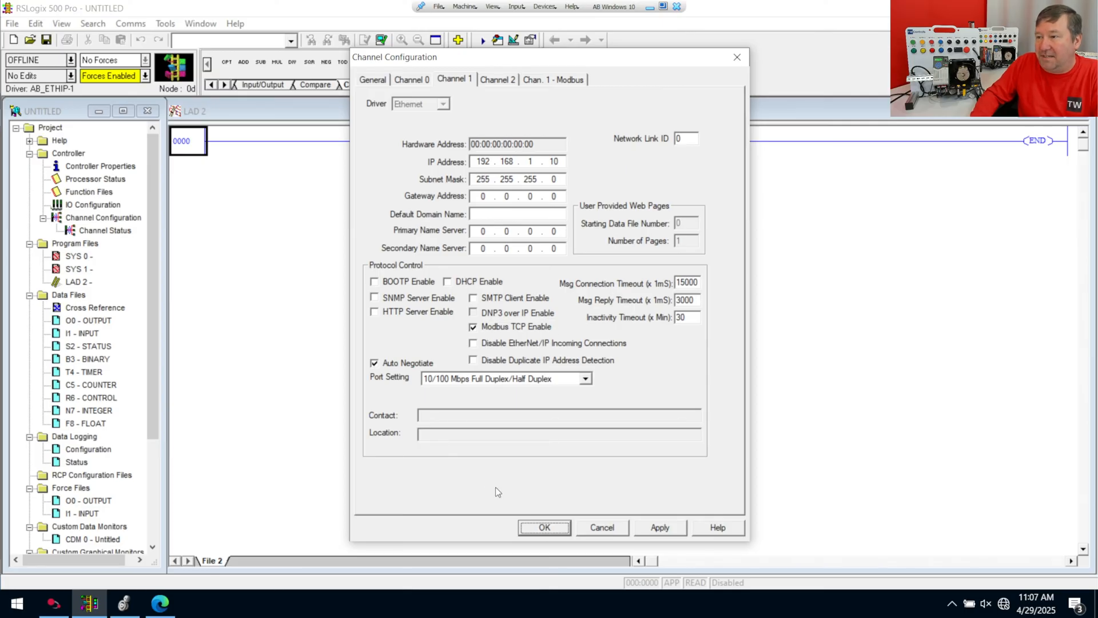
{"action": "left_click", "coordinate": [544, 527]}
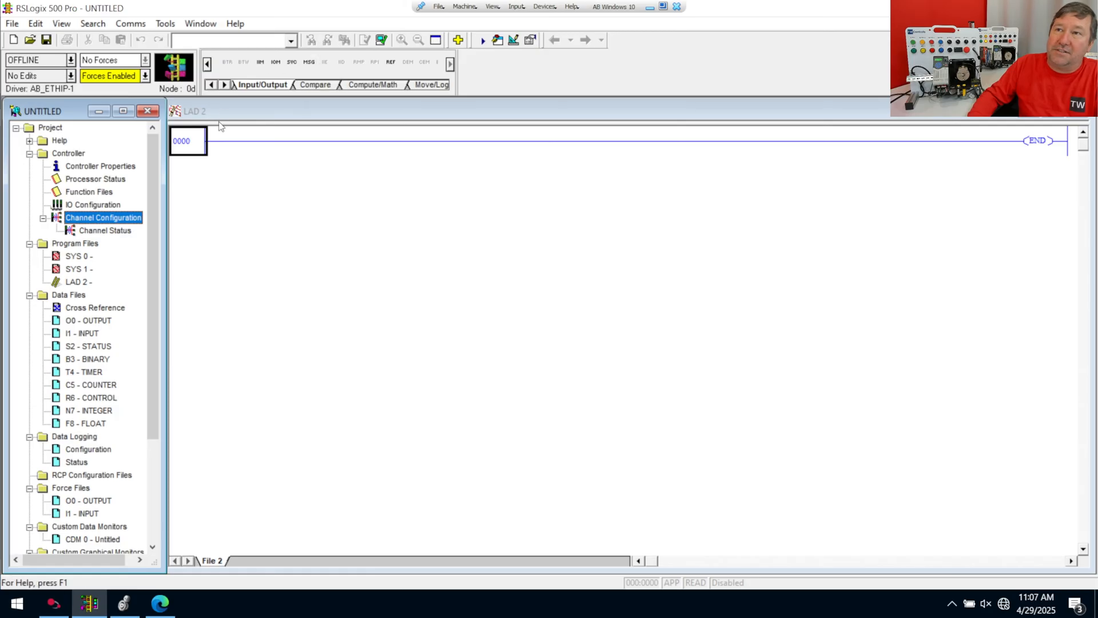
Step: Insert a new rung with a MSG instruction using channel 1 (Integral, Modbus TCP)
{"action": "right_click", "coordinate": [188, 141]}
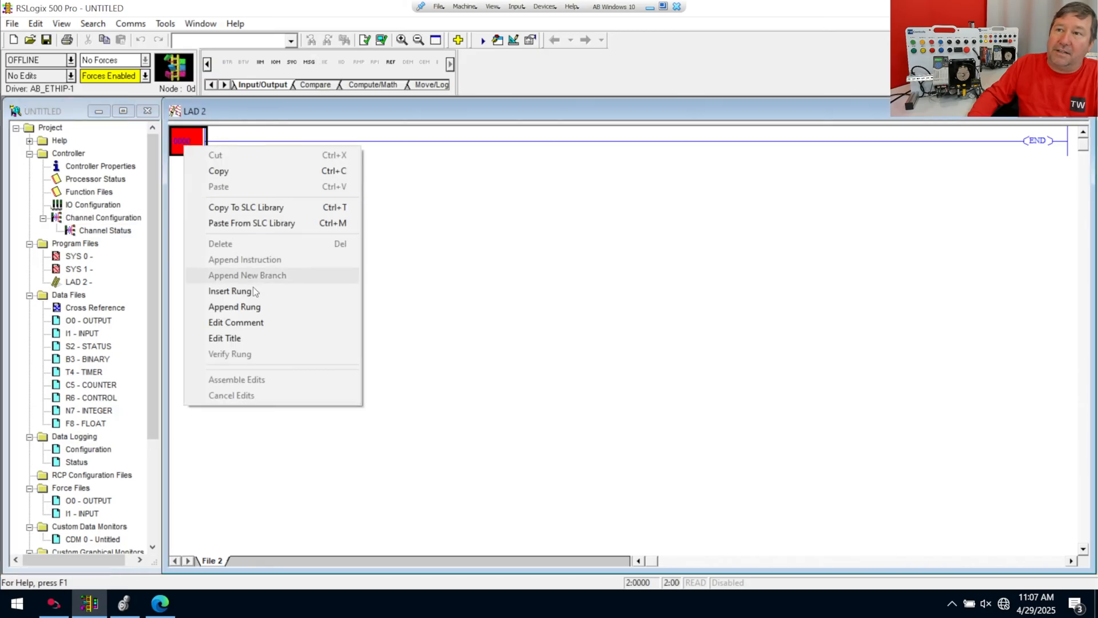
{"action": "left_click", "coordinate": [234, 307]}
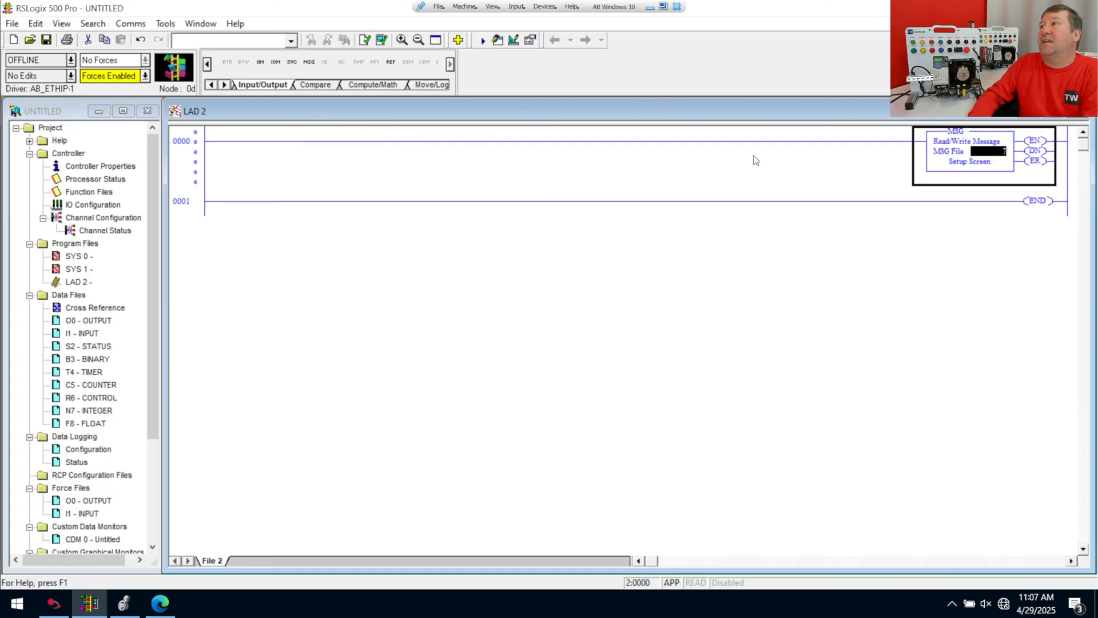
{"action": "left_click", "coordinate": [969, 161]}
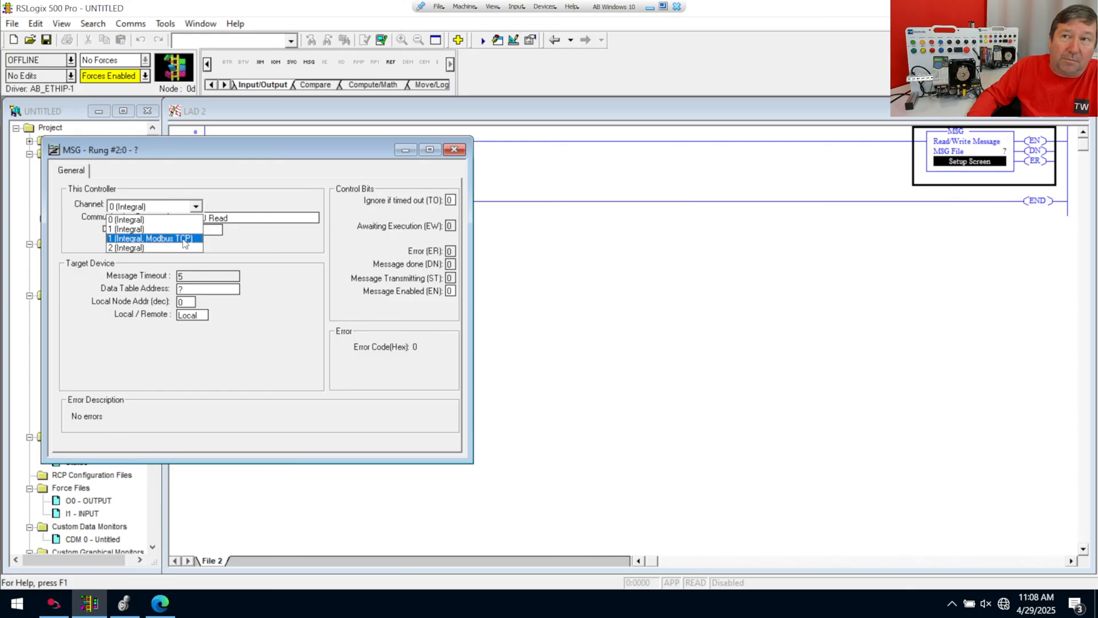
{"action": "left_click", "coordinate": [150, 238]}
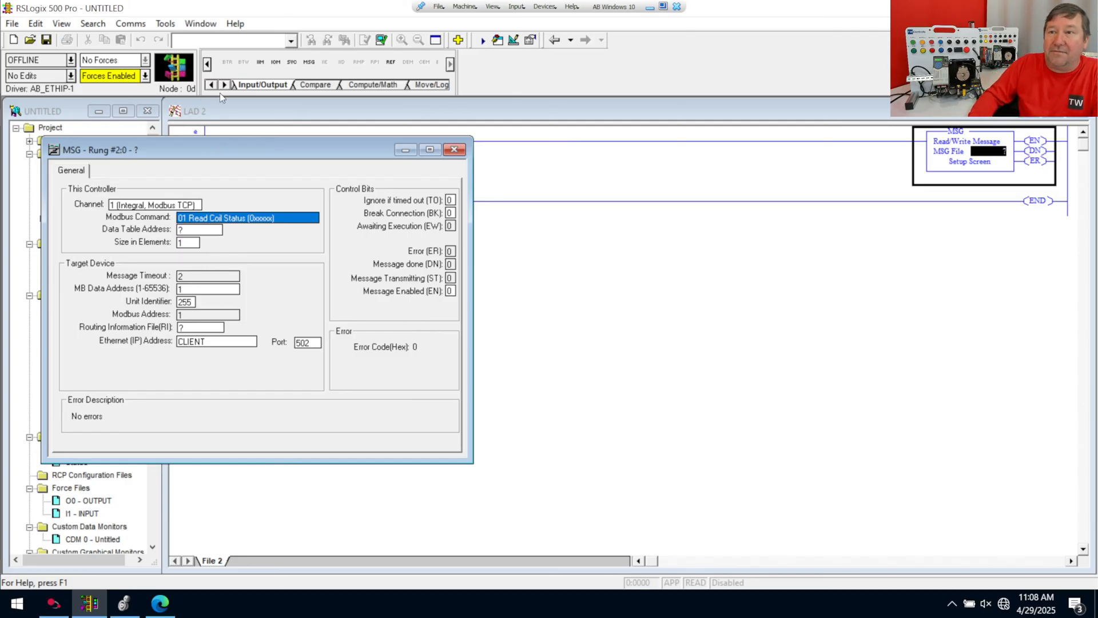
{"action": "mouse_move", "coordinate": [303, 469]}
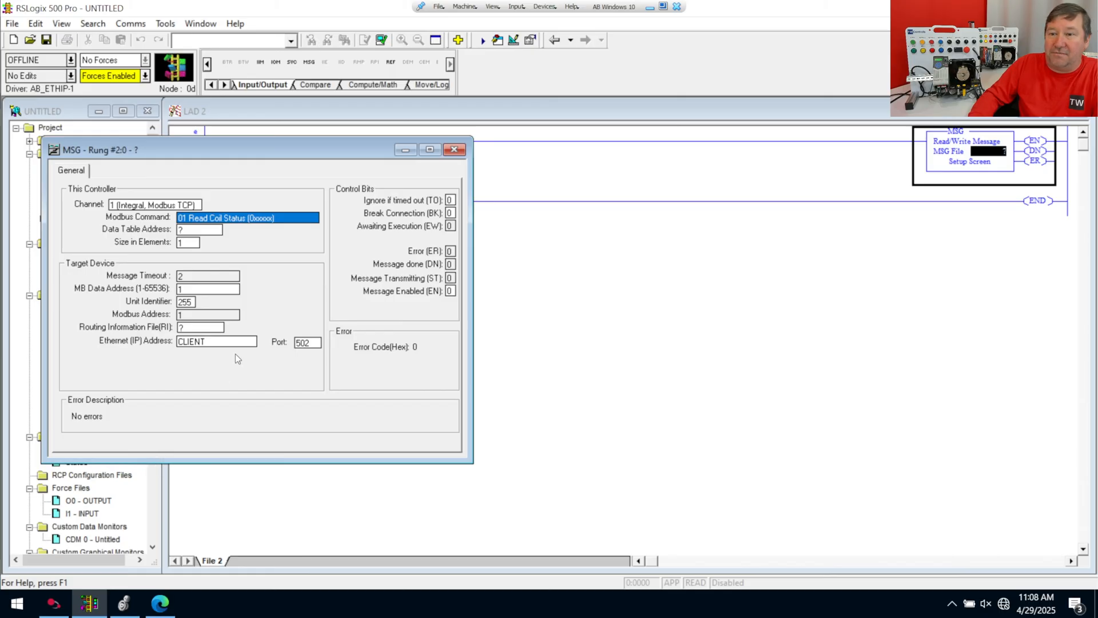
{"action": "mouse_move", "coordinate": [180, 460]}
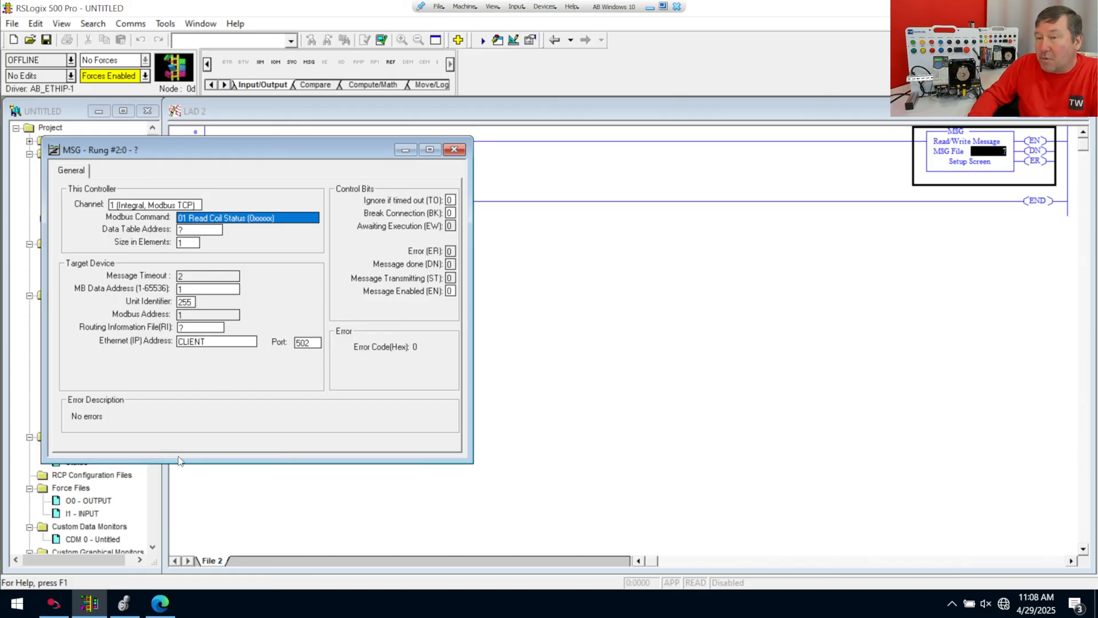
{"action": "mouse_move", "coordinate": [173, 579]}
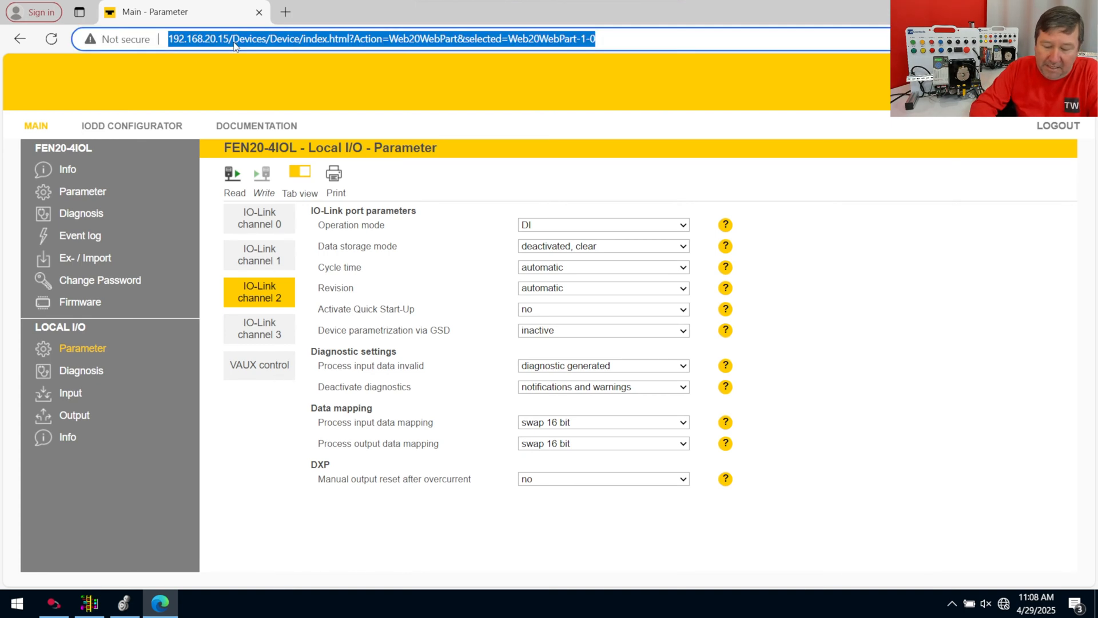
Step: Load the FEN20 web page at 192.168.1.15 and view Documentation > Modbus TCP Memory Map
{"action": "type", "text": "192.168.20.24"}
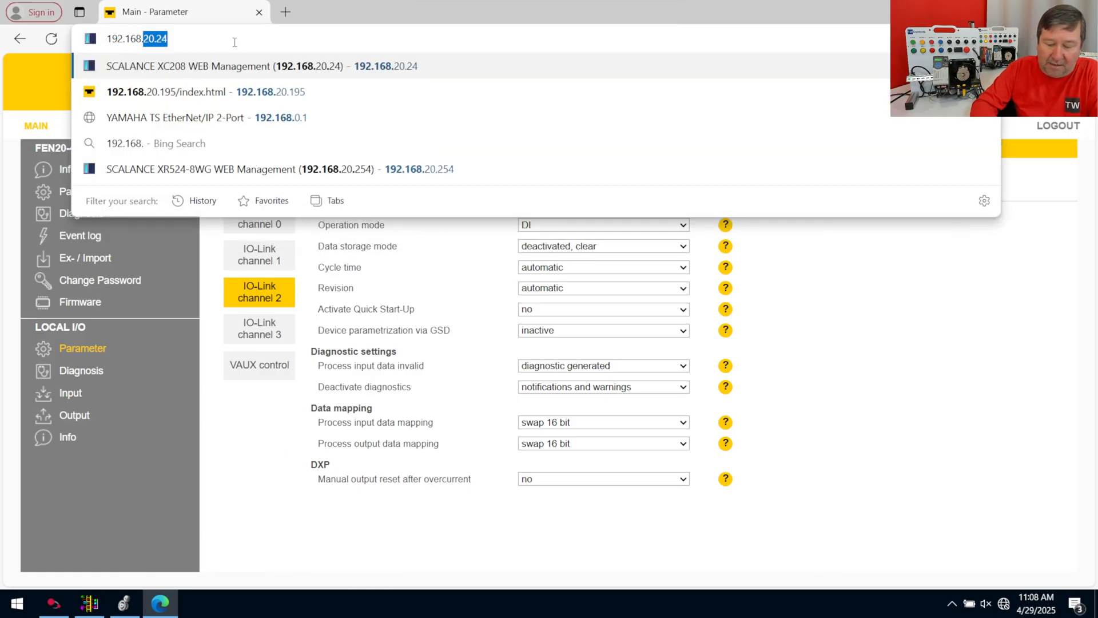
{"action": "type", "text": "192.168.1.15/Devices/Device/index.html?Action=Web20WebPart&selected=Web20WebPart-0-0"}
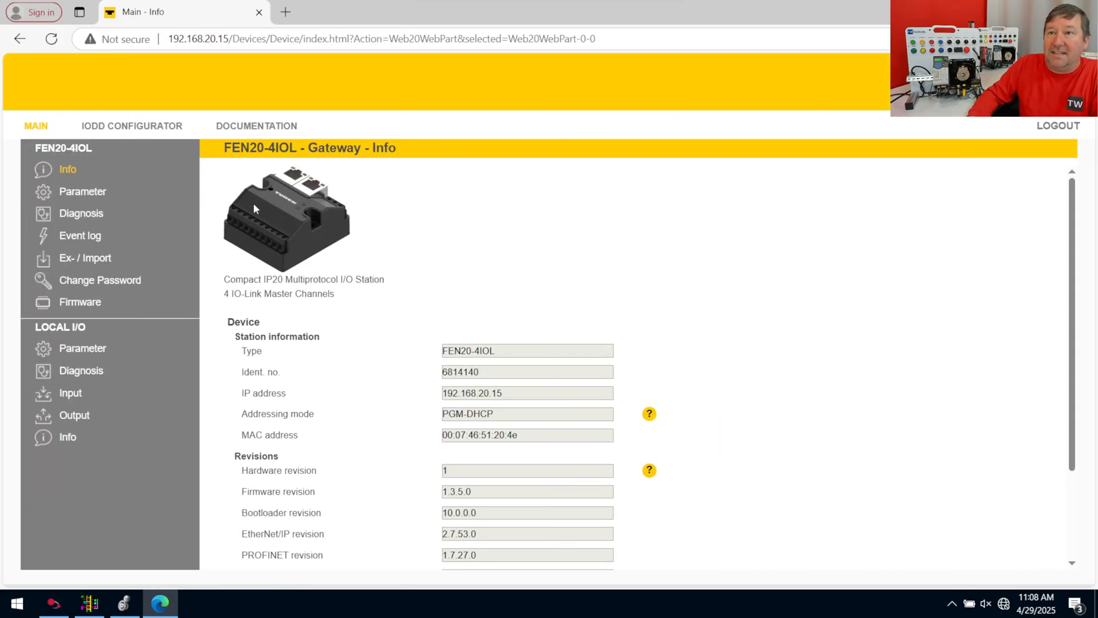
{"action": "mouse_move", "coordinate": [259, 130]}
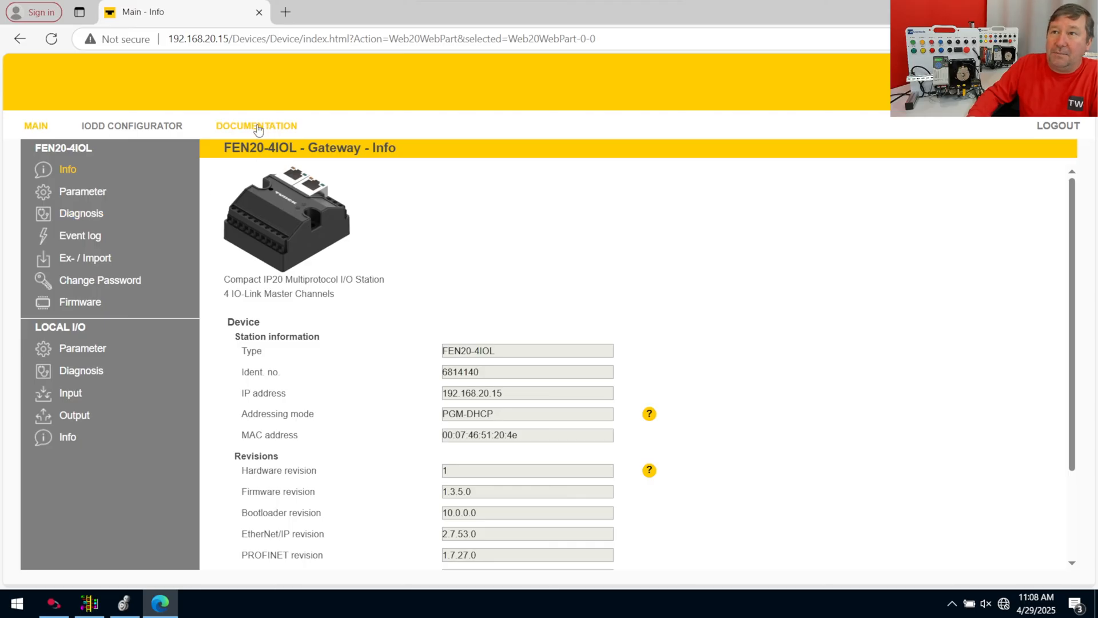
{"action": "left_click", "coordinate": [256, 126]}
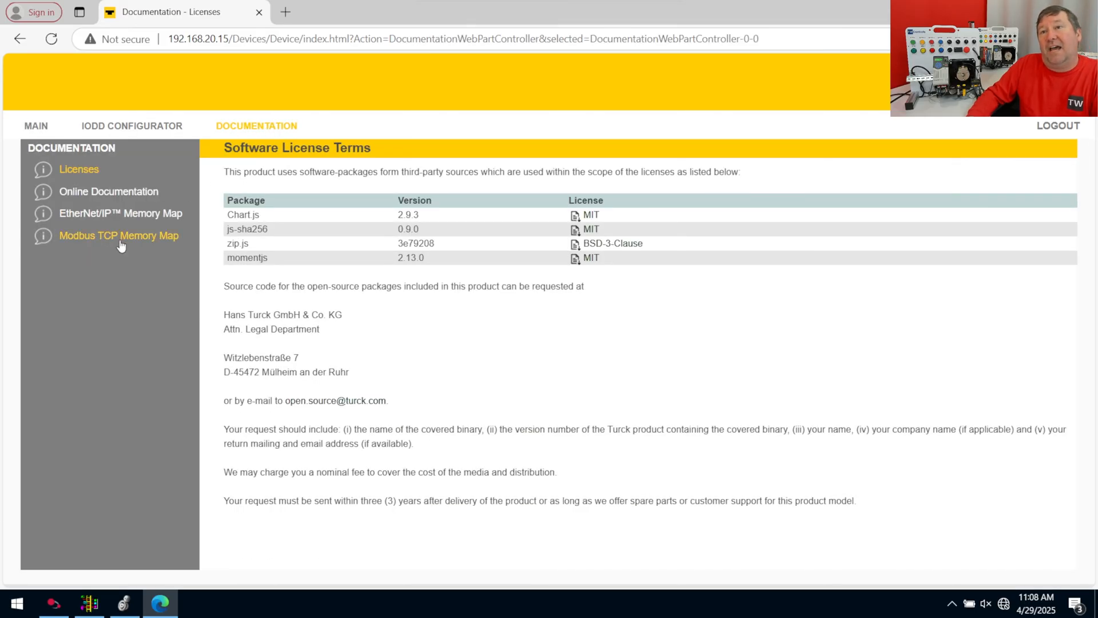
{"action": "left_click", "coordinate": [118, 236]}
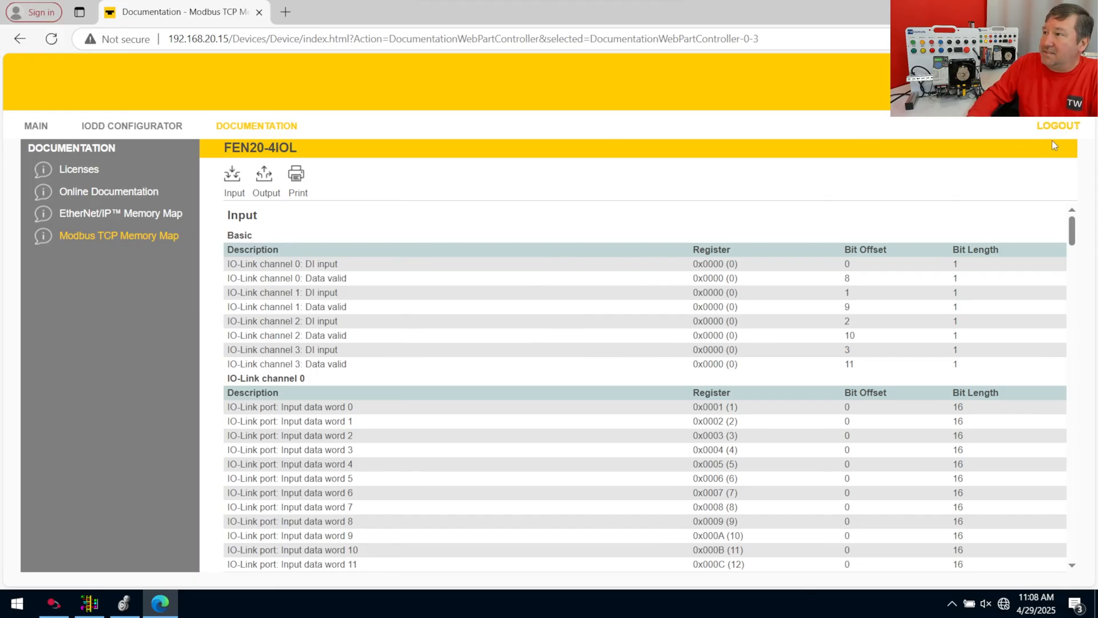
{"action": "mouse_move", "coordinate": [271, 233]}
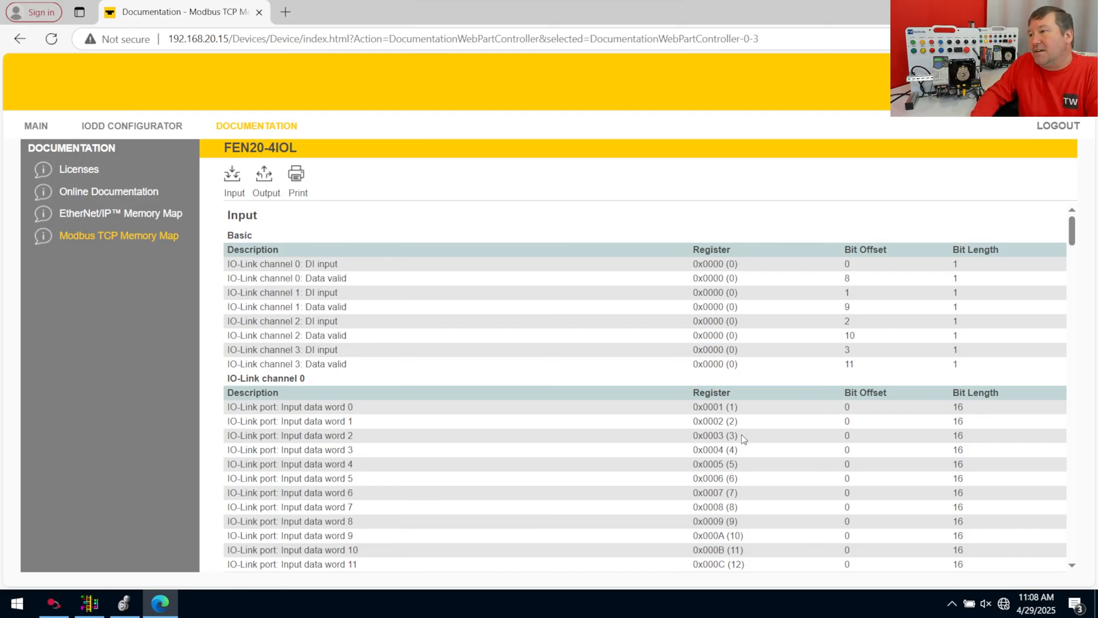
{"action": "mouse_move", "coordinate": [751, 370]}
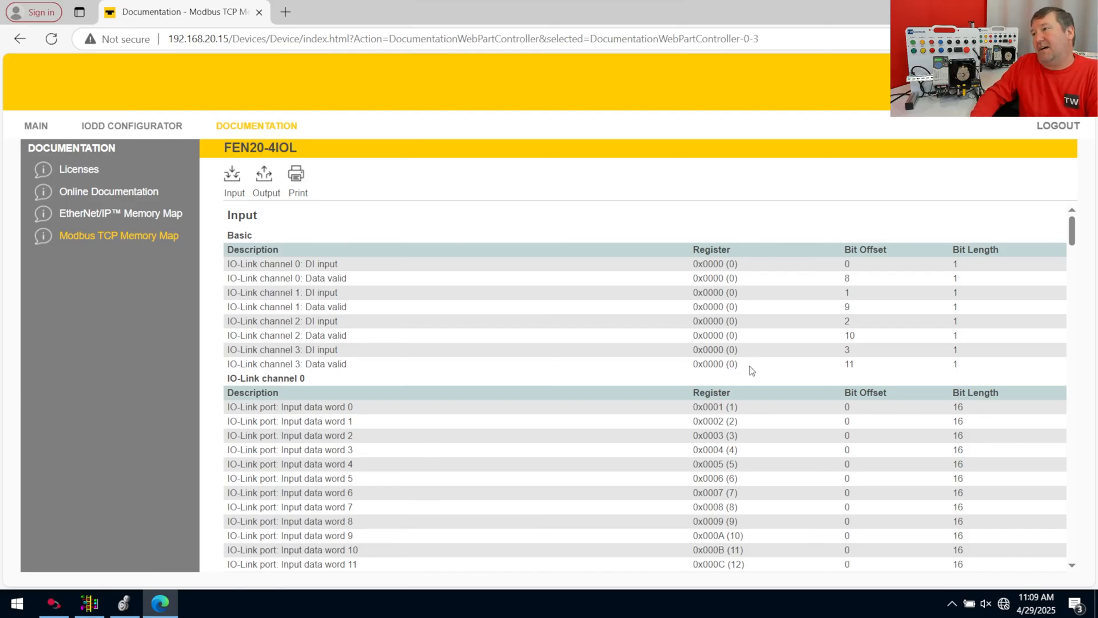
{"action": "mouse_move", "coordinate": [736, 258]}
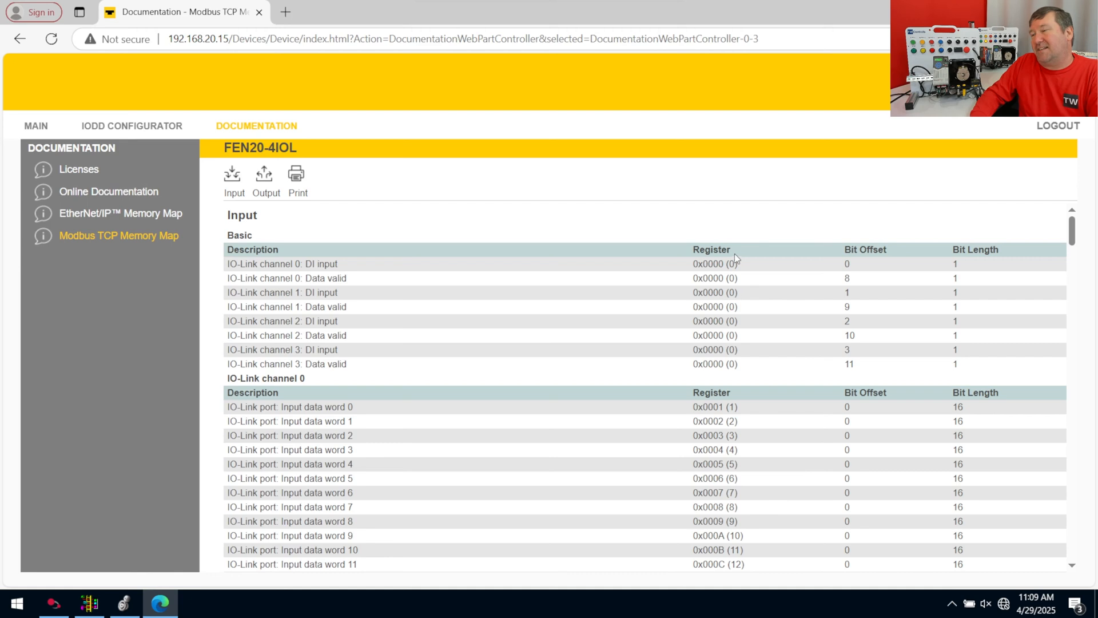
{"action": "mouse_move", "coordinate": [226, 269]}
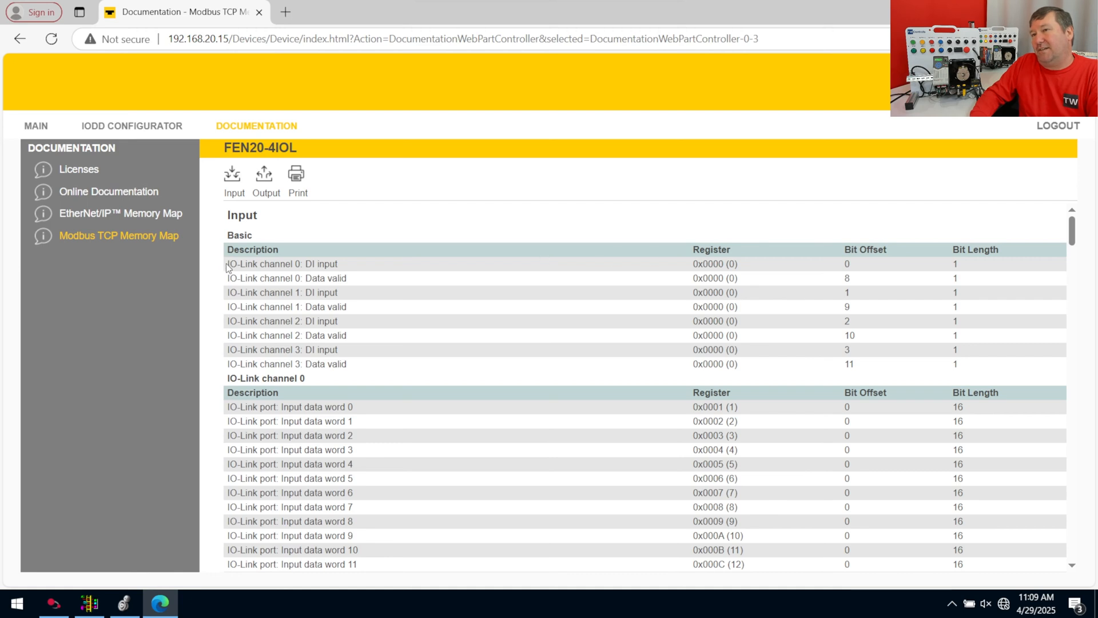
{"action": "mouse_move", "coordinate": [738, 263]}
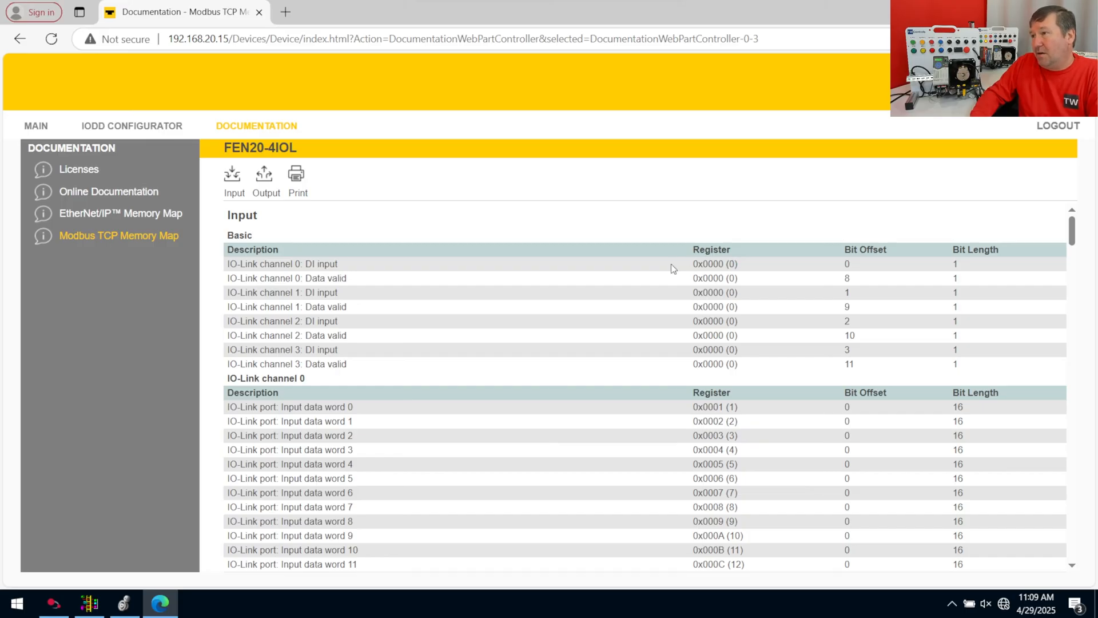
{"action": "mouse_move", "coordinate": [348, 391]}
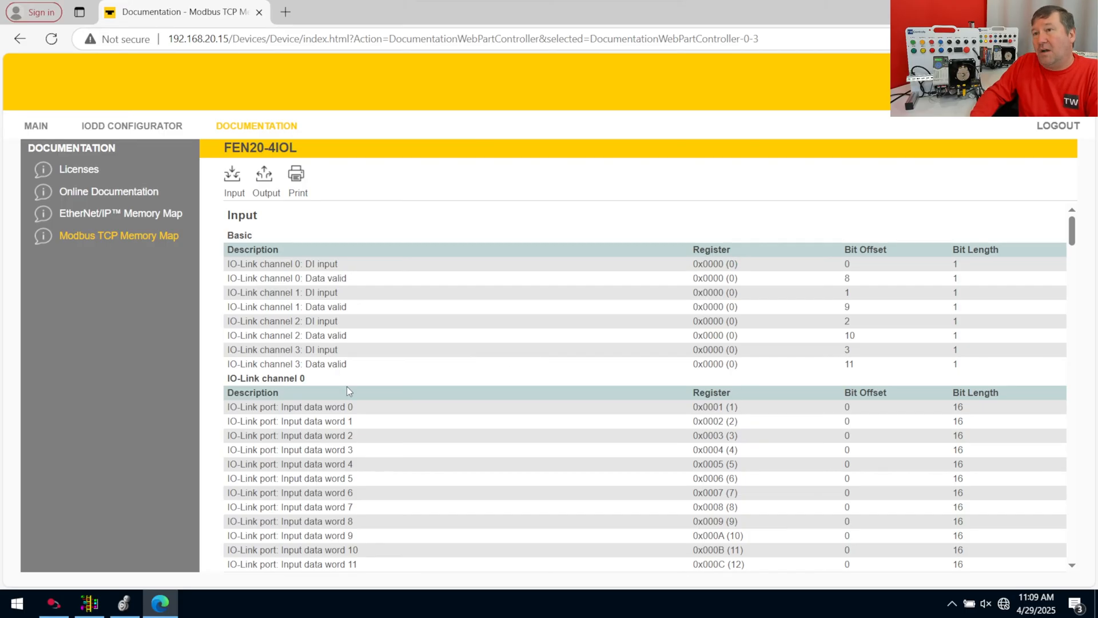
{"action": "mouse_move", "coordinate": [727, 245]}
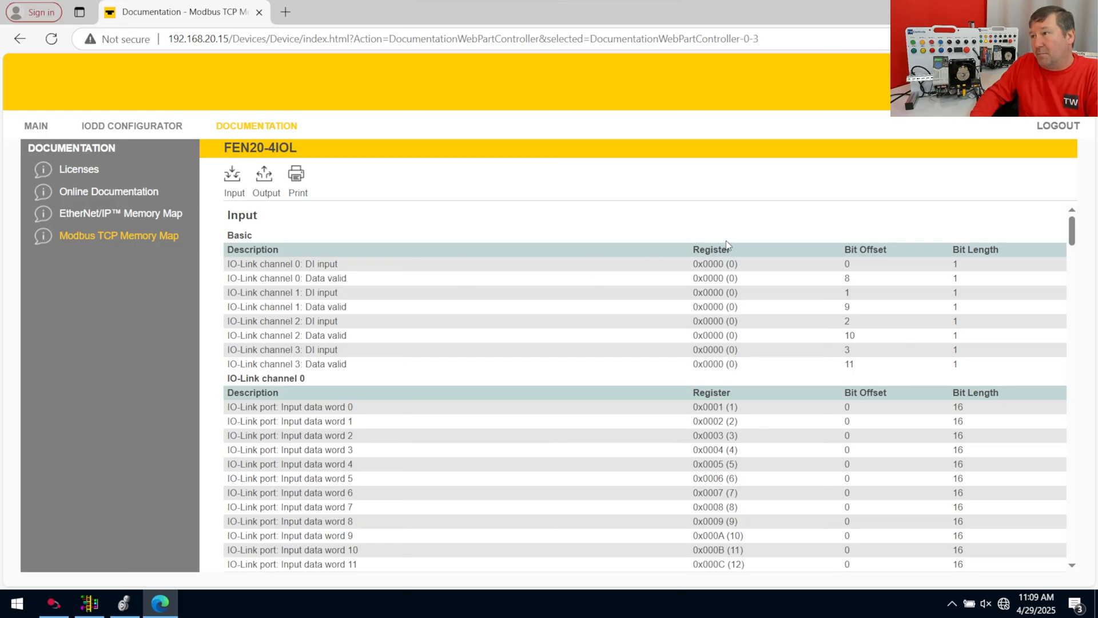
{"action": "mouse_move", "coordinate": [717, 231]}
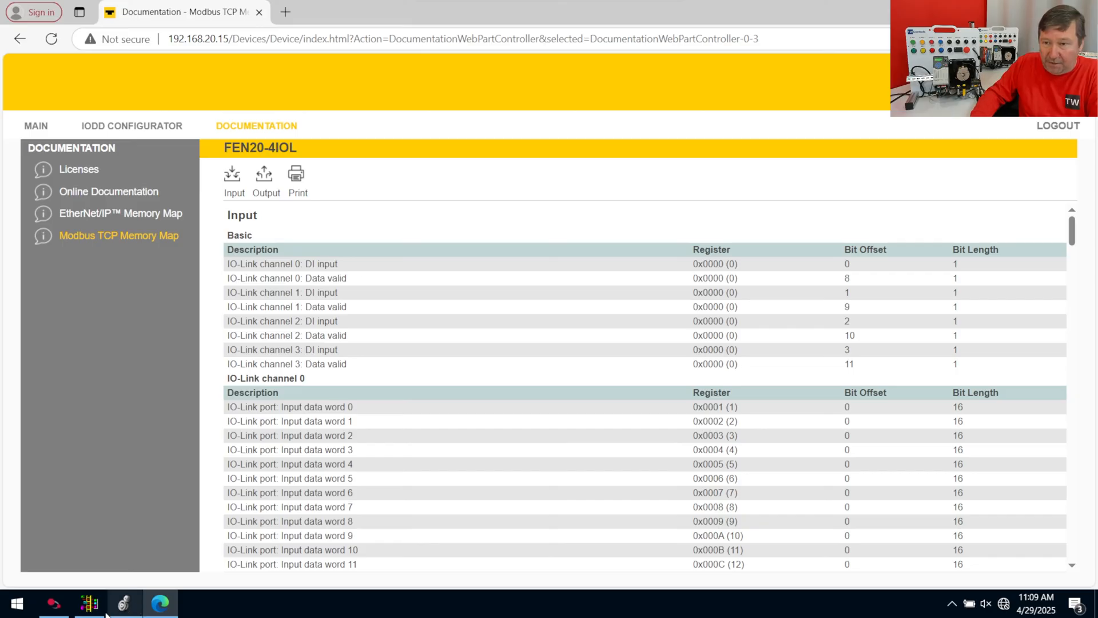
Step: Set the MSG command to 03 Read Holding Registers with data table address N7:0
{"action": "left_click", "coordinate": [85, 601]}
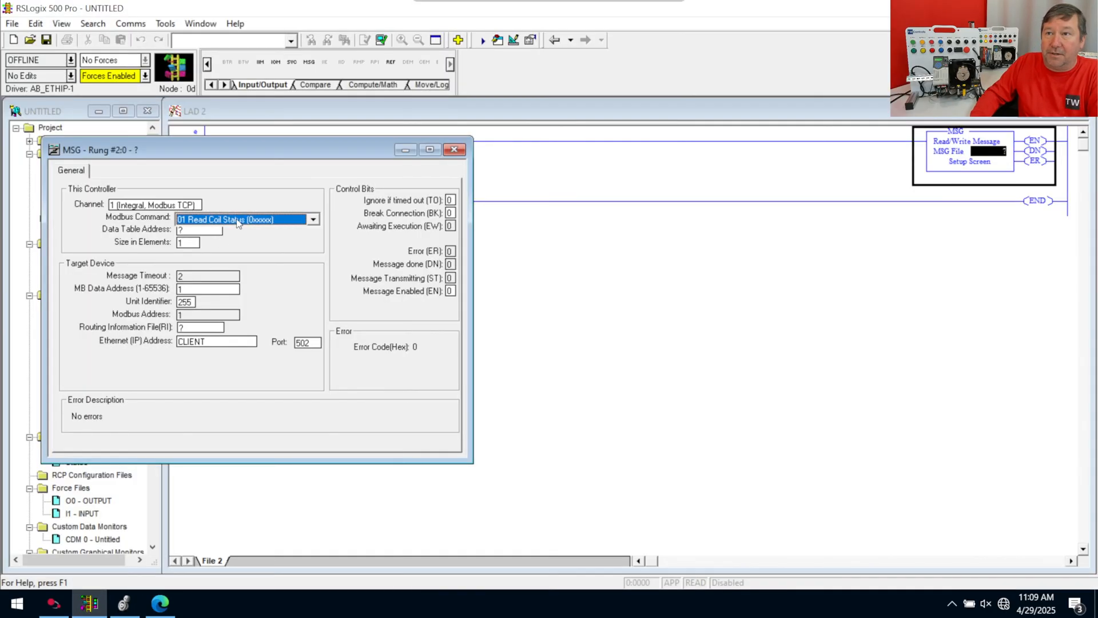
{"action": "left_click", "coordinate": [313, 219]}
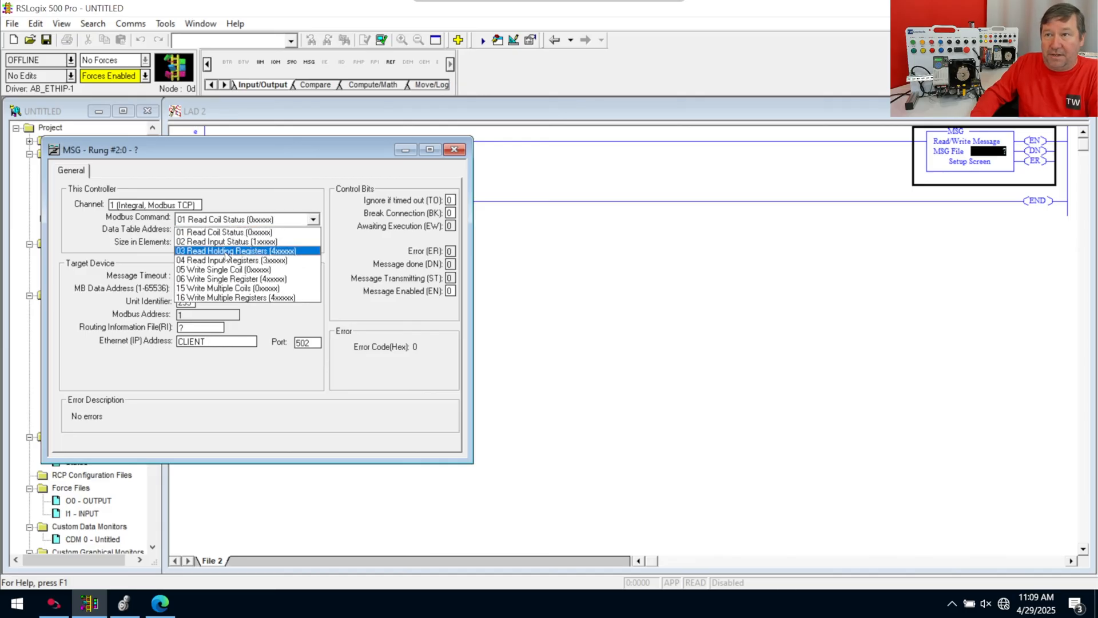
{"action": "left_click", "coordinate": [235, 251]}
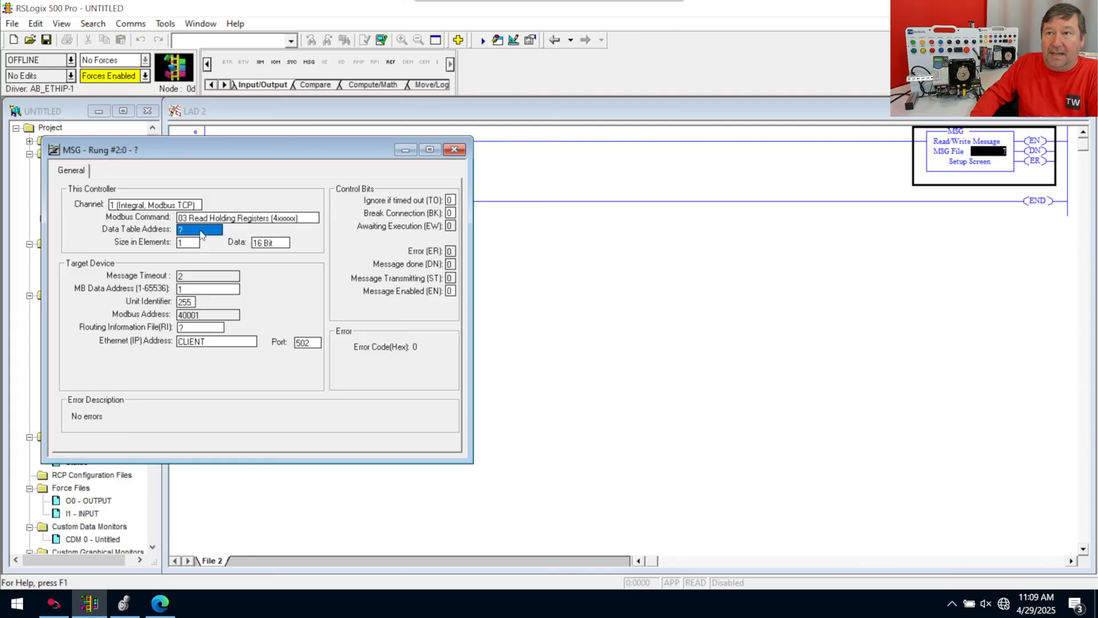
{"action": "mouse_move", "coordinate": [210, 231]}
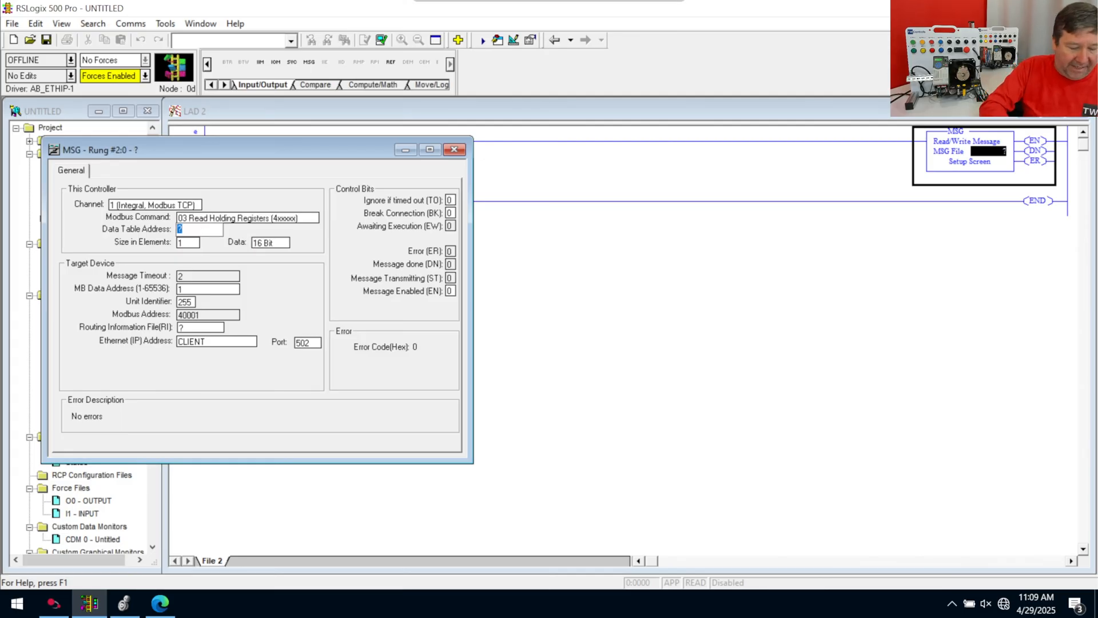
{"action": "type", "text": "n7:"}
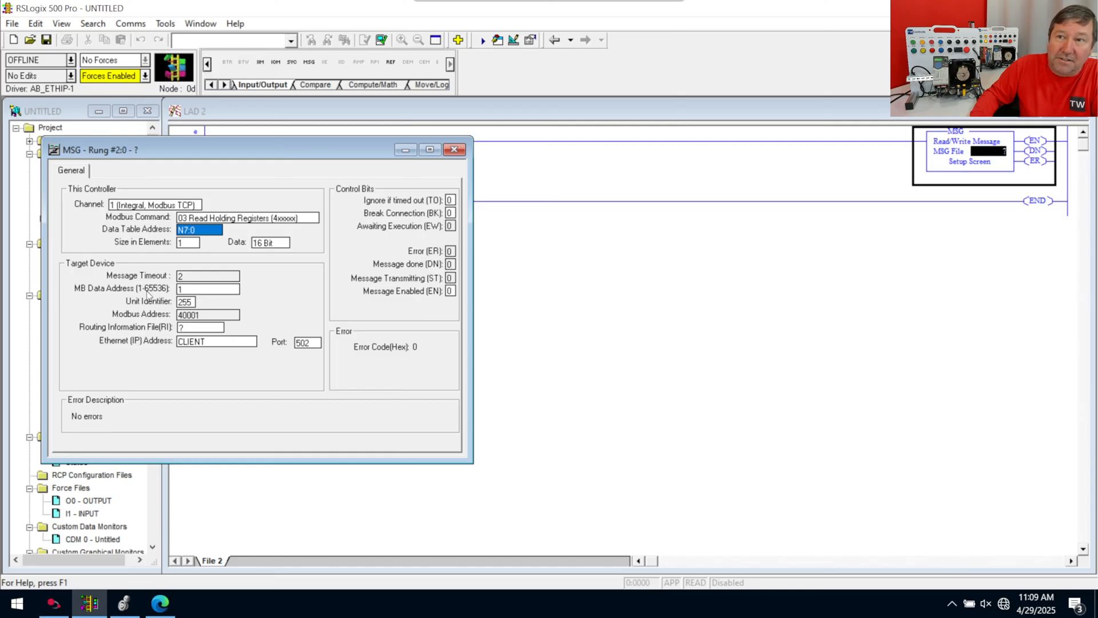
{"action": "left_click", "coordinate": [208, 288]}
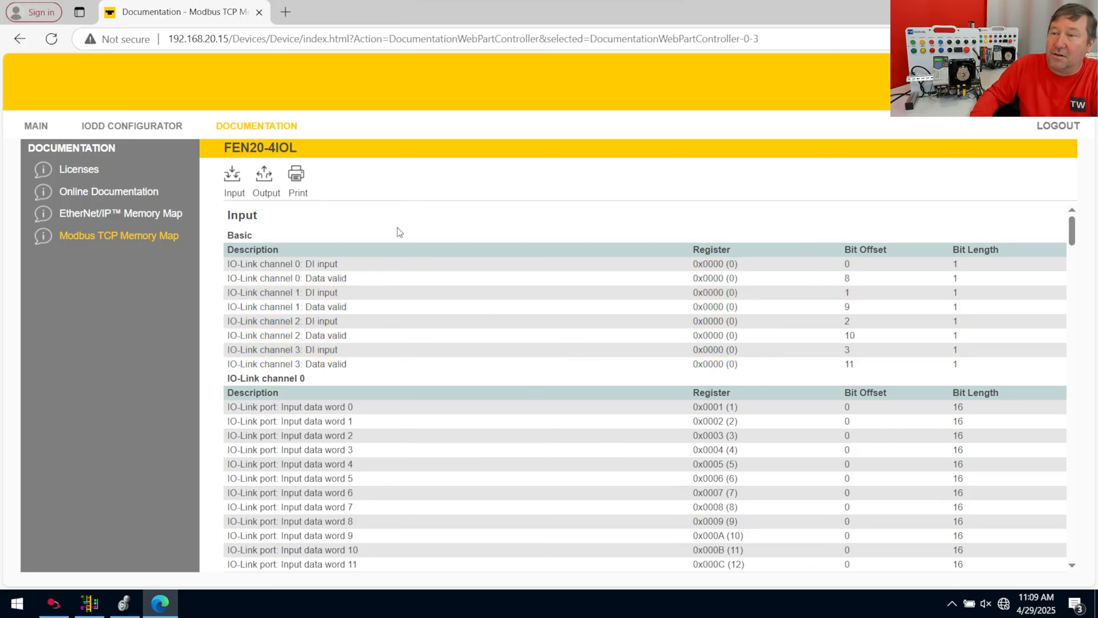
{"action": "left_click", "coordinate": [122, 601]}
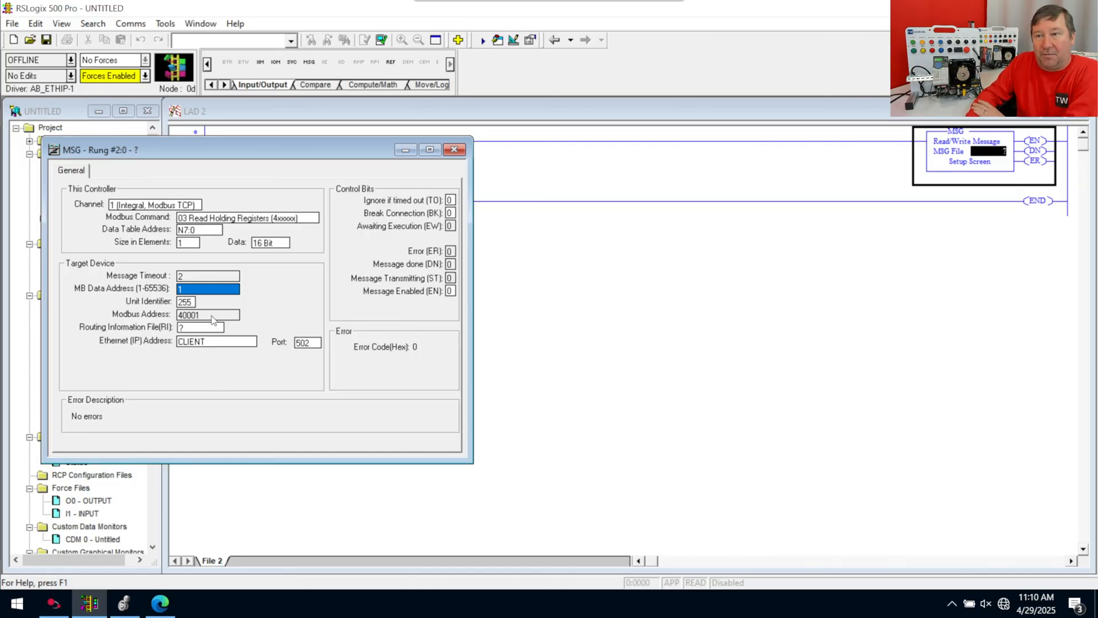
{"action": "mouse_move", "coordinate": [201, 328]}
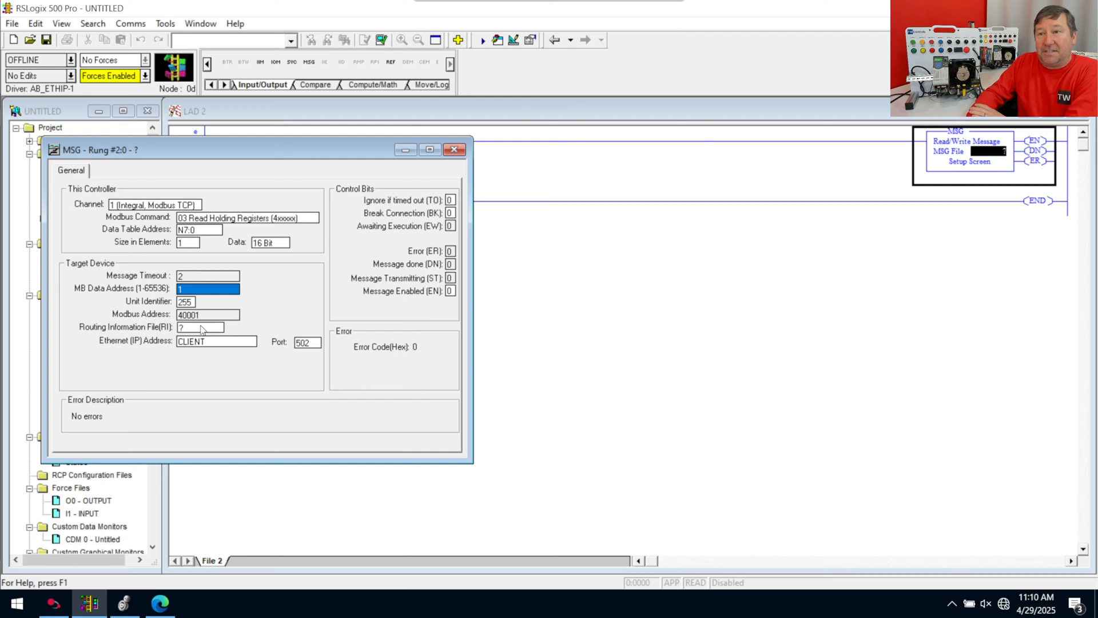
{"action": "left_click", "coordinate": [206, 327]}
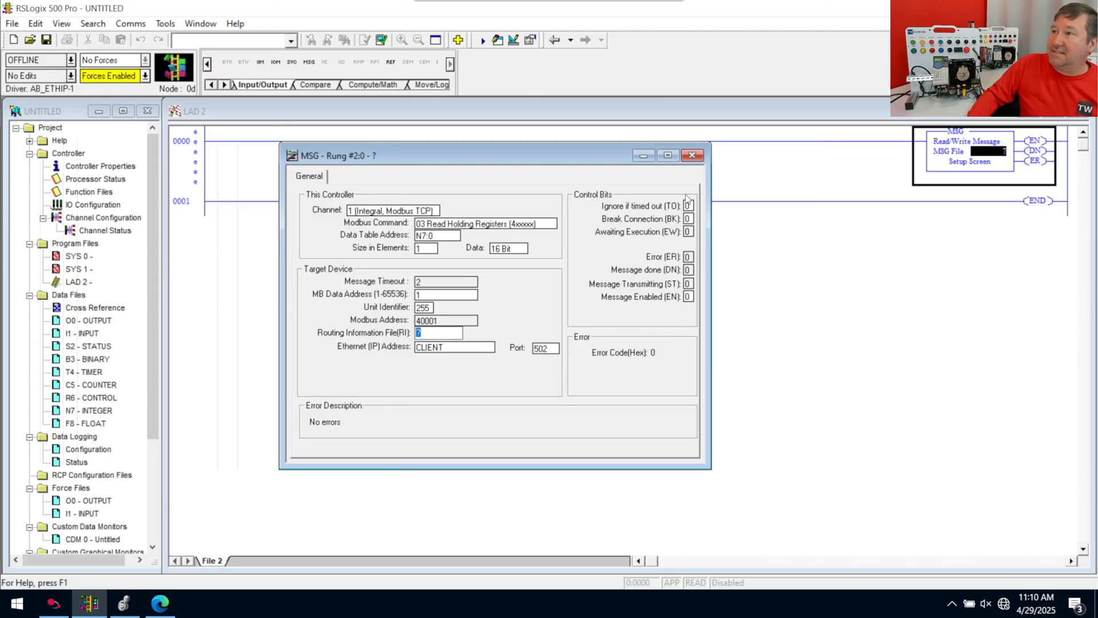
Step: Close the message setup and create message data file MG9
{"action": "left_click", "coordinate": [690, 157]}
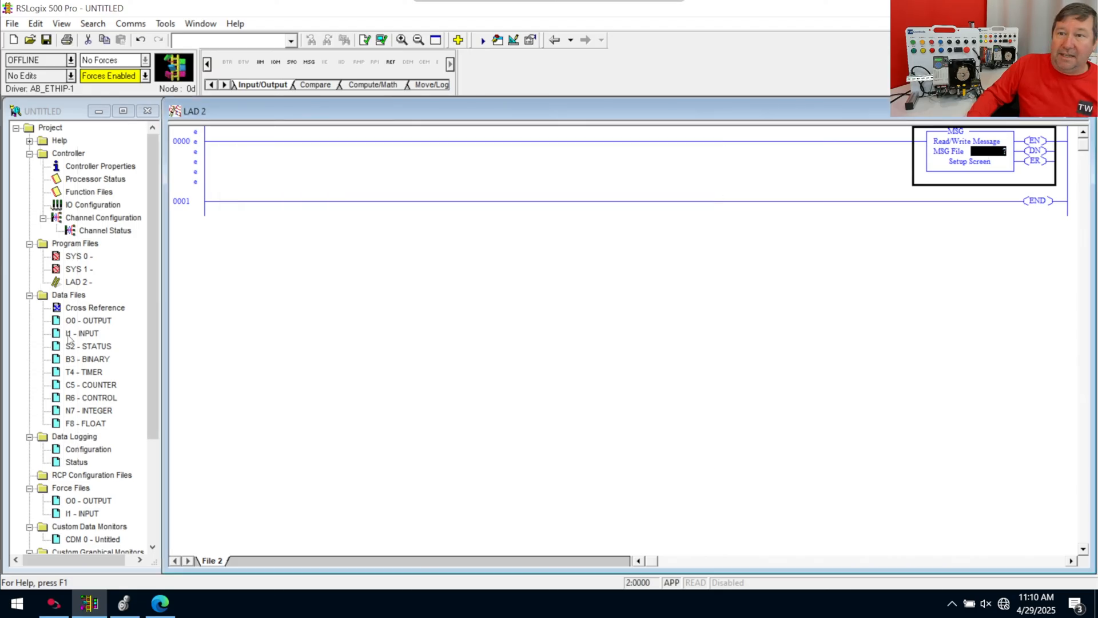
{"action": "mouse_move", "coordinate": [336, 281]}
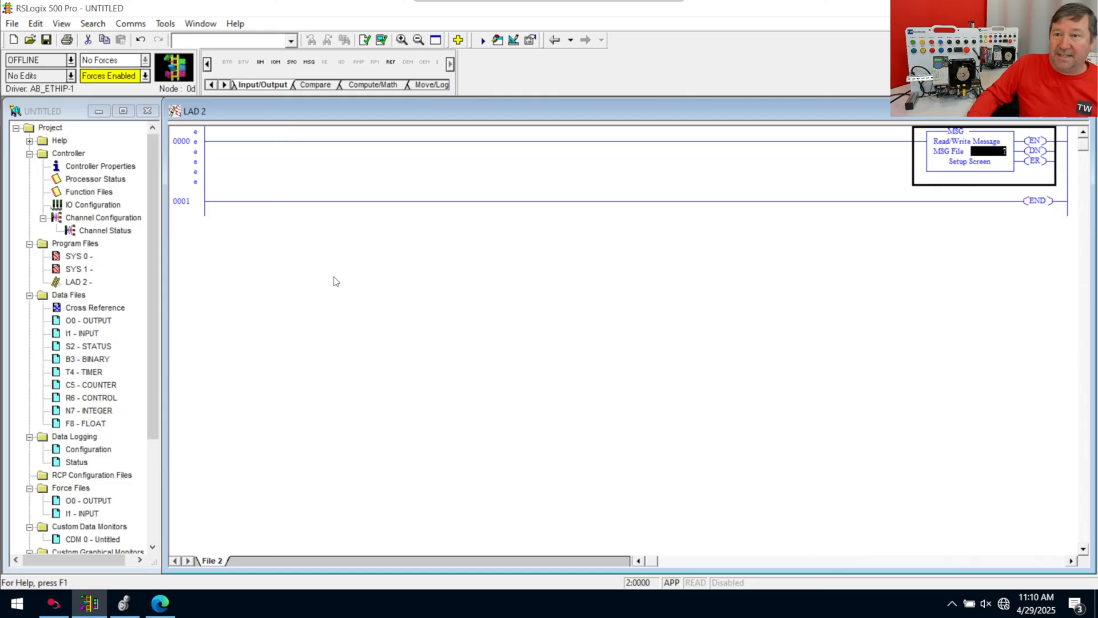
{"action": "mouse_move", "coordinate": [120, 297]}
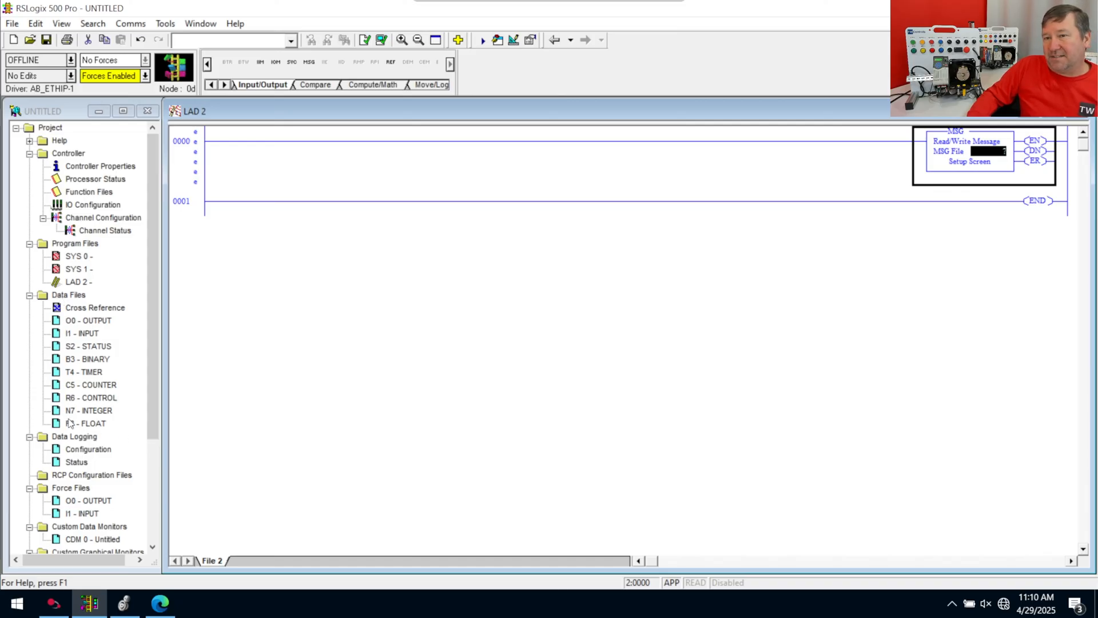
{"action": "right_click", "coordinate": [68, 295]}
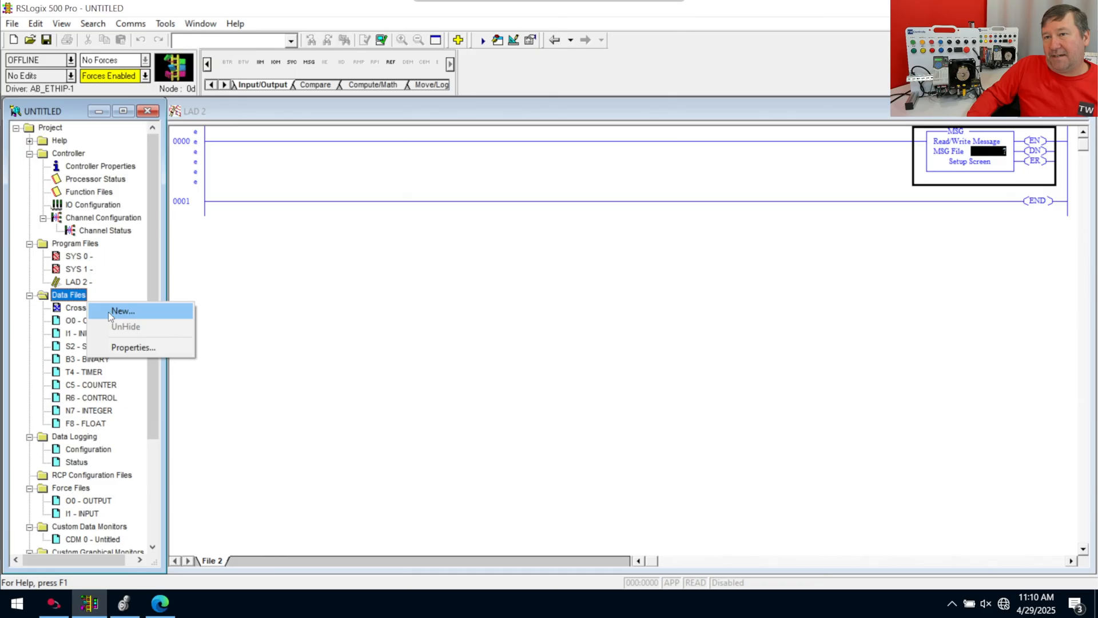
{"action": "left_click", "coordinate": [124, 311]}
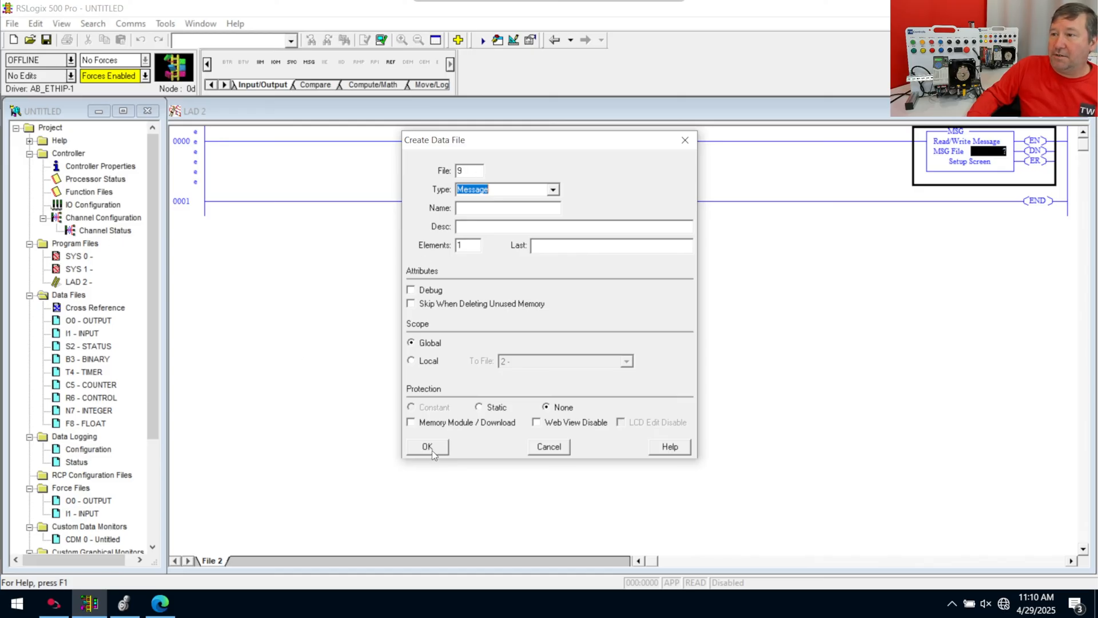
{"action": "left_click", "coordinate": [428, 446]}
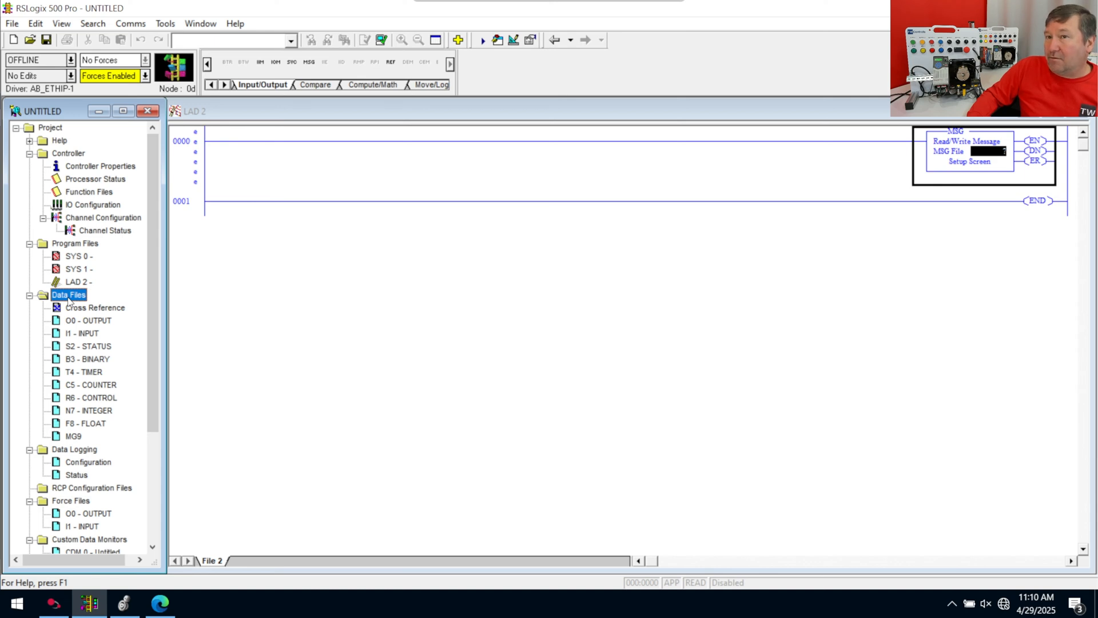
Step: Create data file 10 of type Routing Information (RI10)
{"action": "right_click", "coordinate": [68, 294]}
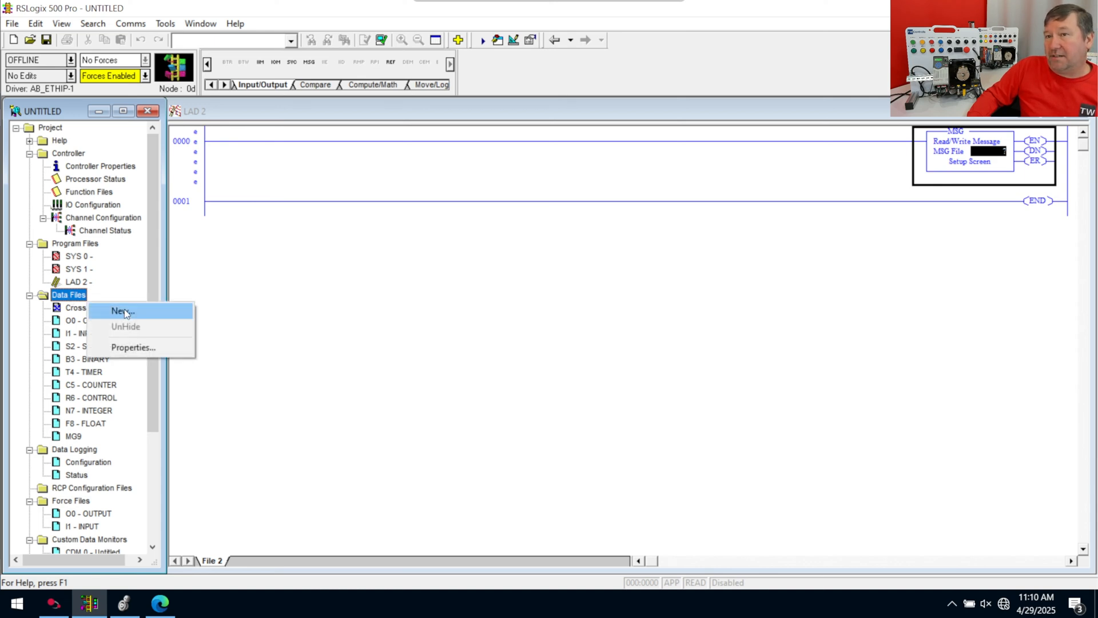
{"action": "left_click", "coordinate": [120, 311]}
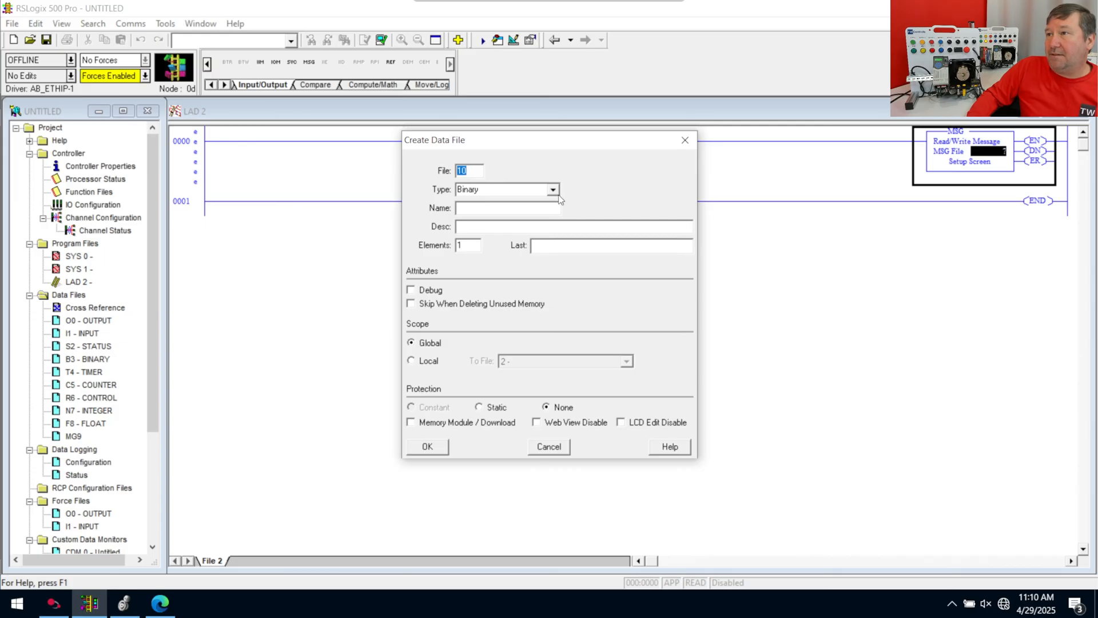
{"action": "left_click", "coordinate": [551, 190]}
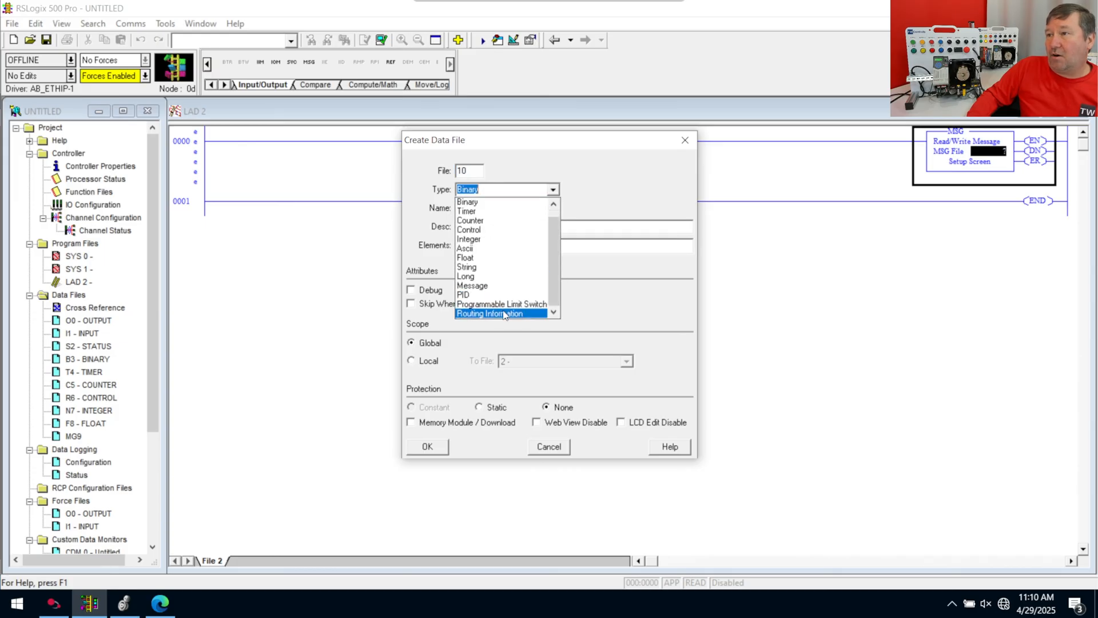
{"action": "scroll", "scroll_direction": "down", "scroll_amount": 3}
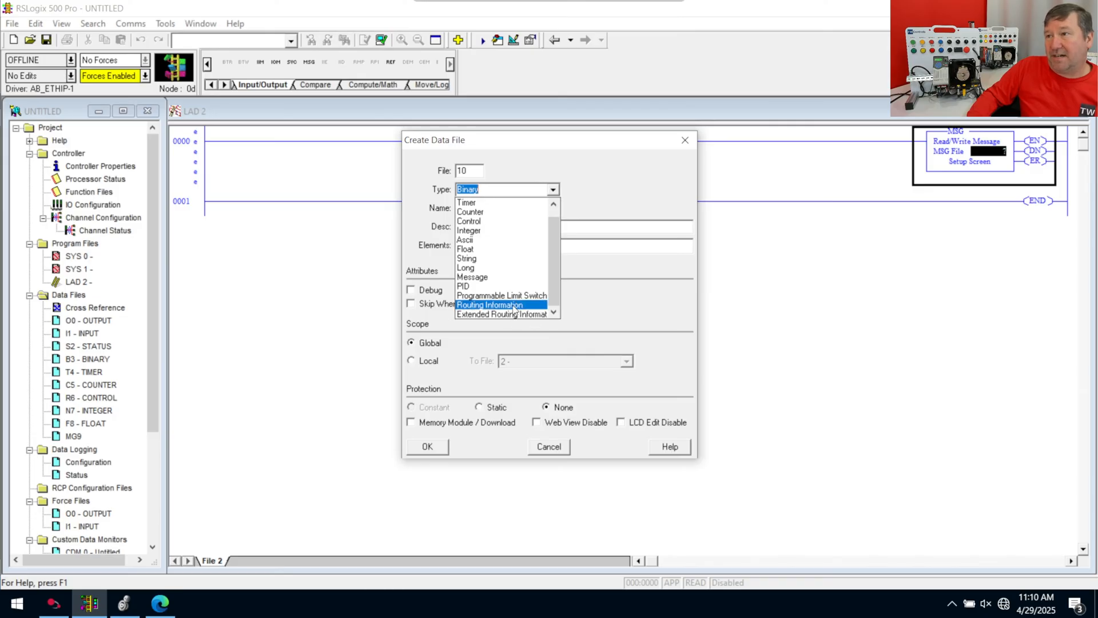
{"action": "left_click", "coordinate": [428, 447]}
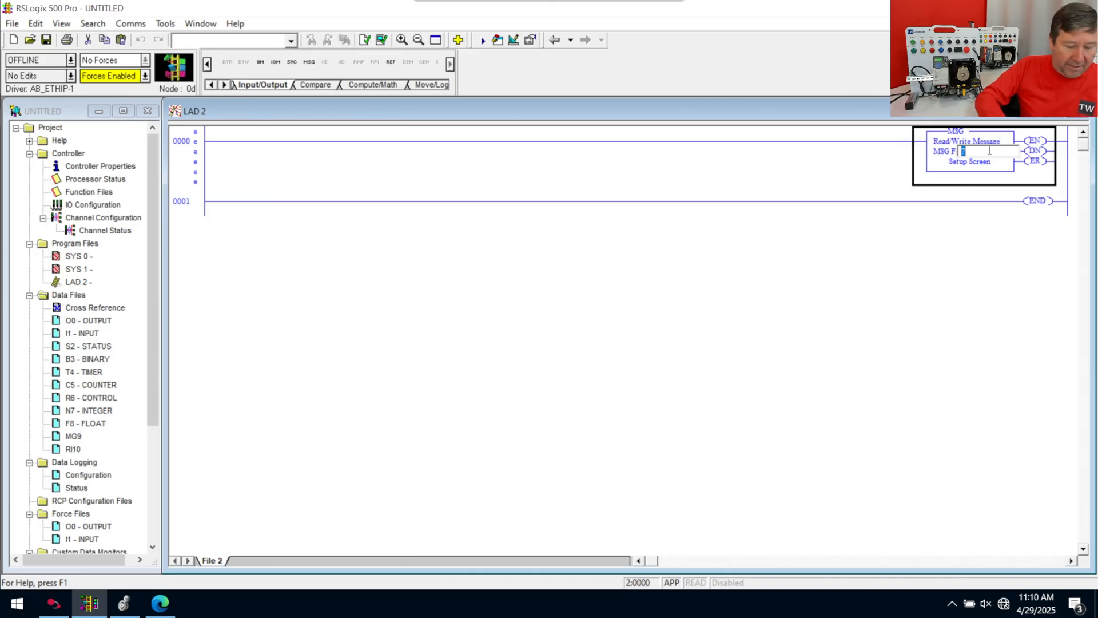
Step: Enter MG9:0 as the MSG file and RI10:0 as the routing information file
{"action": "type", "text": "MG"}
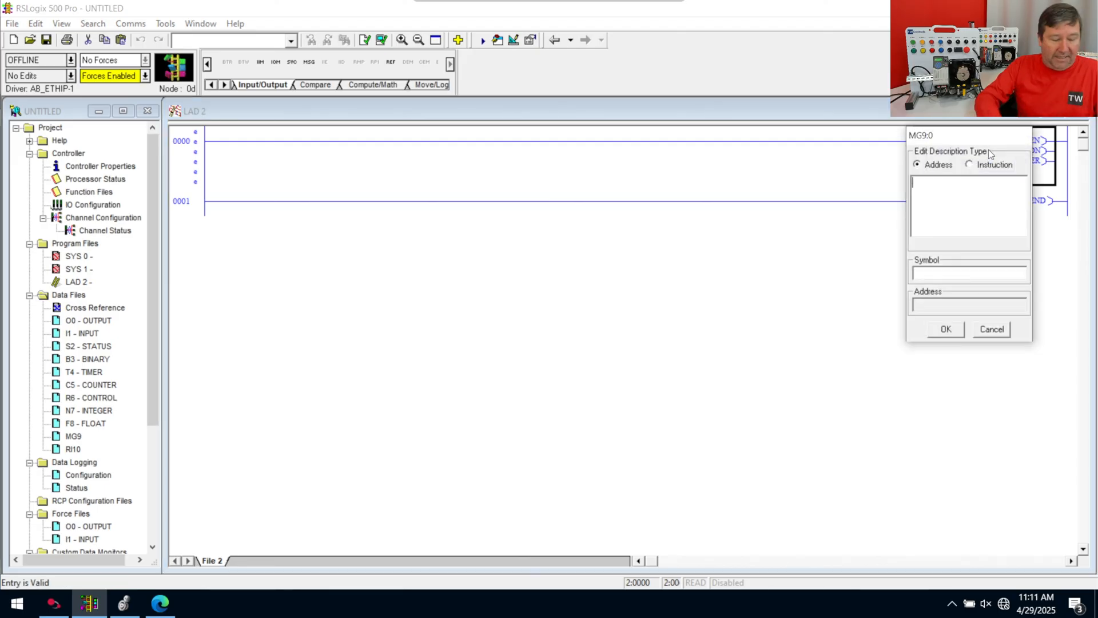
{"action": "type", "text": "Modbus Read"}
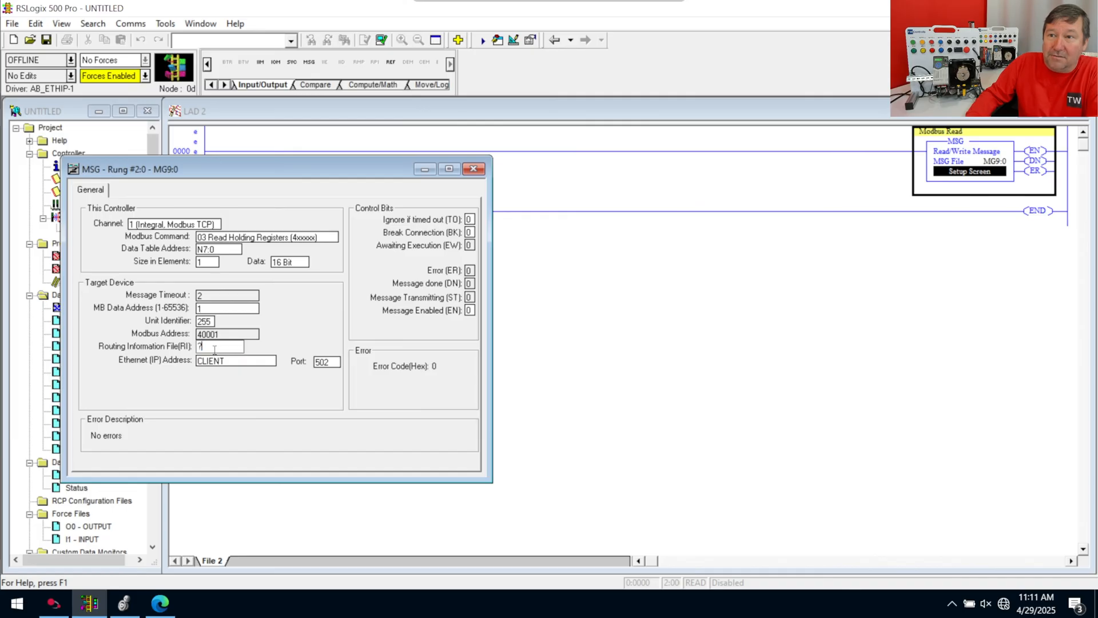
{"action": "left_click_drag", "start_coordinate": [128, 169], "coordinate": [324, 171]}
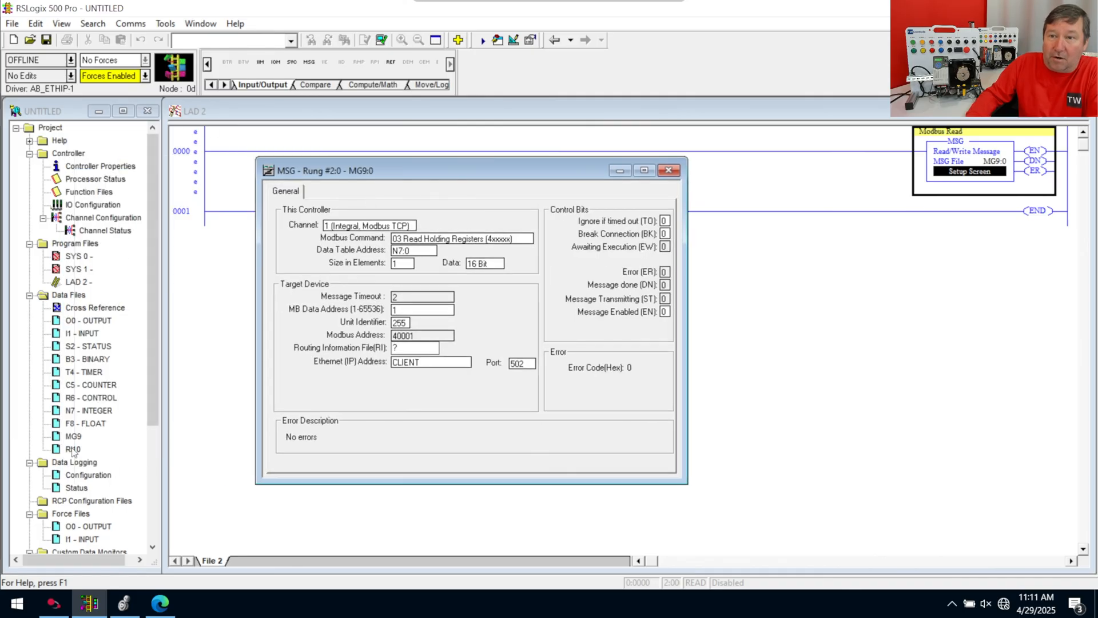
{"action": "left_click", "coordinate": [415, 348]}
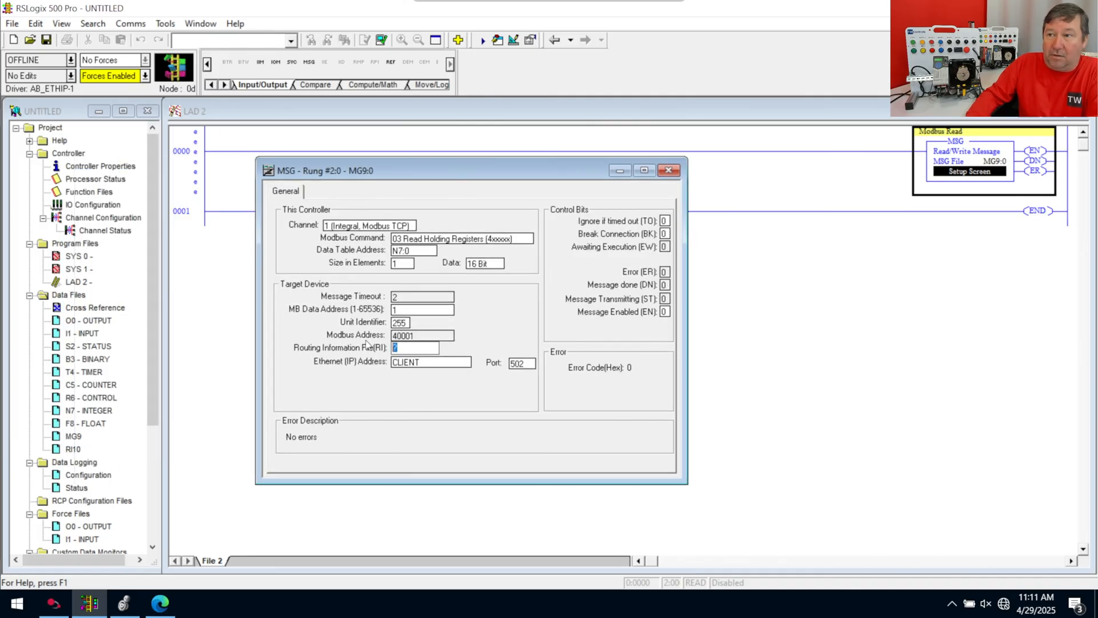
{"action": "type", "text": "RI10"}
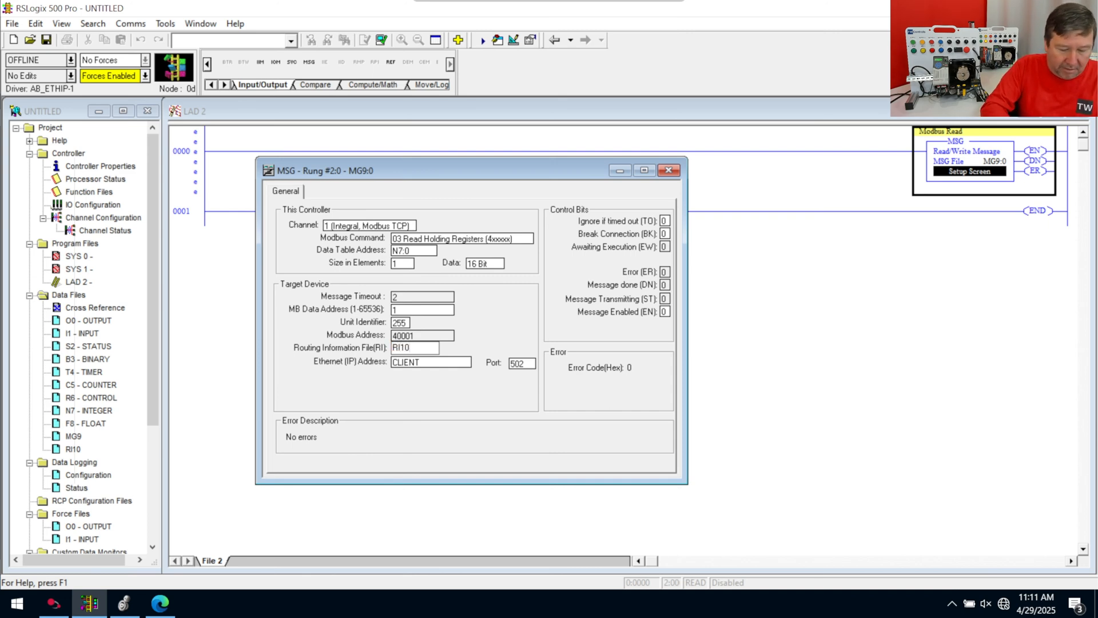
{"action": "left_click", "coordinate": [410, 348]}
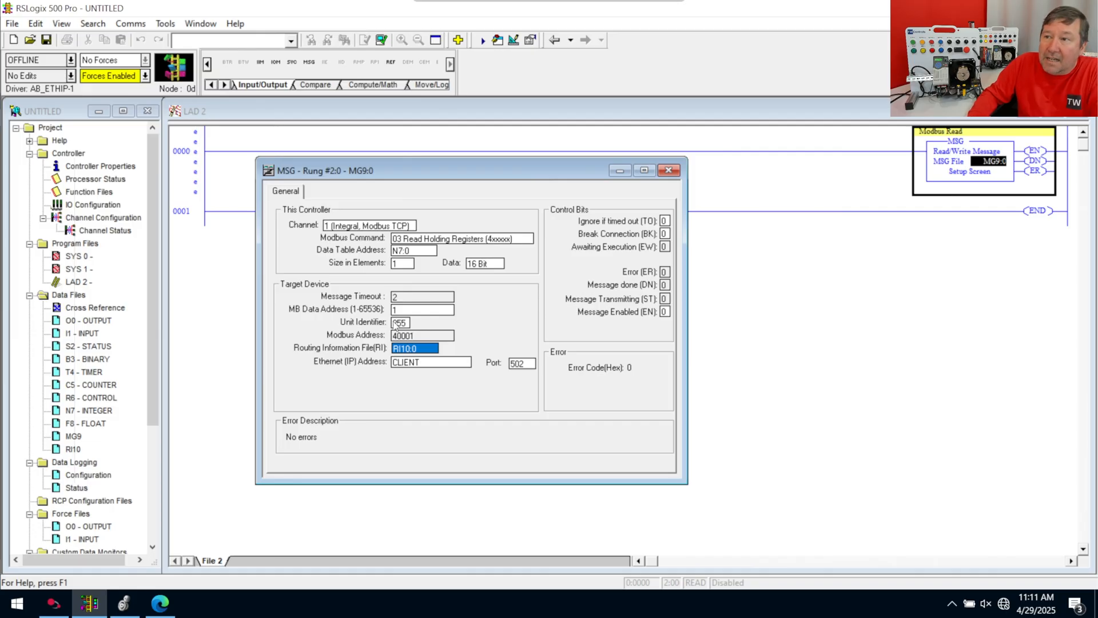
Step: Set target IP 192.168.1.15, checking port 502, element count and data width
{"action": "left_click", "coordinate": [421, 336]}
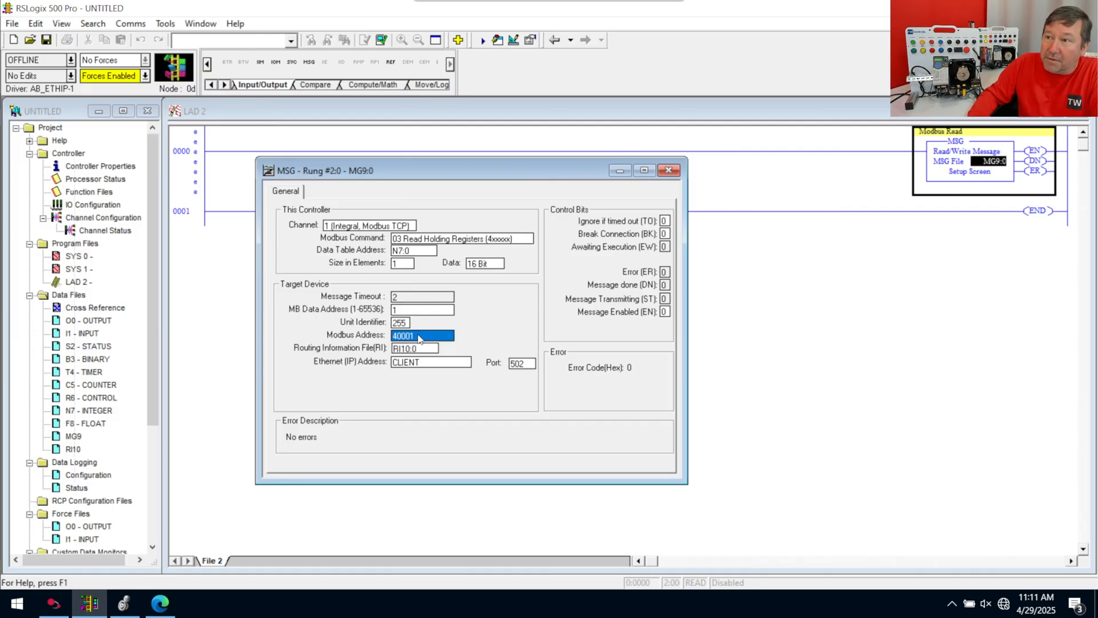
{"action": "left_click", "coordinate": [521, 363]}
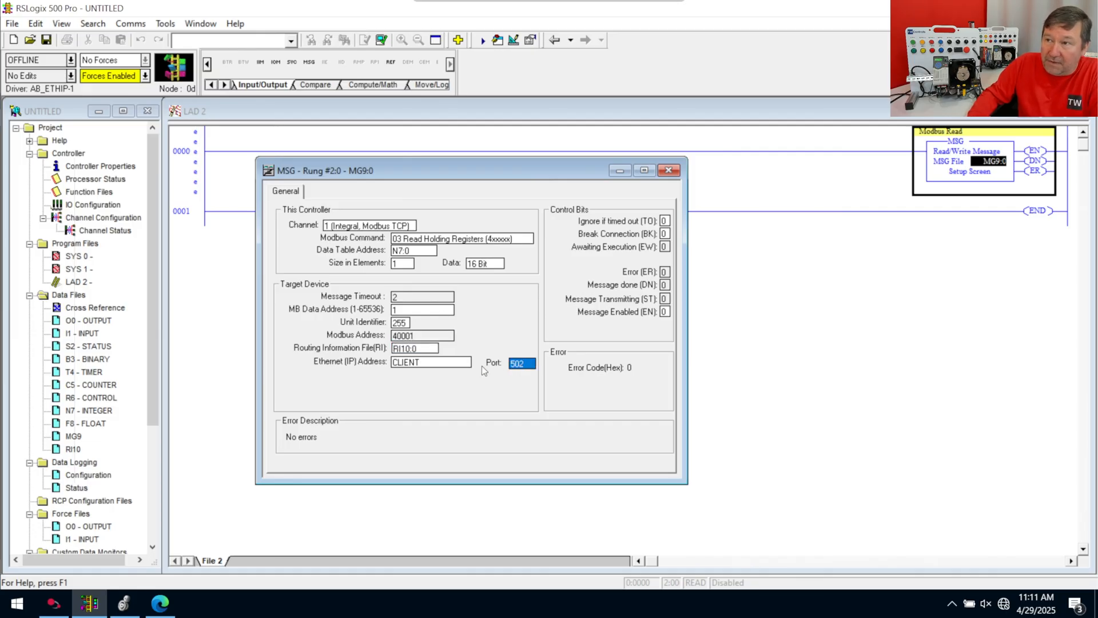
{"action": "left_click", "coordinate": [431, 362]}
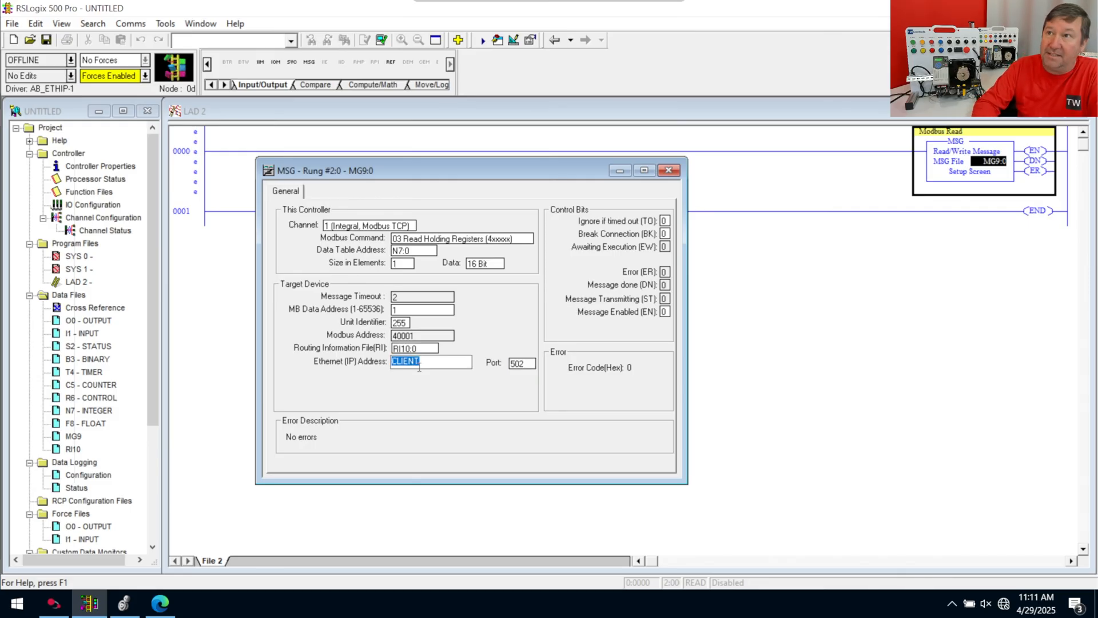
{"action": "type", "text": "192.168.1.15"}
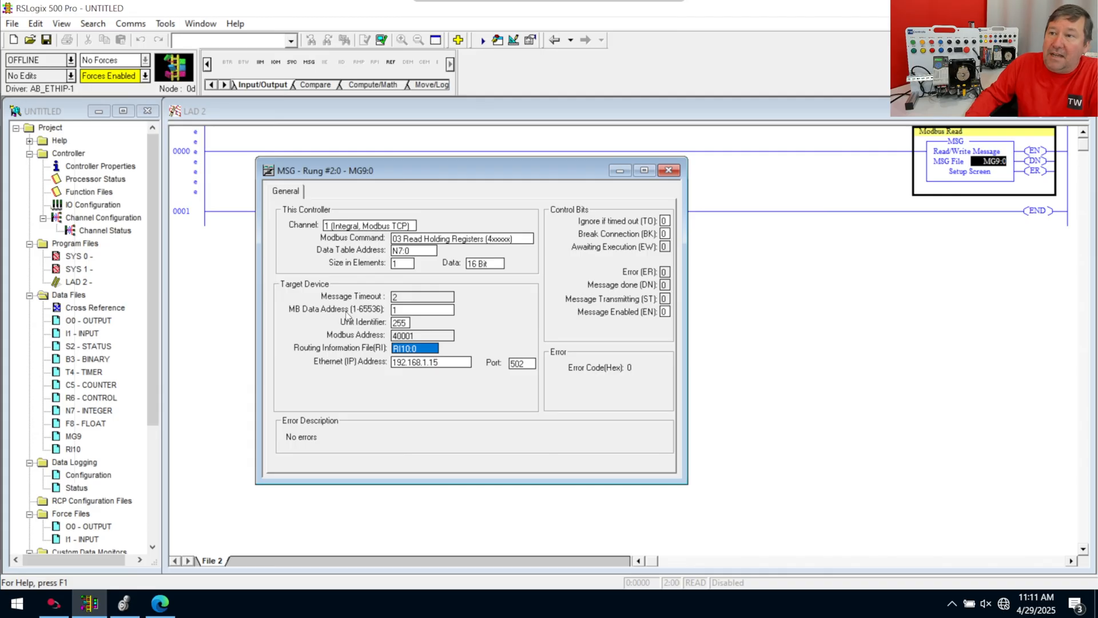
{"action": "mouse_move", "coordinate": [494, 339]}
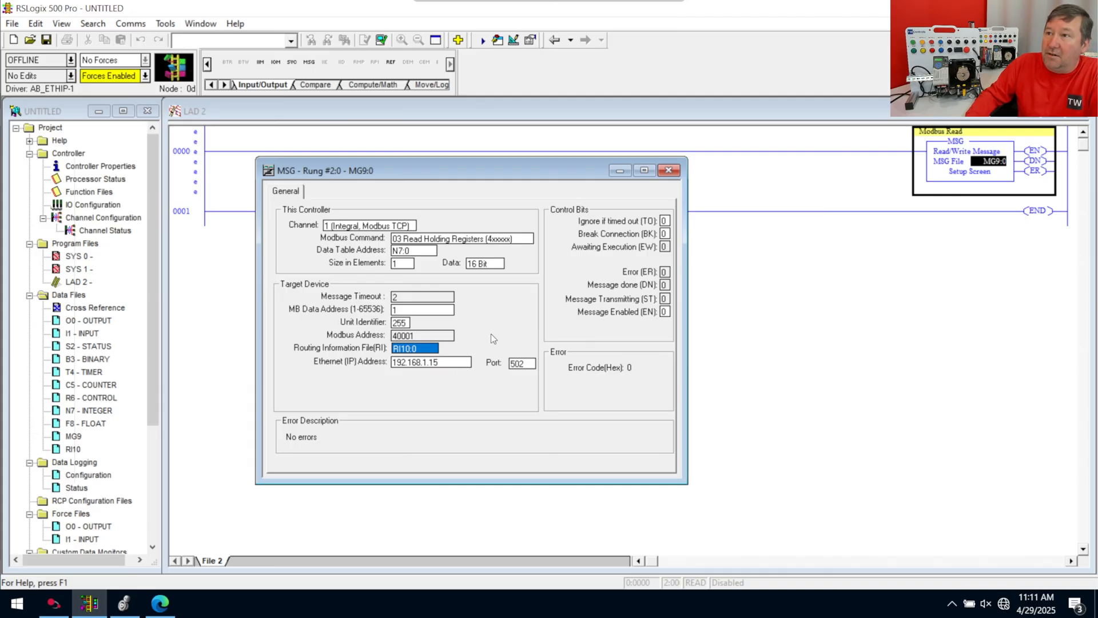
{"action": "left_click", "coordinate": [402, 263]}
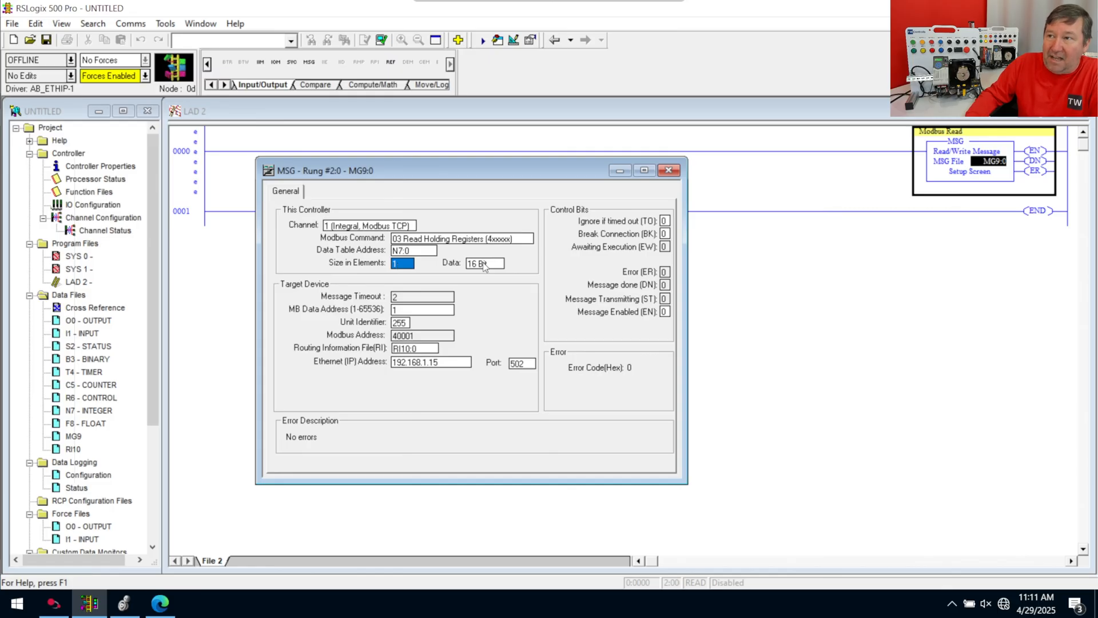
{"action": "left_click", "coordinate": [503, 265]}
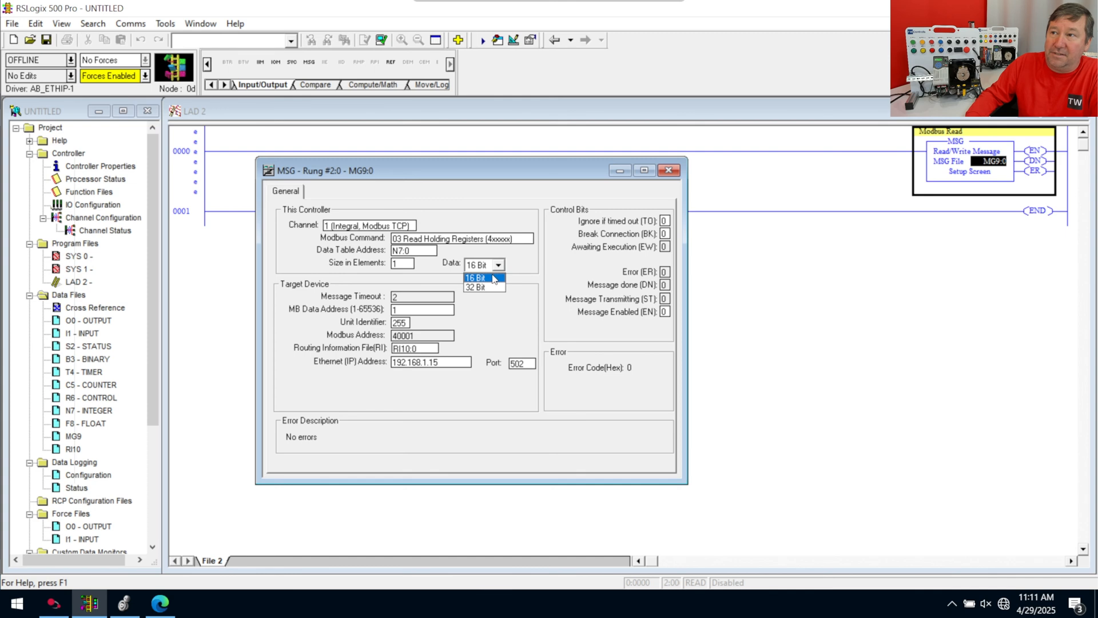
{"action": "mouse_move", "coordinate": [486, 263]}
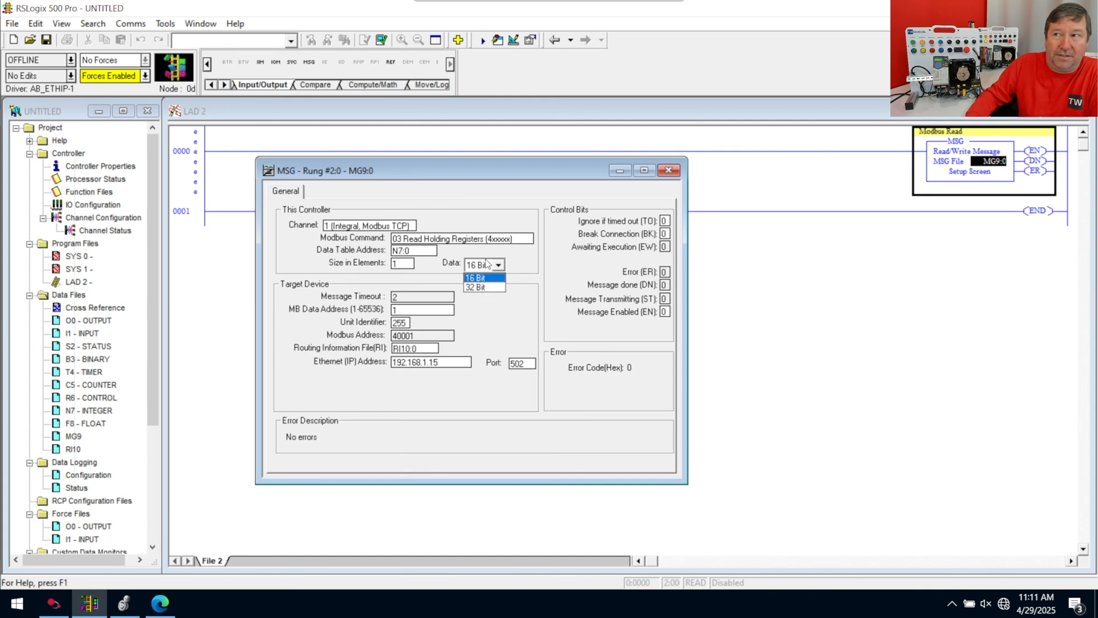
{"action": "mouse_move", "coordinate": [517, 257]}
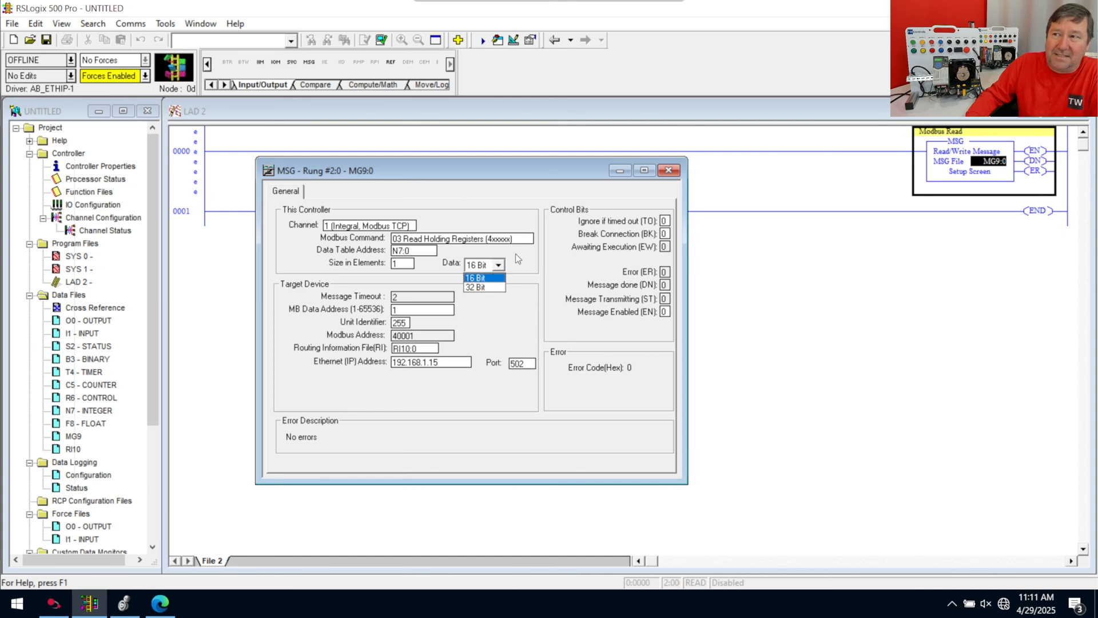
{"action": "left_click", "coordinate": [480, 277]}
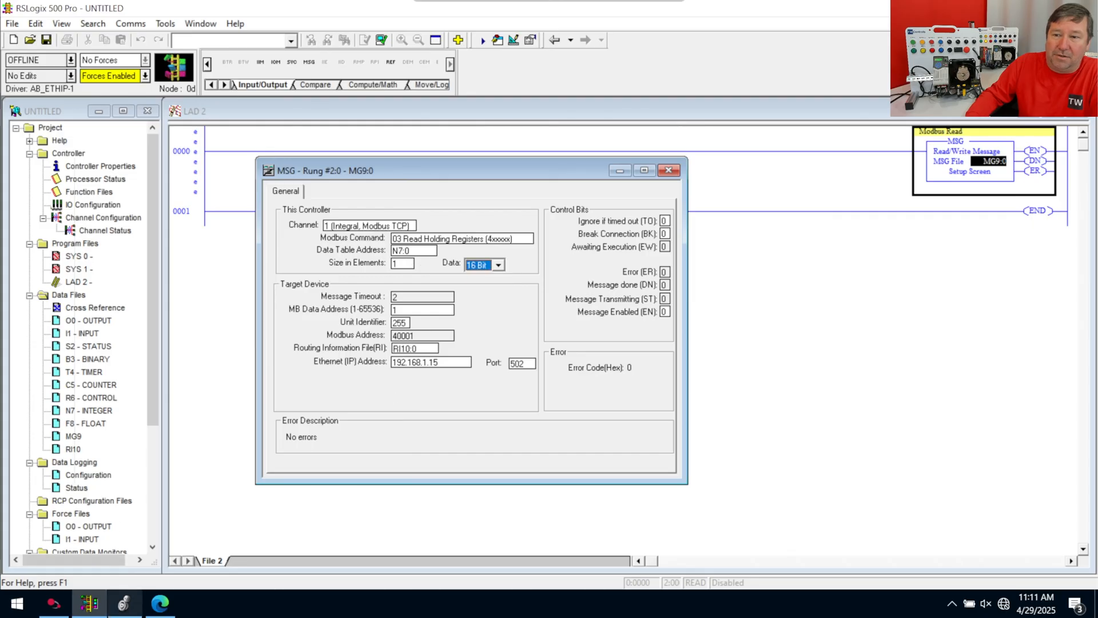
Step: Scroll through the FEN20 memory map's input registers and mark register 69
{"action": "left_click", "coordinate": [159, 604]}
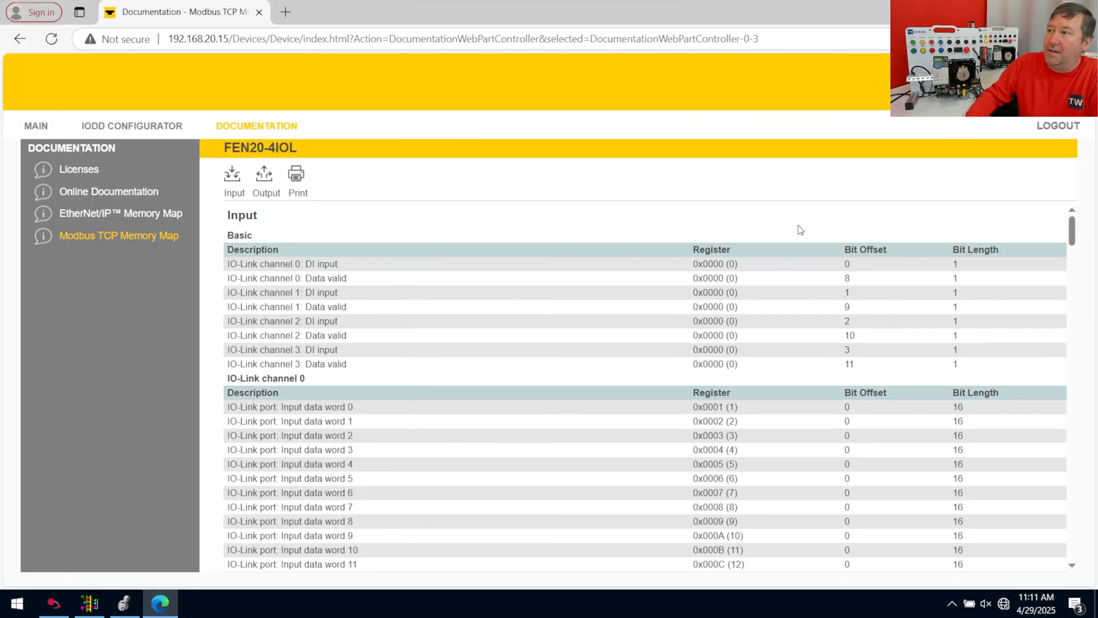
{"action": "scroll", "scroll_direction": "down", "scroll_amount": 3}
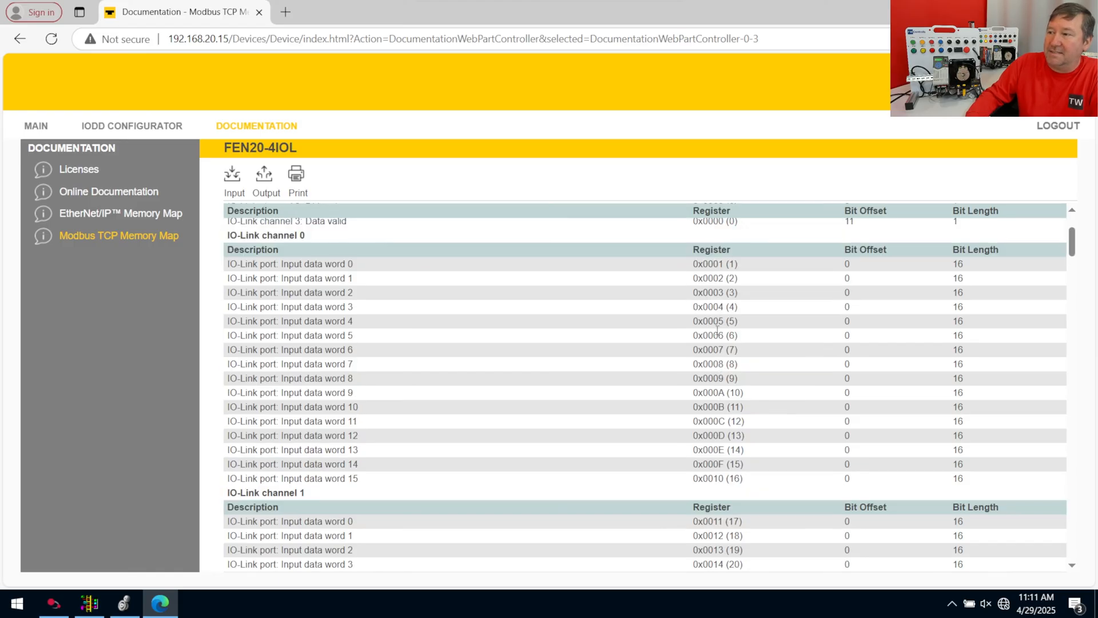
{"action": "scroll", "scroll_direction": "up", "scroll_amount": 3}
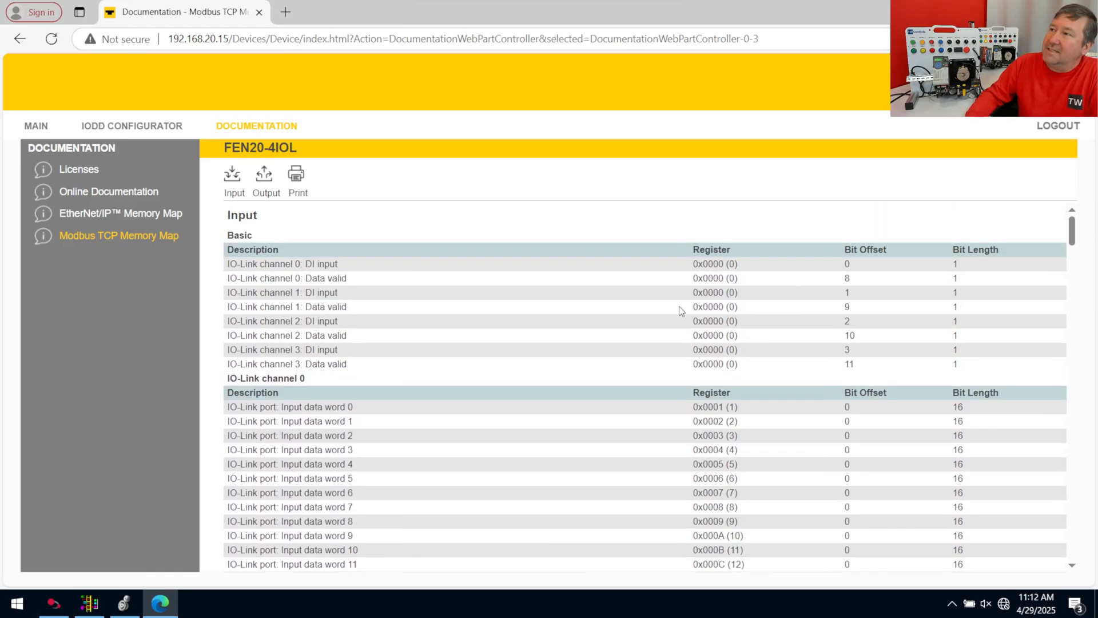
{"action": "mouse_move", "coordinate": [606, 212]}
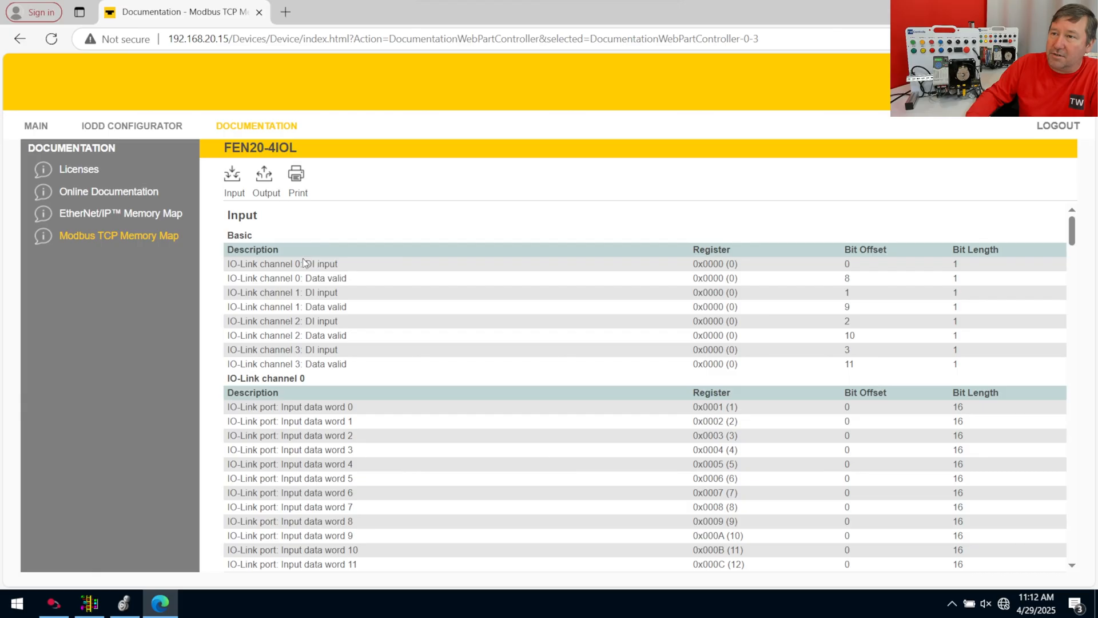
{"action": "mouse_move", "coordinate": [240, 264]}
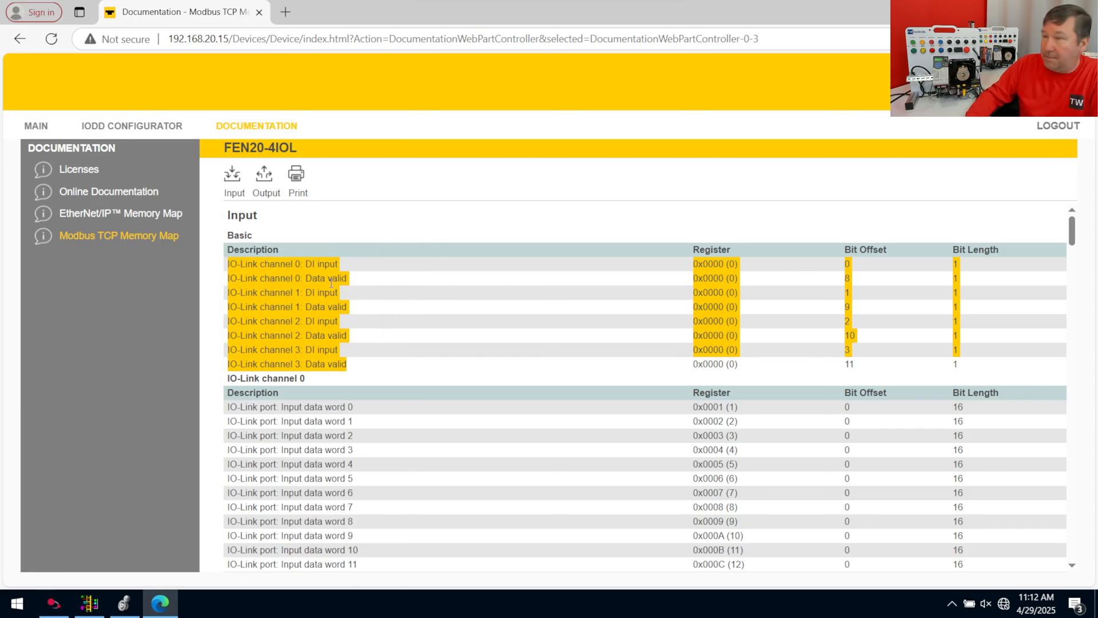
{"action": "scroll", "scroll_direction": "down", "scroll_amount": 3}
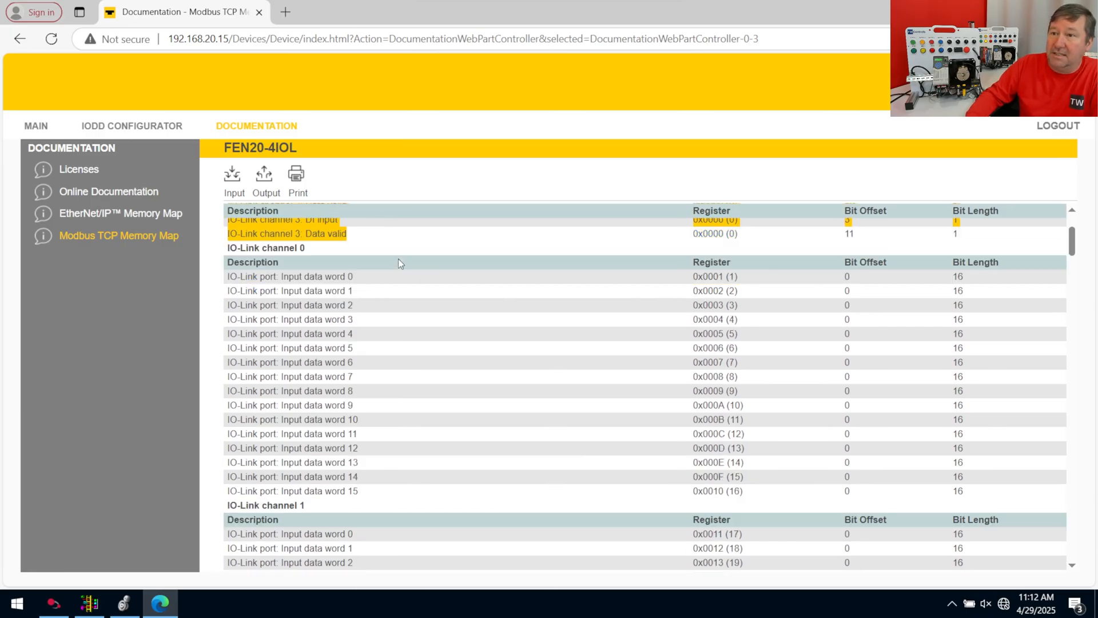
{"action": "scroll", "scroll_direction": "down", "scroll_amount": 3}
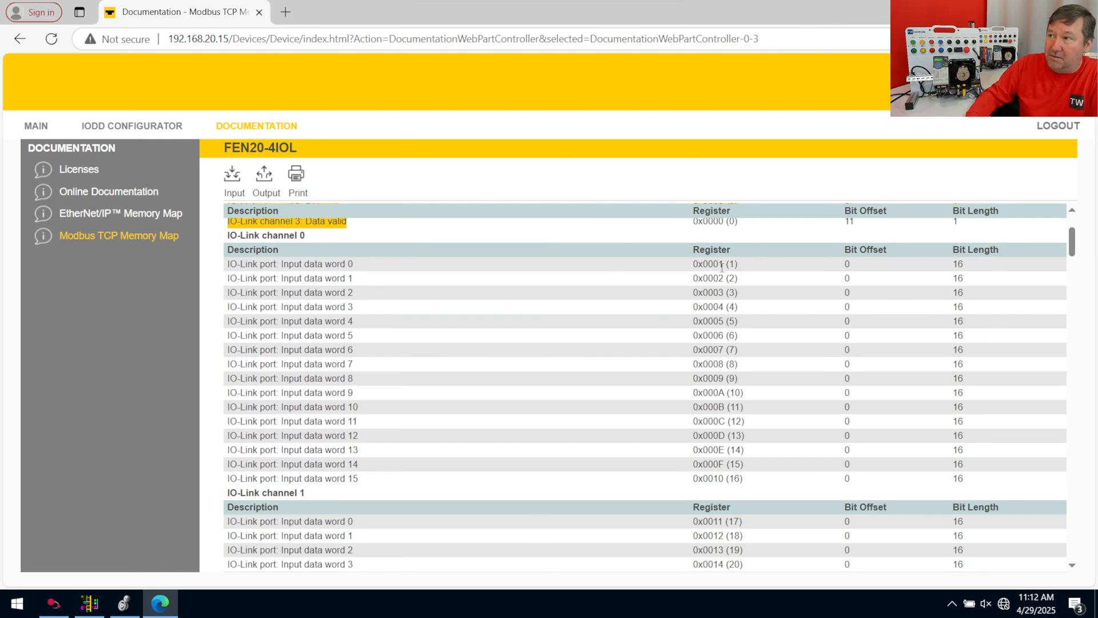
{"action": "mouse_move", "coordinate": [632, 282]}
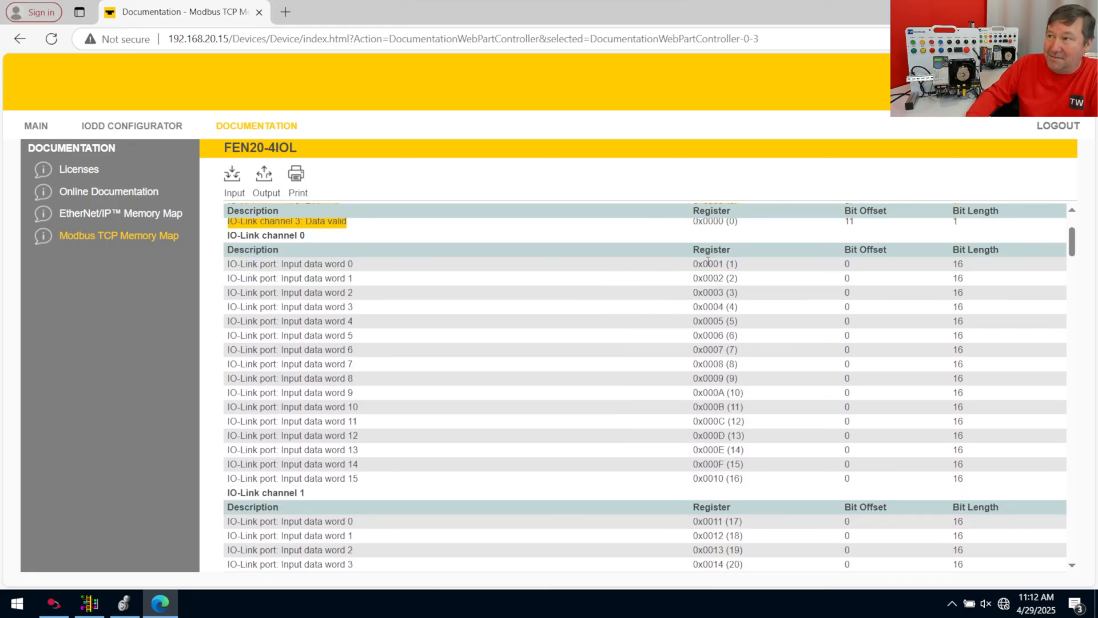
{"action": "scroll", "scroll_direction": "down", "scroll_amount": 3}
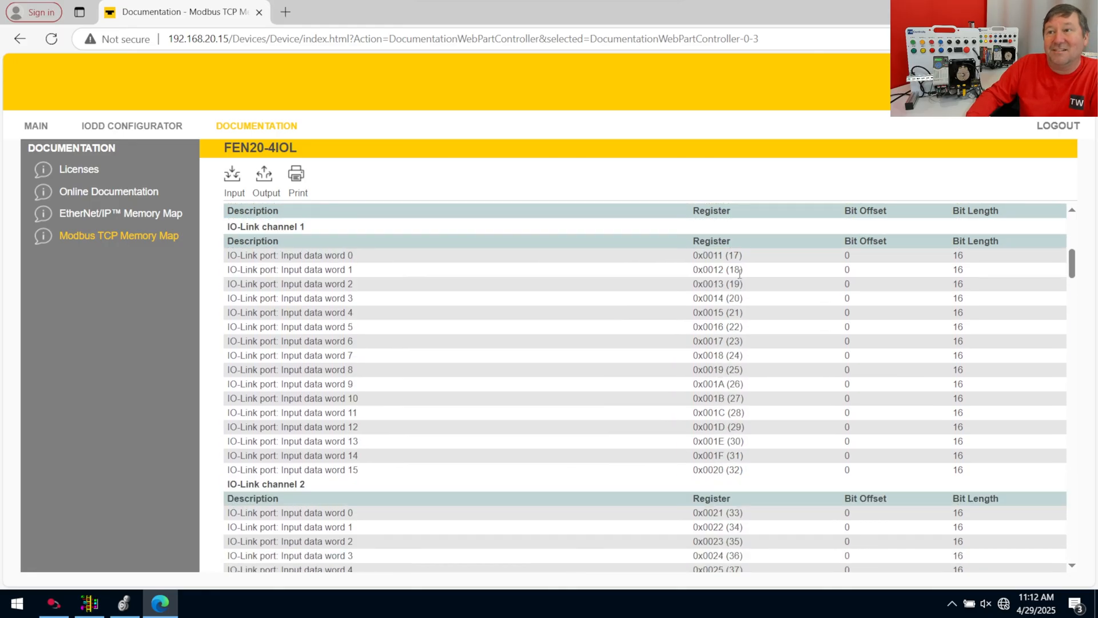
{"action": "scroll", "scroll_direction": "down", "scroll_amount": 3}
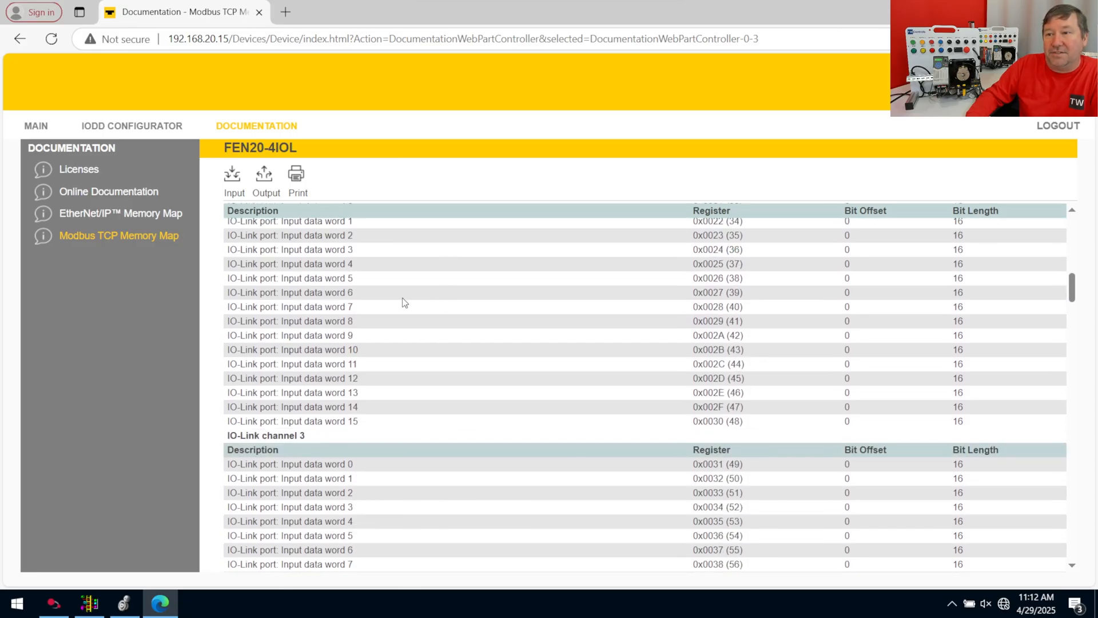
{"action": "scroll", "scroll_direction": "down", "scroll_amount": 3}
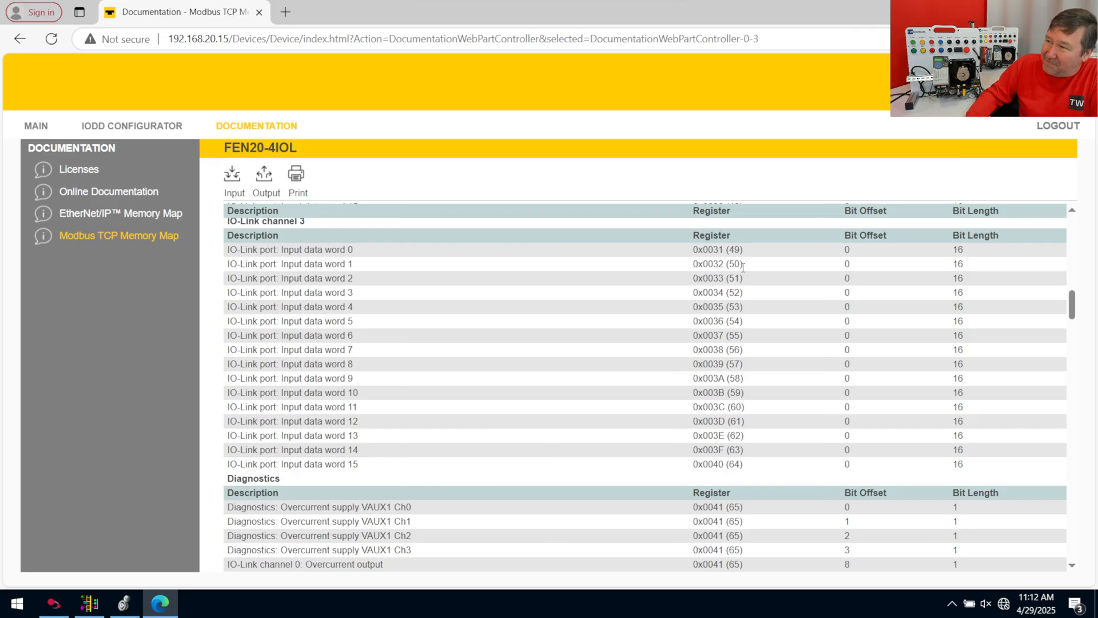
{"action": "mouse_move", "coordinate": [751, 479]}
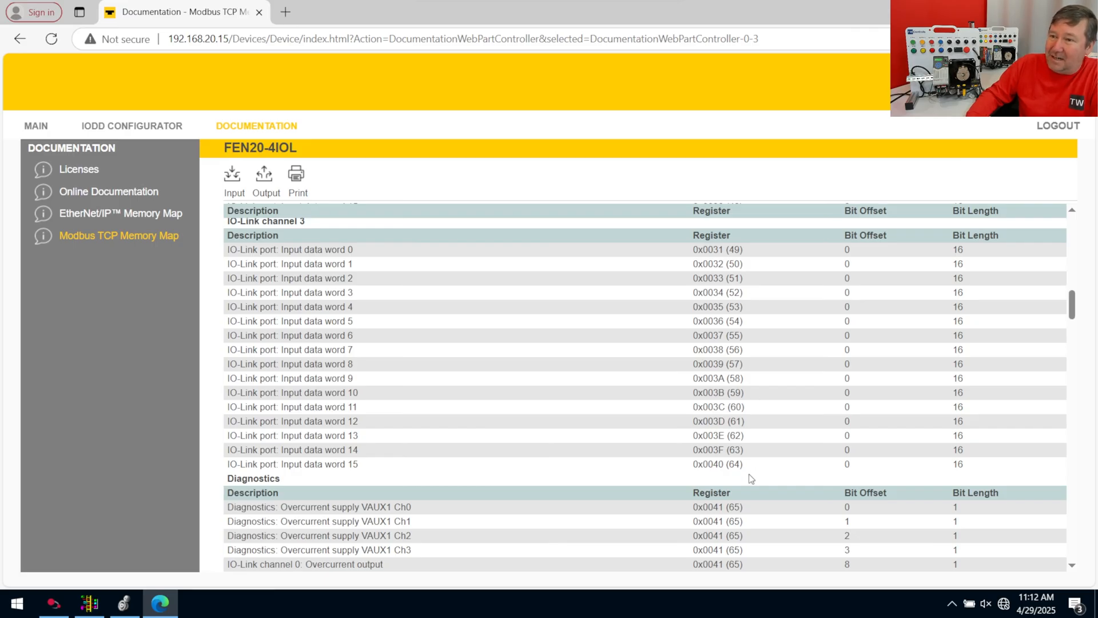
{"action": "scroll", "scroll_direction": "down", "scroll_amount": 3}
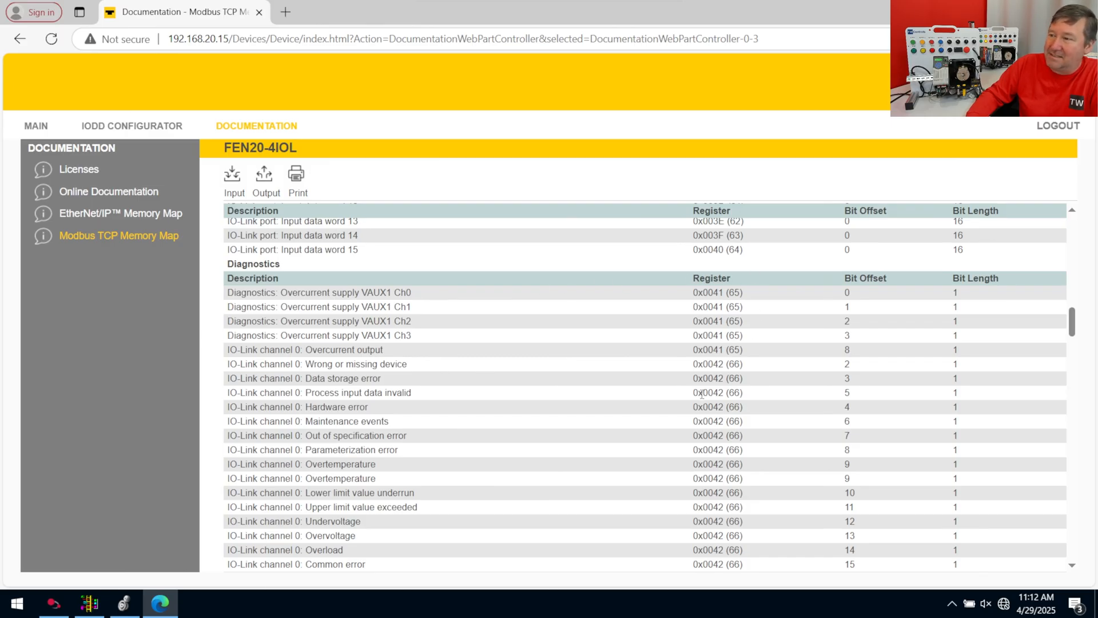
{"action": "scroll", "scroll_direction": "down", "scroll_amount": 3}
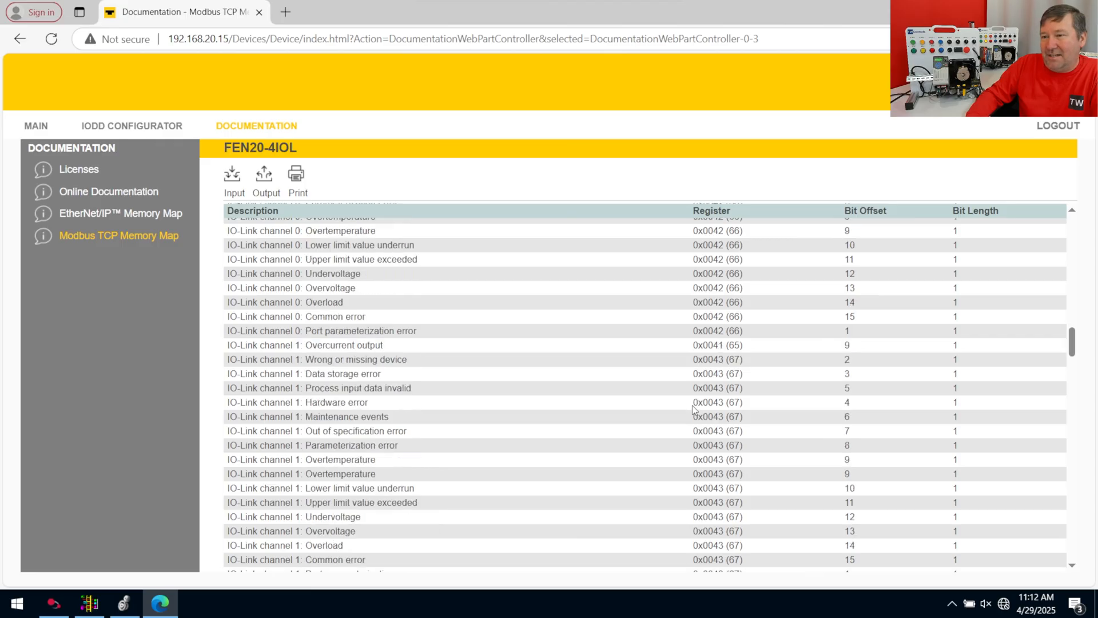
{"action": "scroll", "scroll_direction": "down", "scroll_amount": 3}
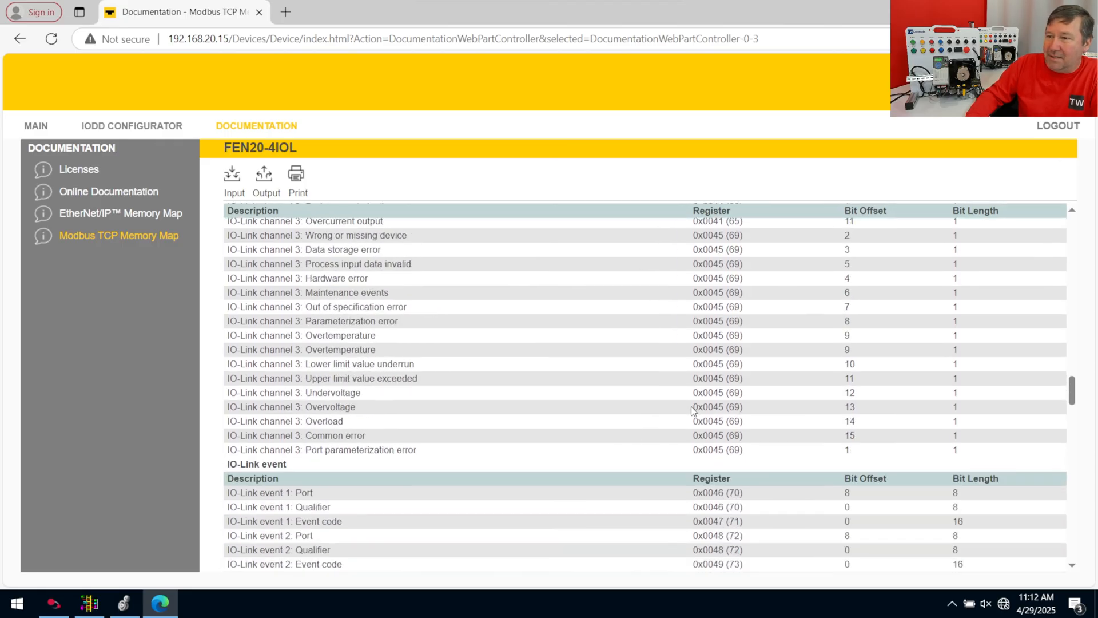
{"action": "mouse_move", "coordinate": [761, 454]}
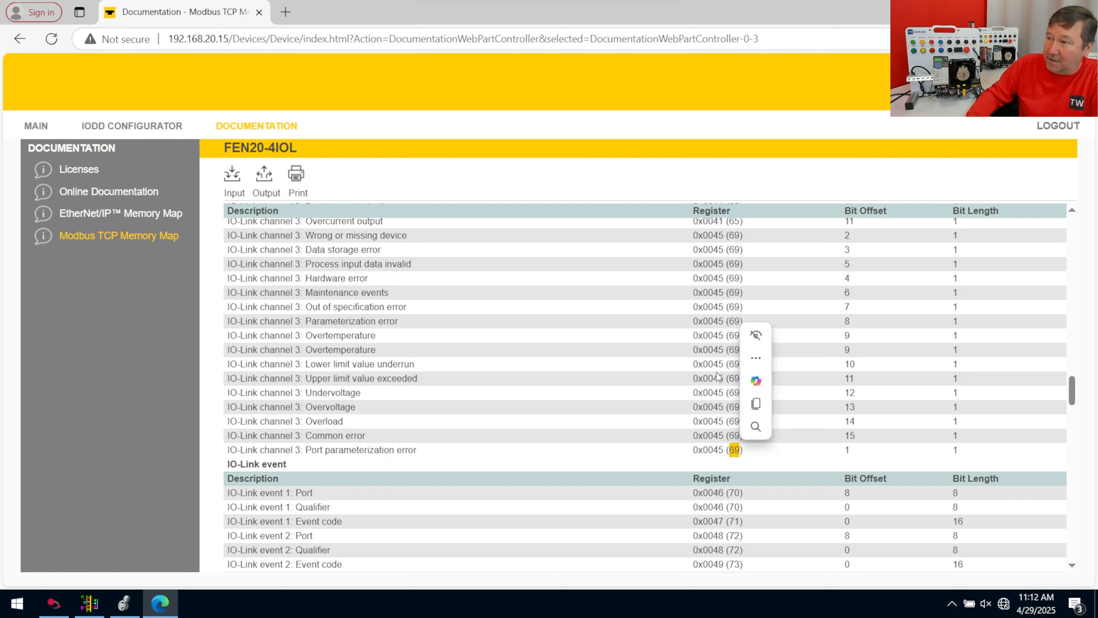
{"action": "left_click", "coordinate": [763, 472]}
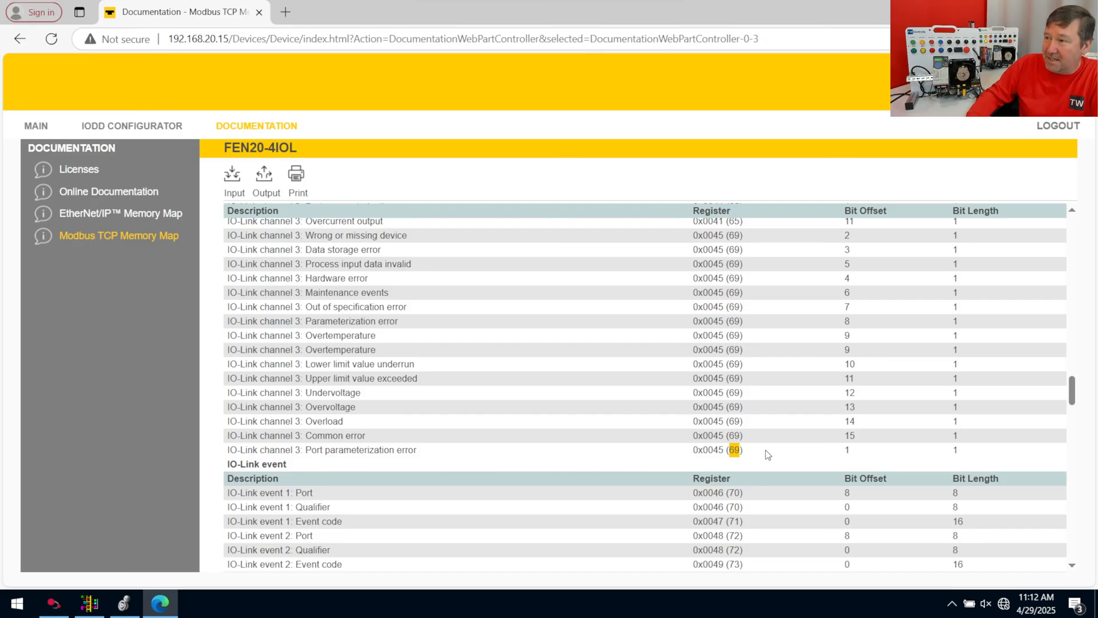
Step: Scroll on past diagnostics, IO-Link event and module state registers to the outputs
{"action": "scroll", "scroll_direction": "down", "scroll_amount": 3}
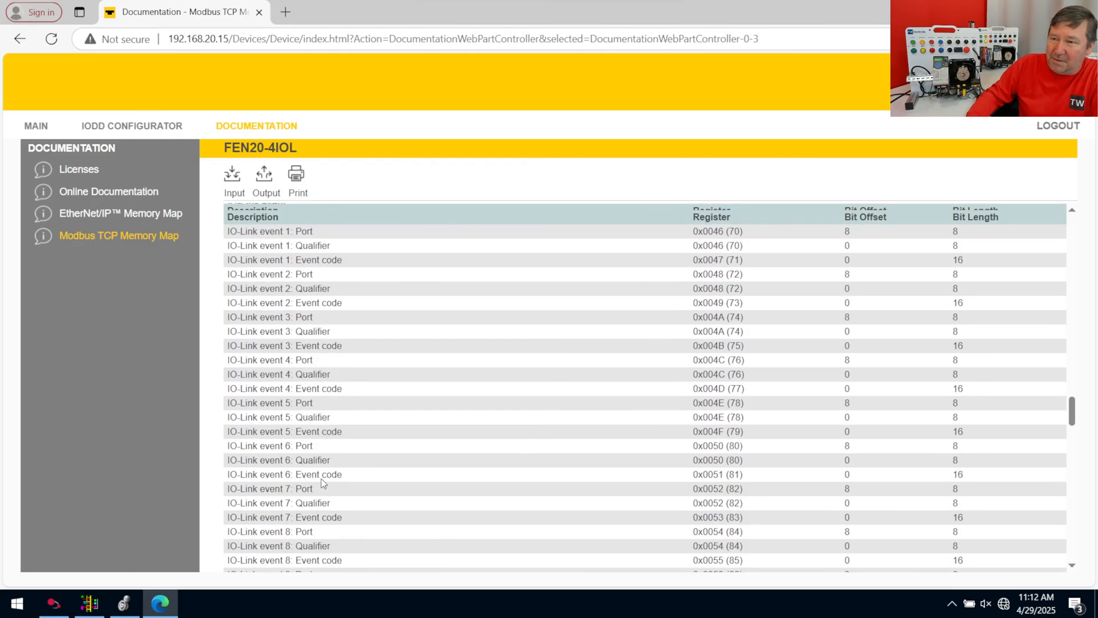
{"action": "scroll", "scroll_direction": "down", "scroll_amount": 3}
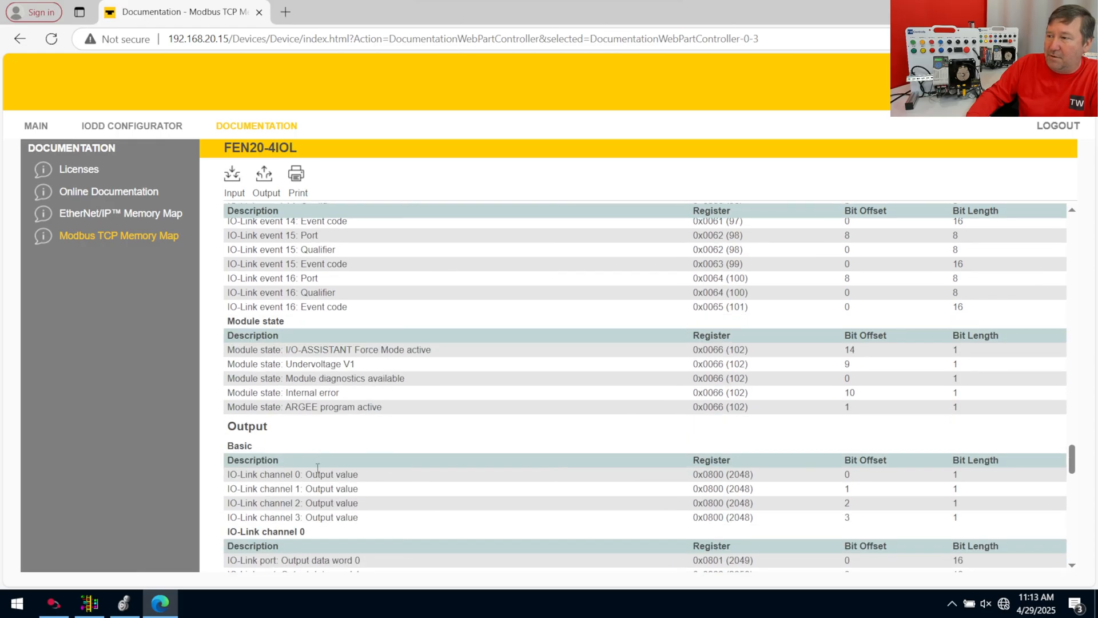
{"action": "scroll", "scroll_direction": "down", "scroll_amount": 3}
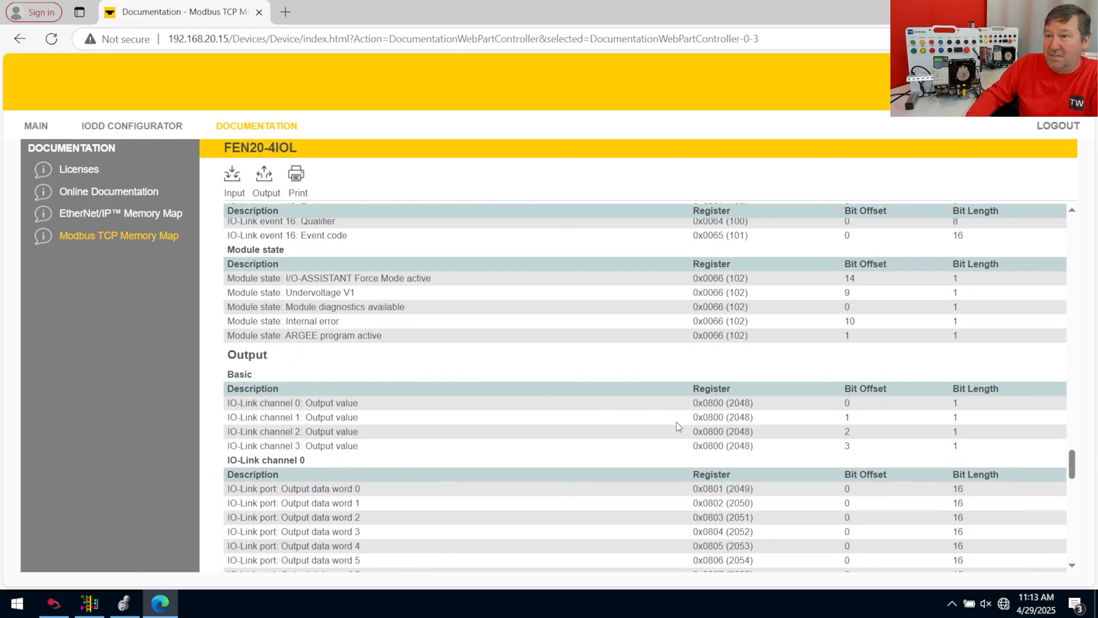
{"action": "mouse_move", "coordinate": [439, 464]}
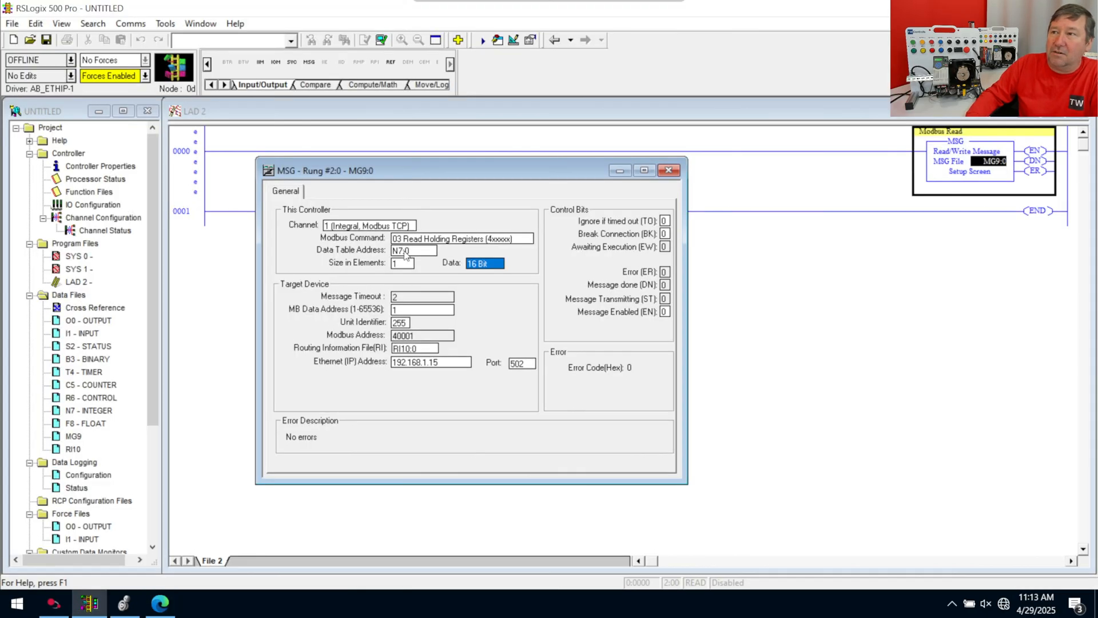
Step: Set Size in Elements to 70 for MG9:0 and close the message setup
{"action": "left_click", "coordinate": [399, 263]}
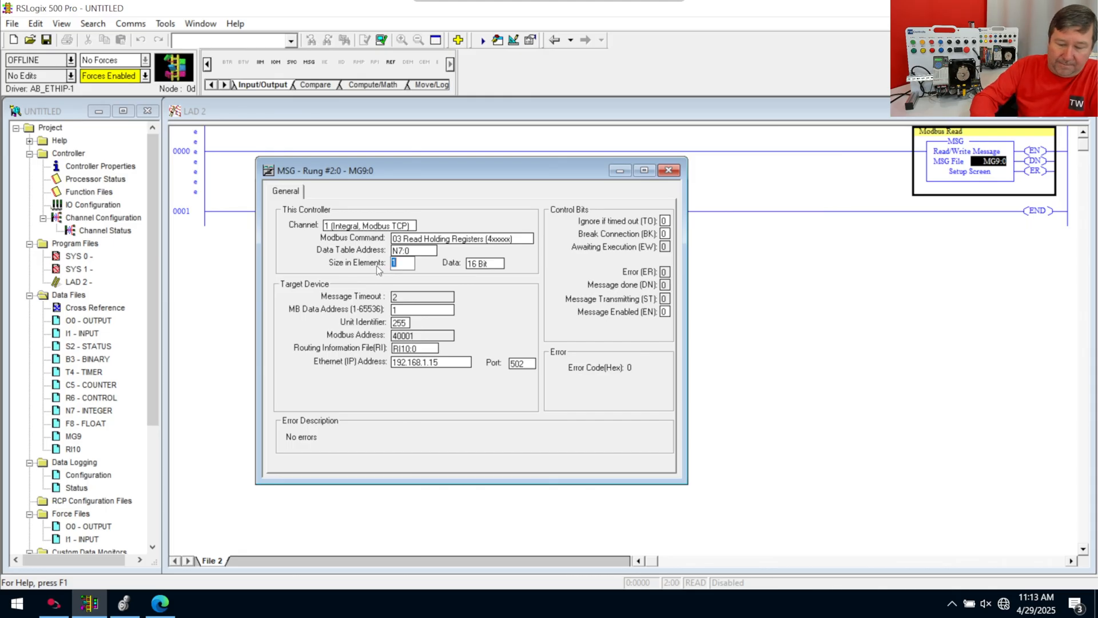
{"action": "type", "text": "70"}
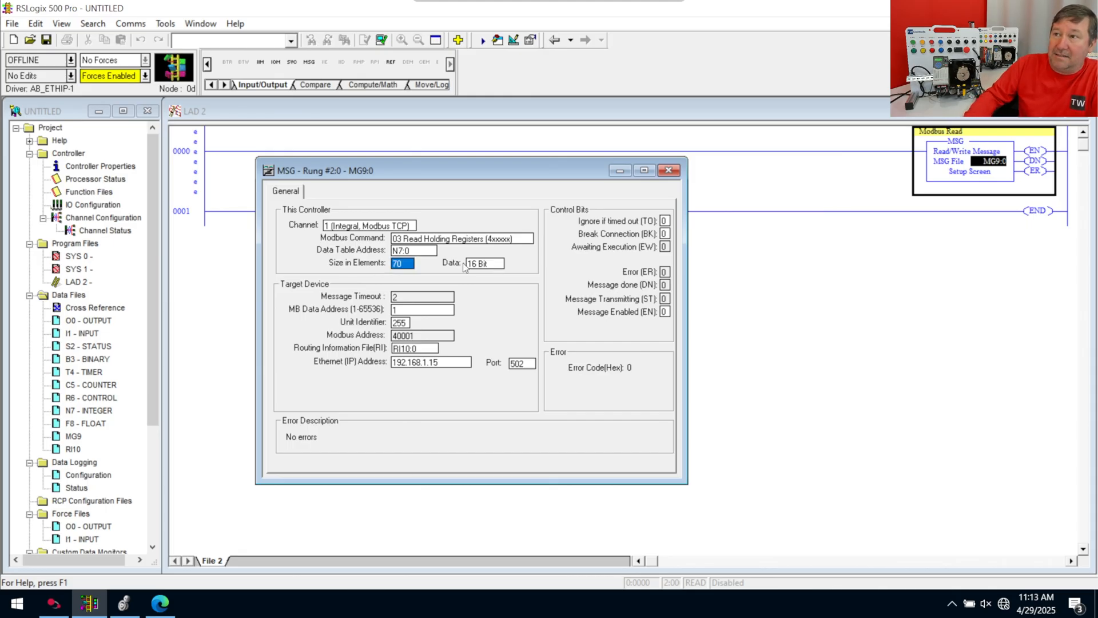
{"action": "mouse_move", "coordinate": [654, 140]}
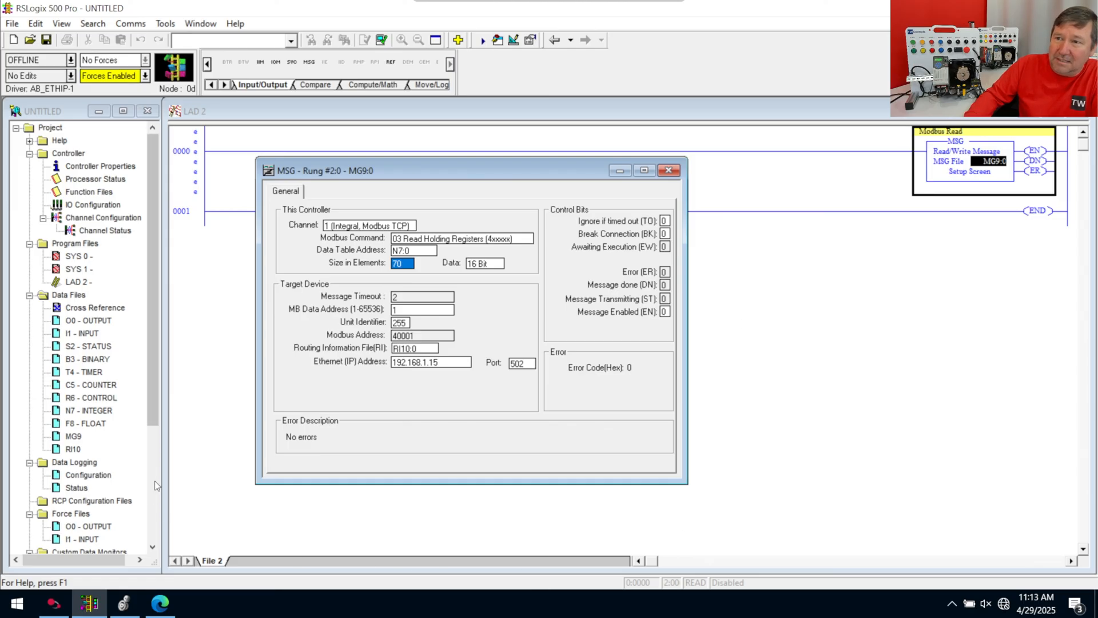
{"action": "mouse_move", "coordinate": [544, 171]}
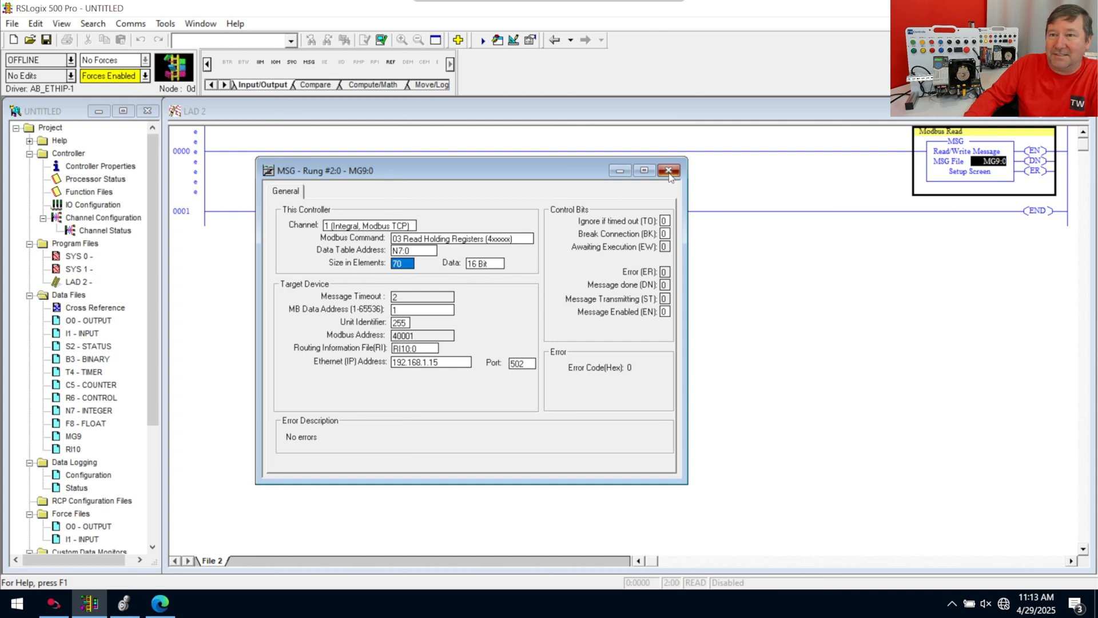
{"action": "left_click", "coordinate": [667, 171]}
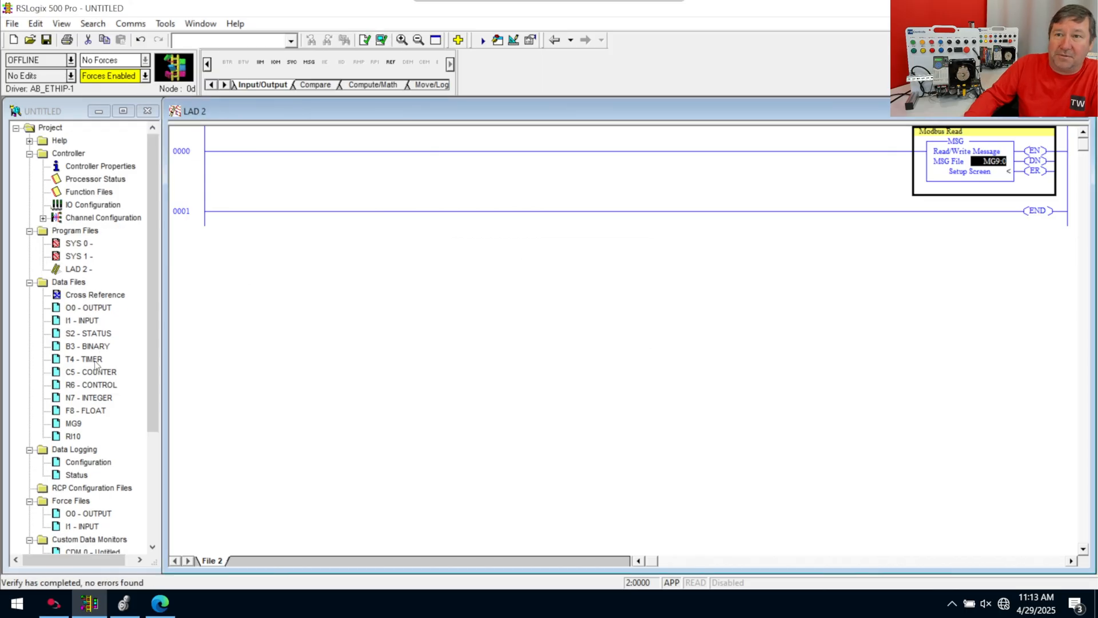
{"action": "double_click", "coordinate": [81, 398]}
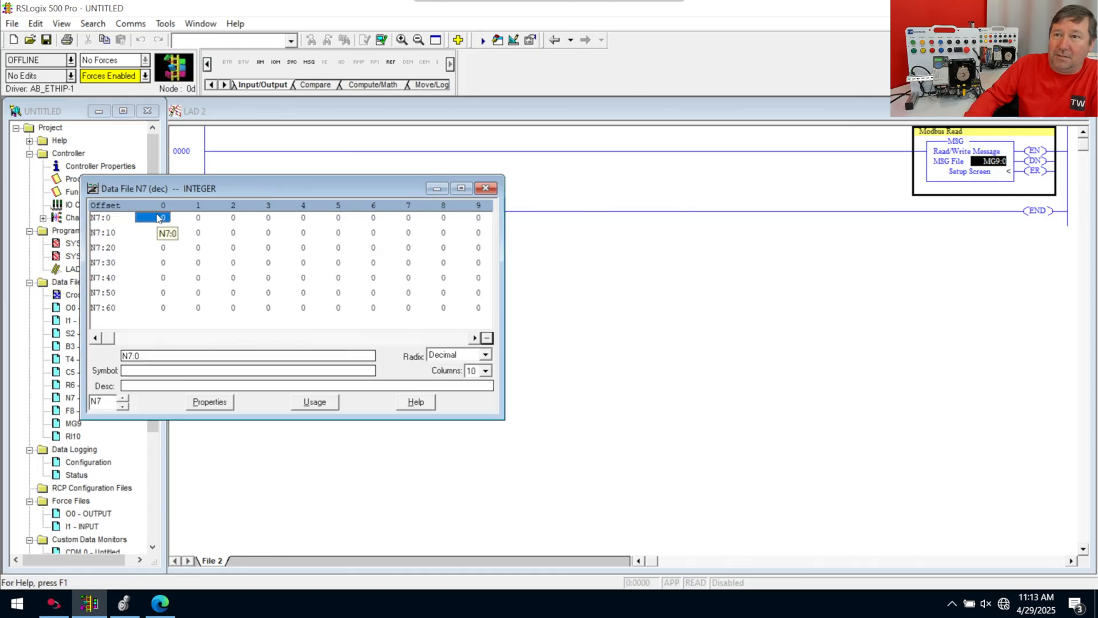
{"action": "left_click", "coordinate": [478, 307]}
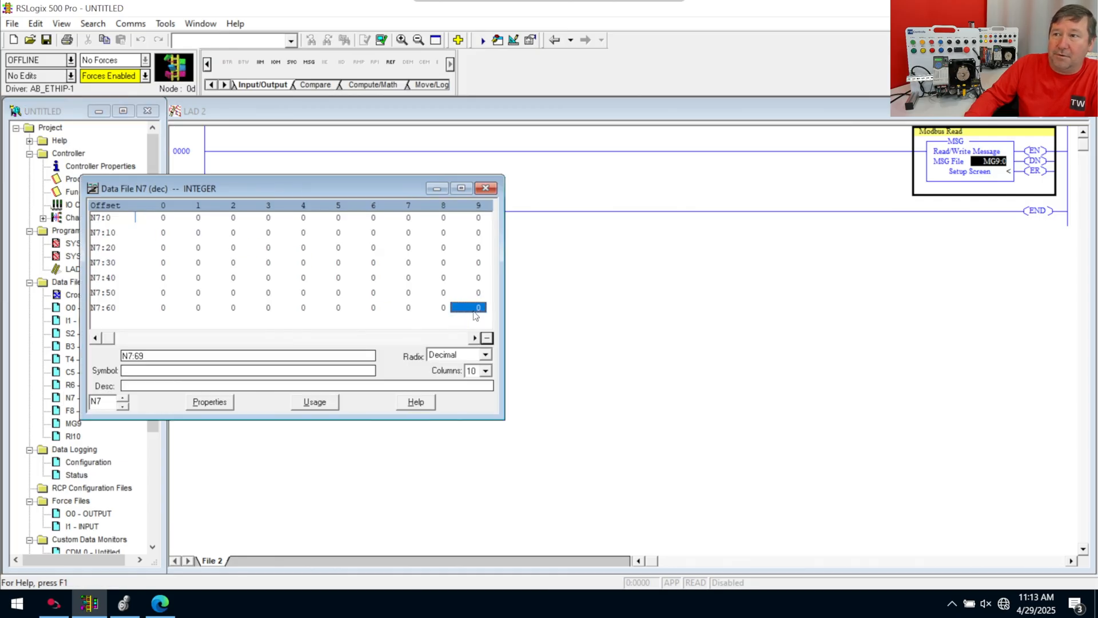
{"action": "mouse_move", "coordinate": [477, 312]}
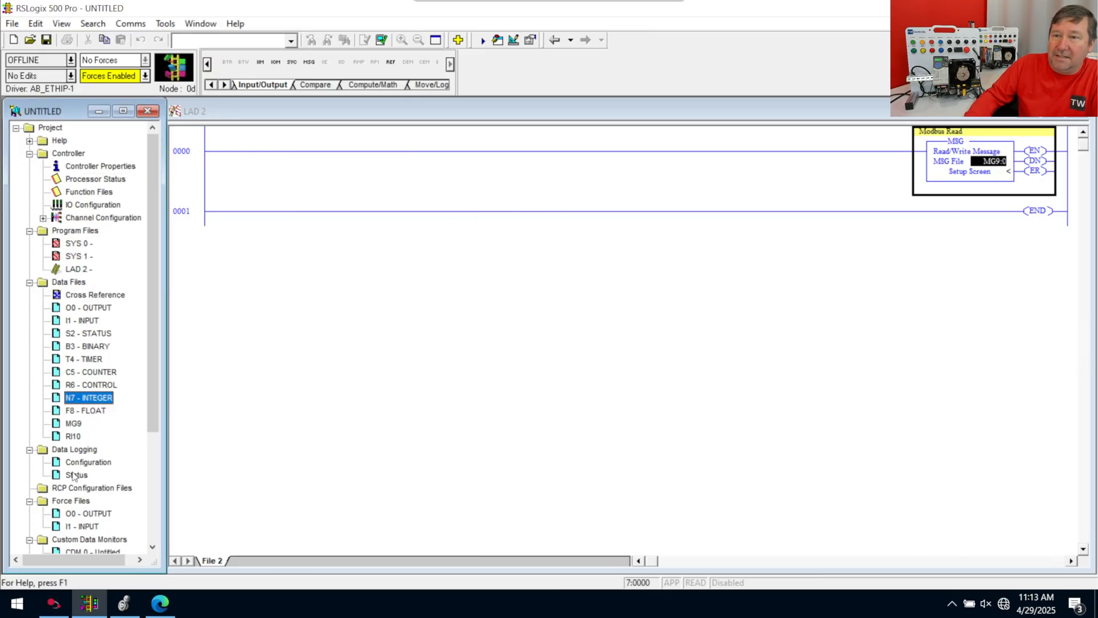
Step: Reopen the MG9:0 setup screen from the MSG instruction
{"action": "left_click", "coordinate": [970, 171]}
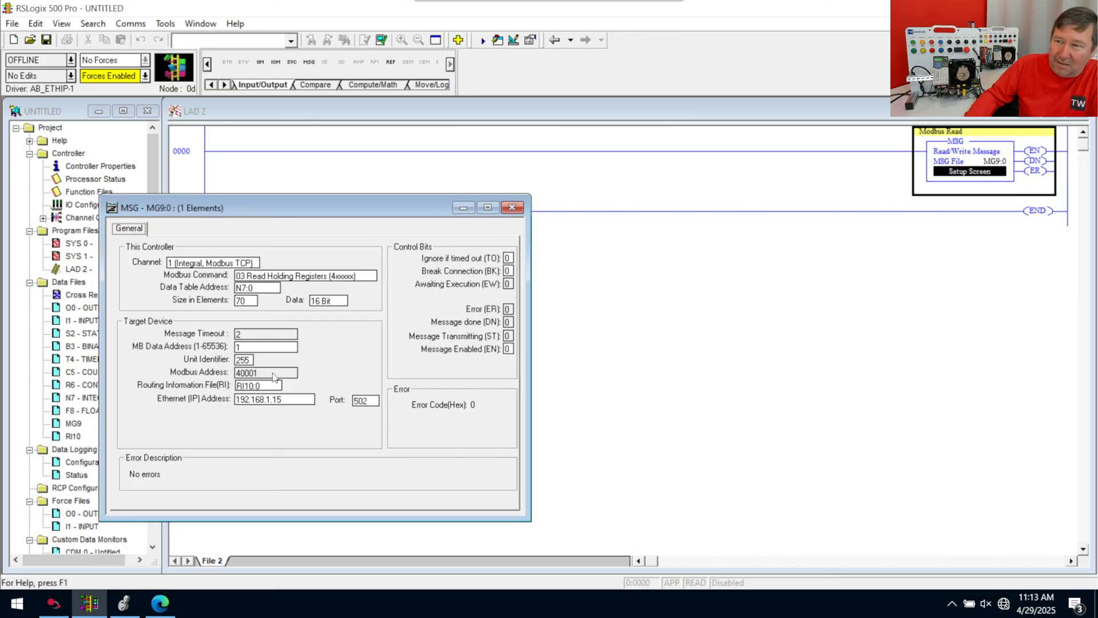
{"action": "mouse_move", "coordinate": [318, 384]}
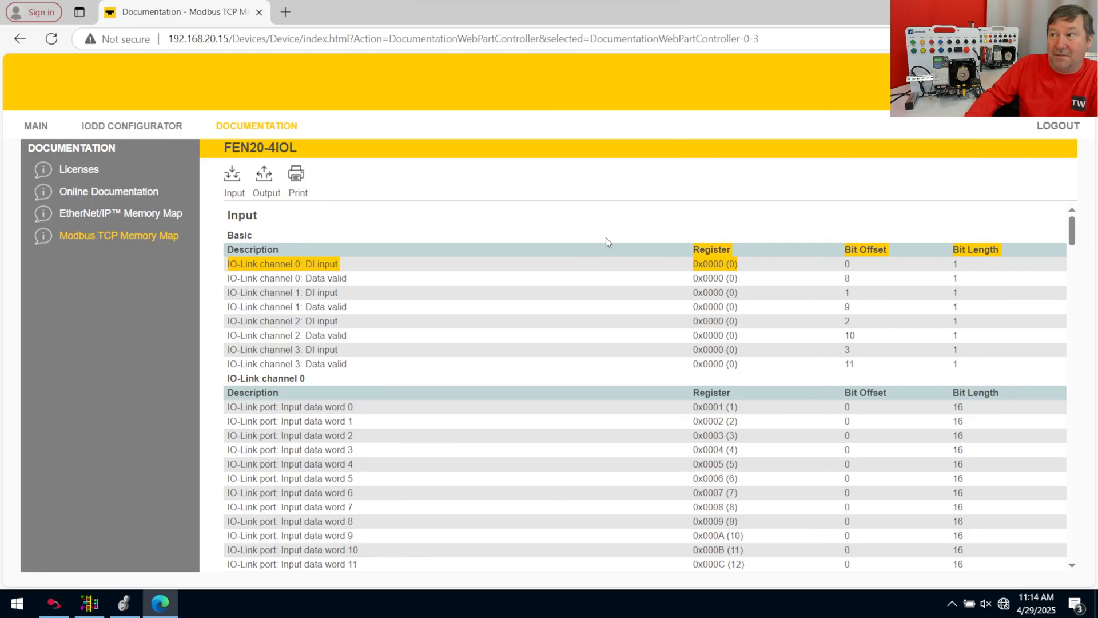
{"action": "mouse_move", "coordinate": [206, 542]}
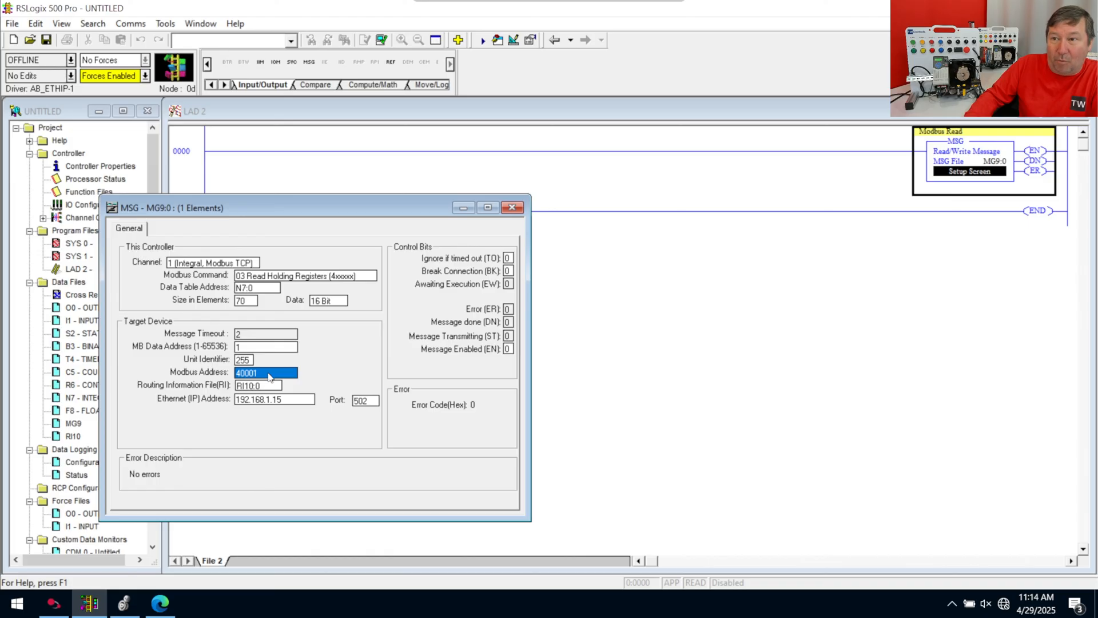
Step: Select Modbus Address 40001 and drag the MG9:0 dialog to the screen centre
{"action": "left_click", "coordinate": [256, 287]}
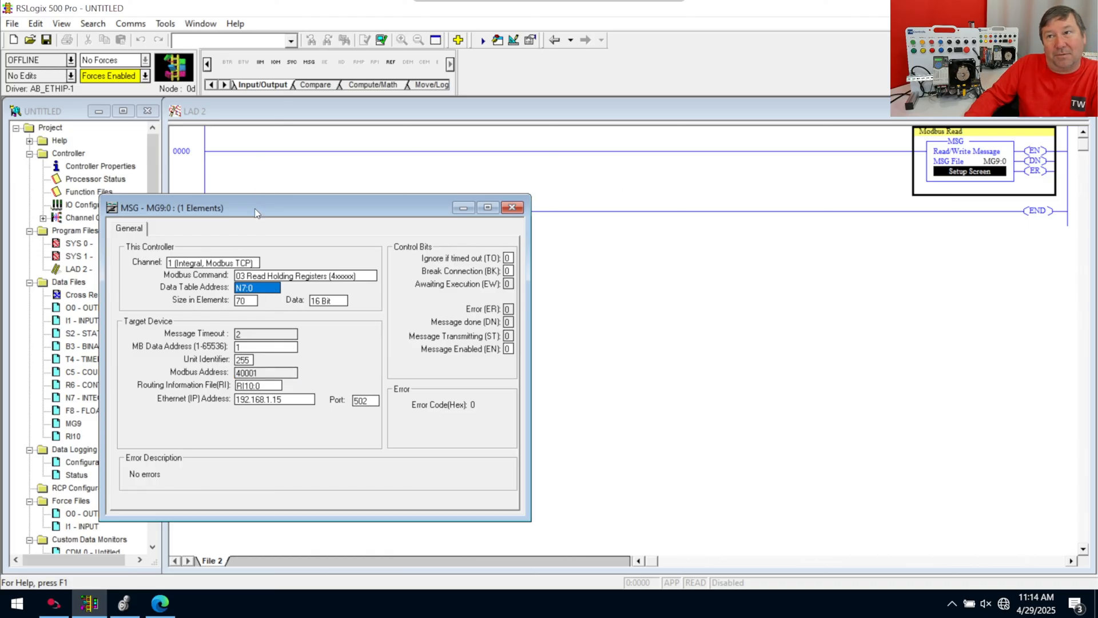
{"action": "left_click_drag", "start_coordinate": [256, 207], "coordinate": [431, 162]}
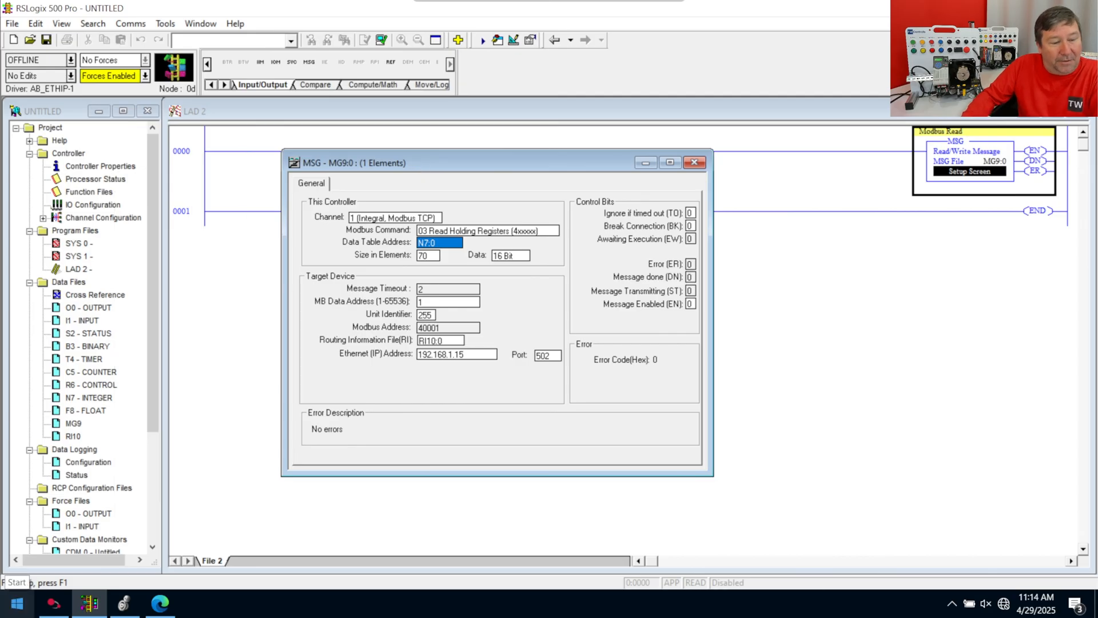